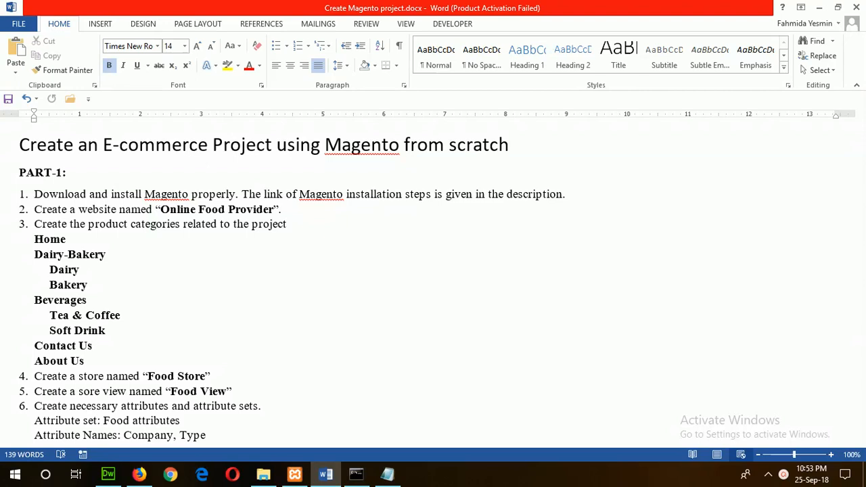
Step: Review the project requirements document before starting in Magento
{"action": "left_click", "coordinate": [92, 346]}
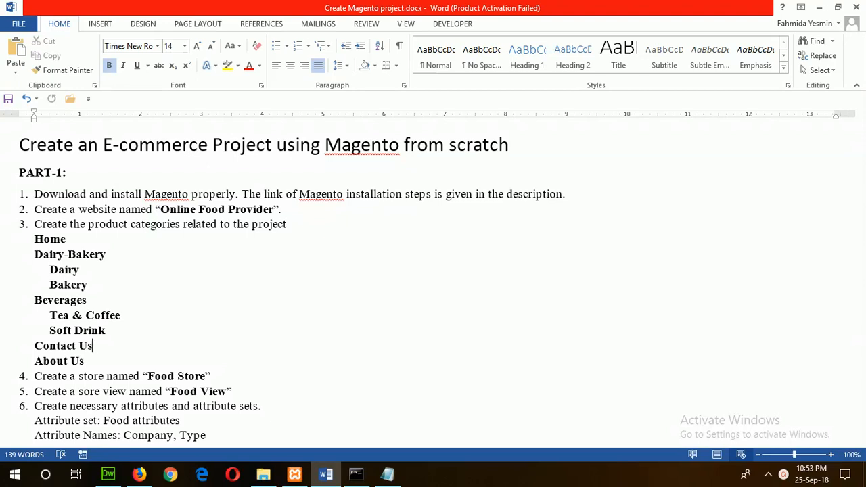
{"action": "scroll", "scroll_direction": "down", "scroll_amount": 3}
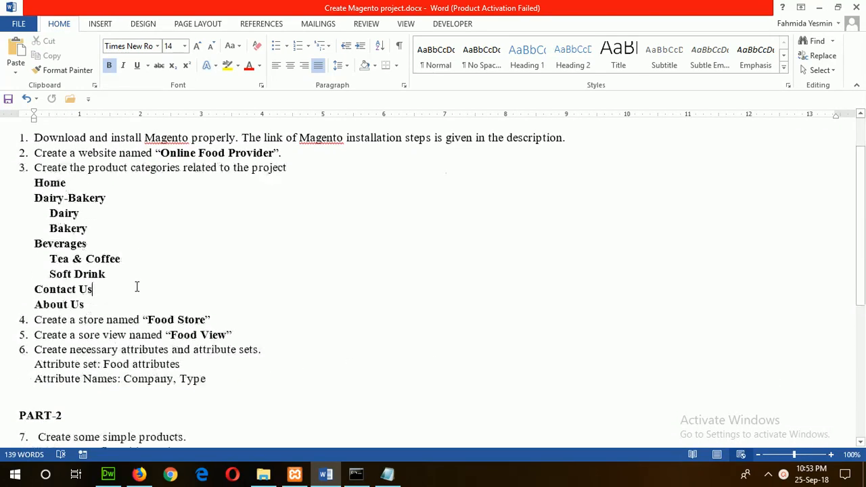
{"action": "scroll", "scroll_direction": "up", "scroll_amount": 3}
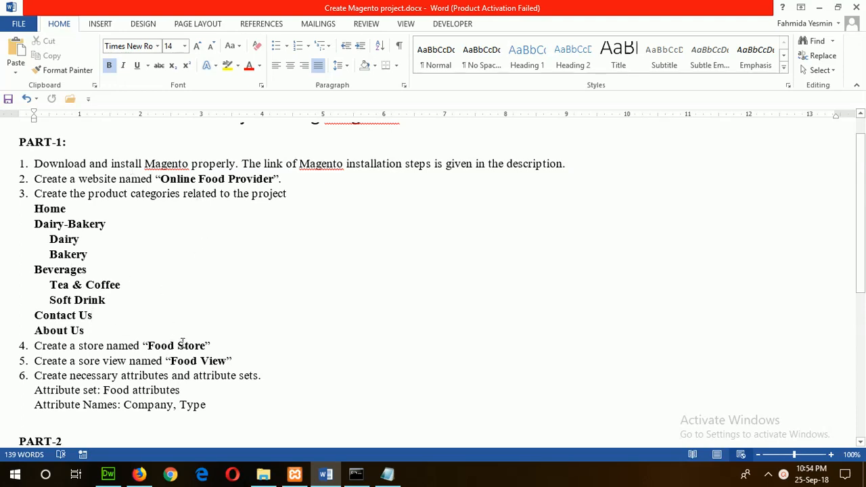
{"action": "scroll", "scroll_direction": "down", "scroll_amount": 3}
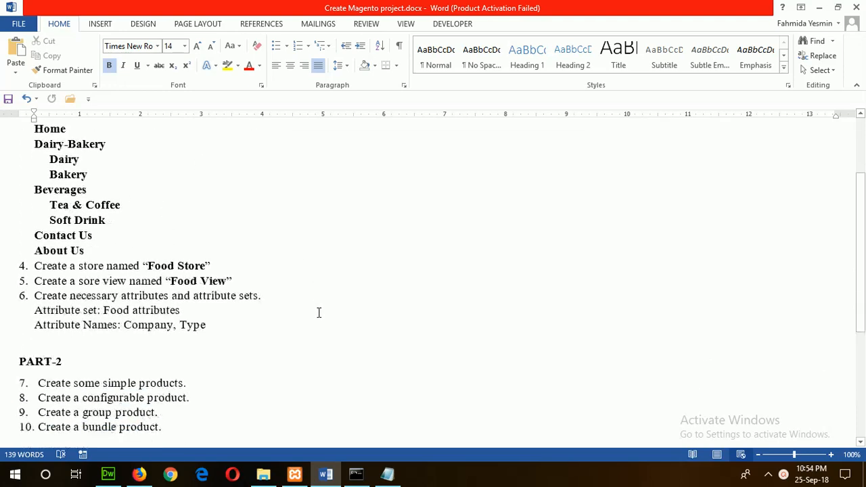
{"action": "scroll", "scroll_direction": "down", "scroll_amount": 3}
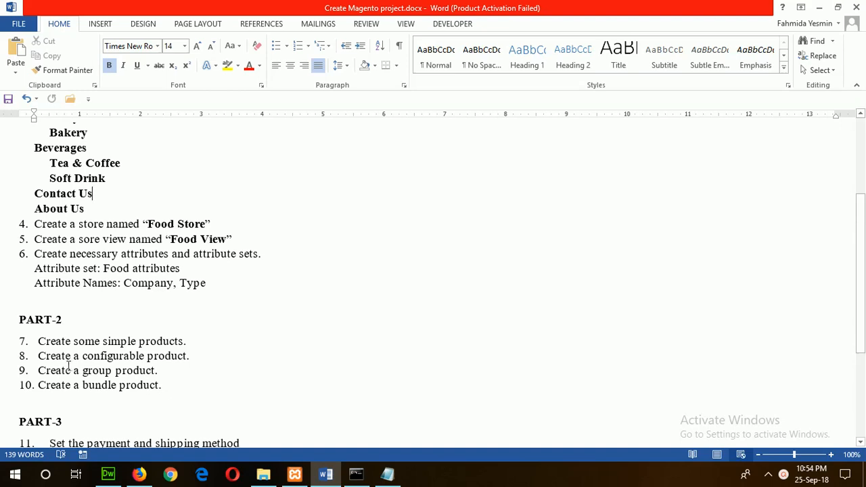
{"action": "scroll", "scroll_direction": "down", "scroll_amount": 3}
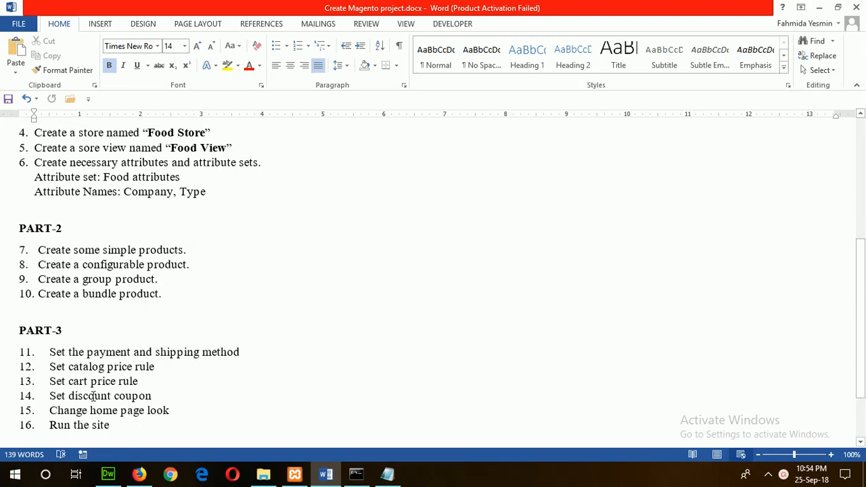
{"action": "scroll", "scroll_direction": "up", "scroll_amount": 3}
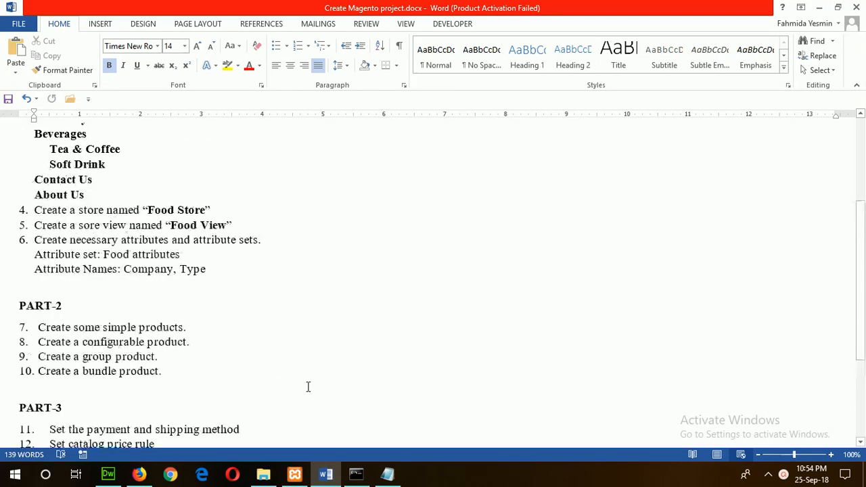
{"action": "scroll", "scroll_direction": "up", "scroll_amount": 3}
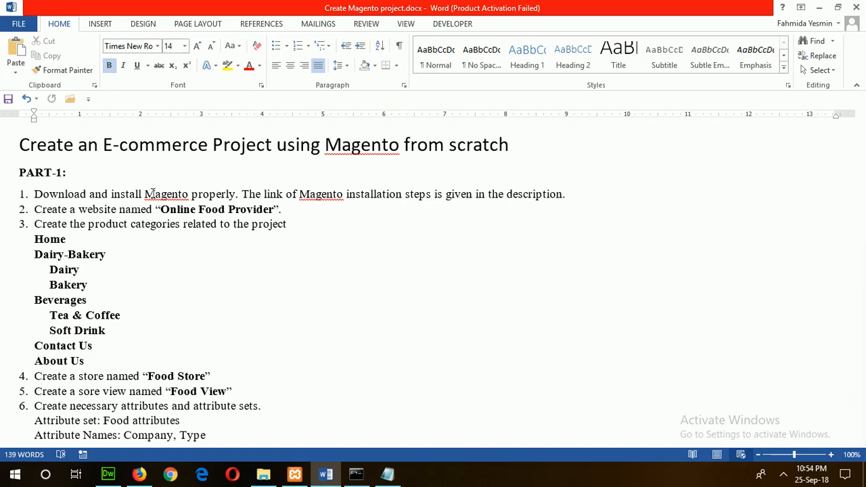
{"action": "left_click", "coordinate": [95, 347]}
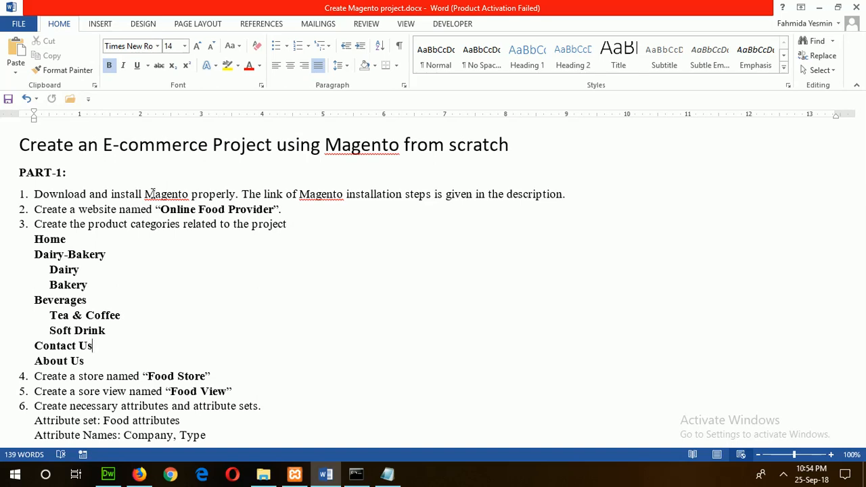
{"action": "mouse_move", "coordinate": [271, 204]}
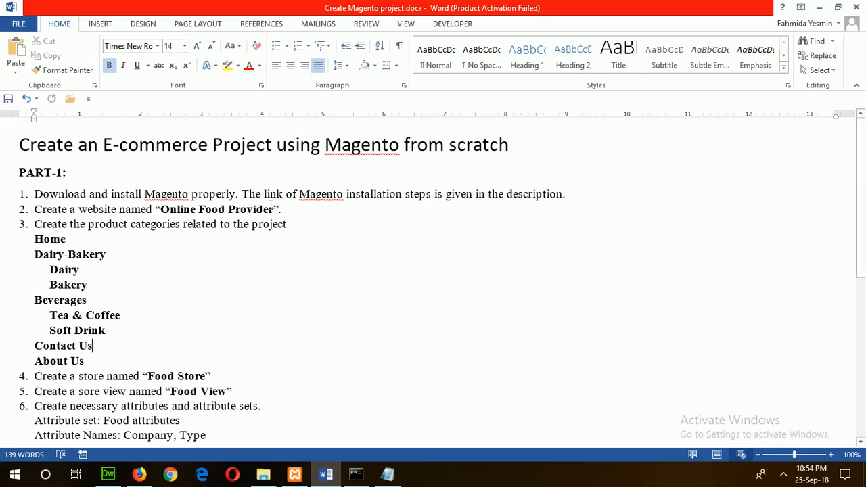
{"action": "mouse_move", "coordinate": [374, 196]}
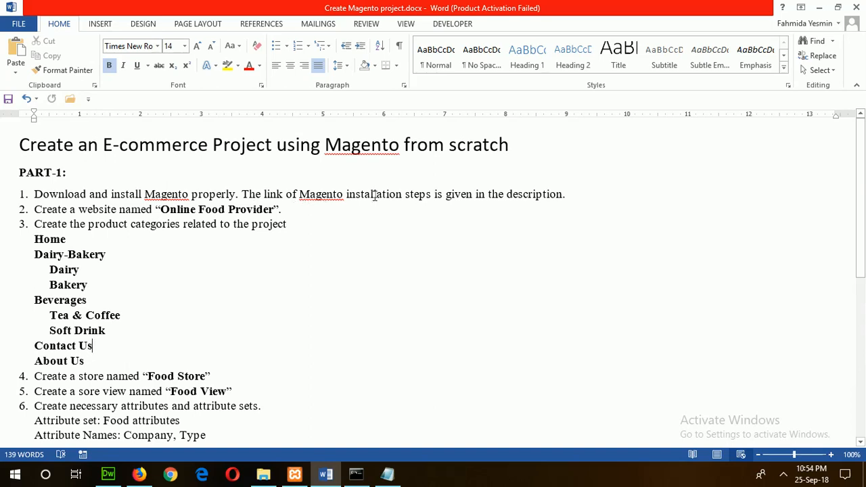
{"action": "mouse_move", "coordinate": [373, 195]}
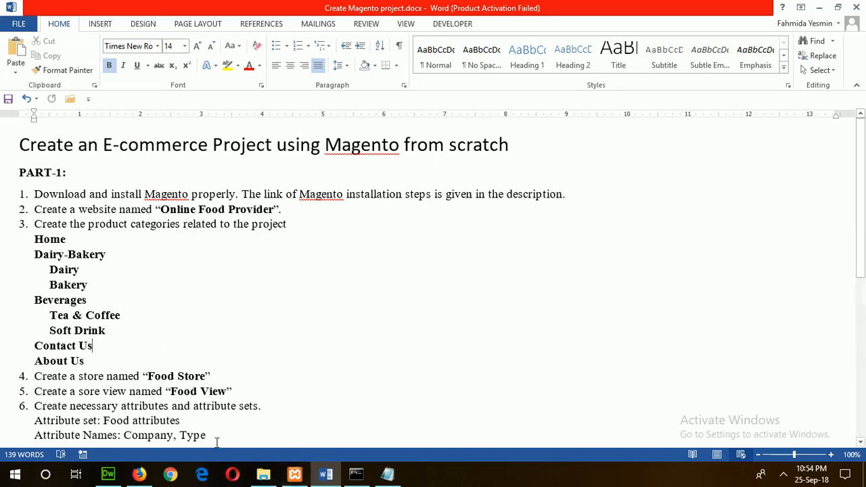
Step: Go to Stores > All Stores in Magento Admin and start a new website
{"action": "left_click", "coordinate": [138, 474]}
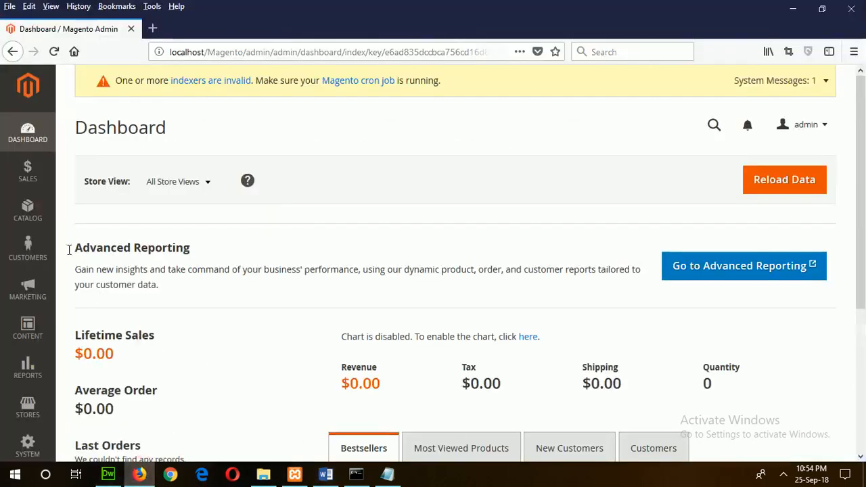
{"action": "mouse_move", "coordinate": [152, 228]}
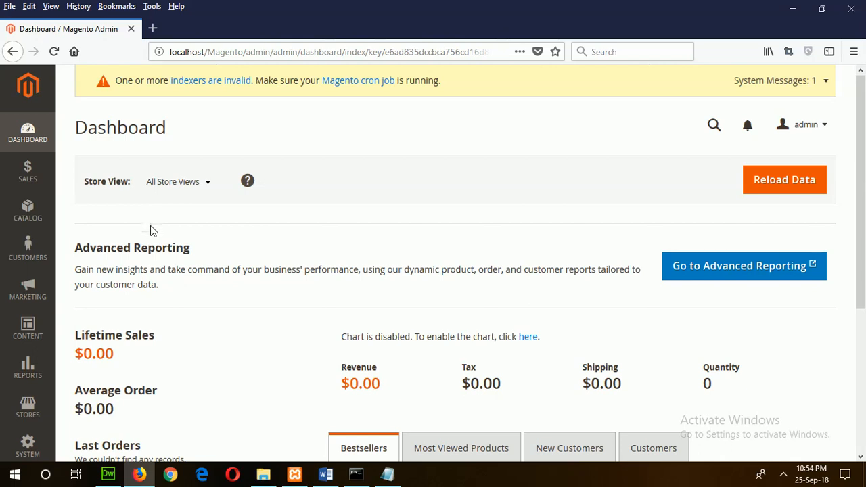
{"action": "mouse_move", "coordinate": [27, 406]}
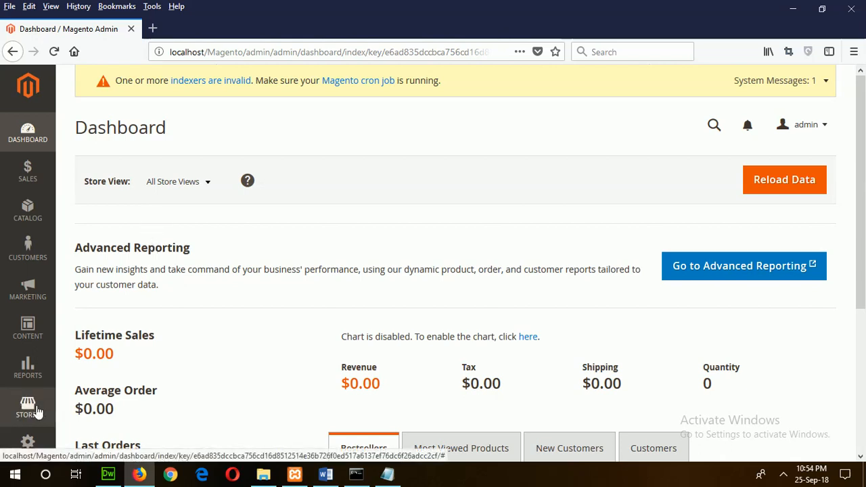
{"action": "left_click", "coordinate": [27, 407]}
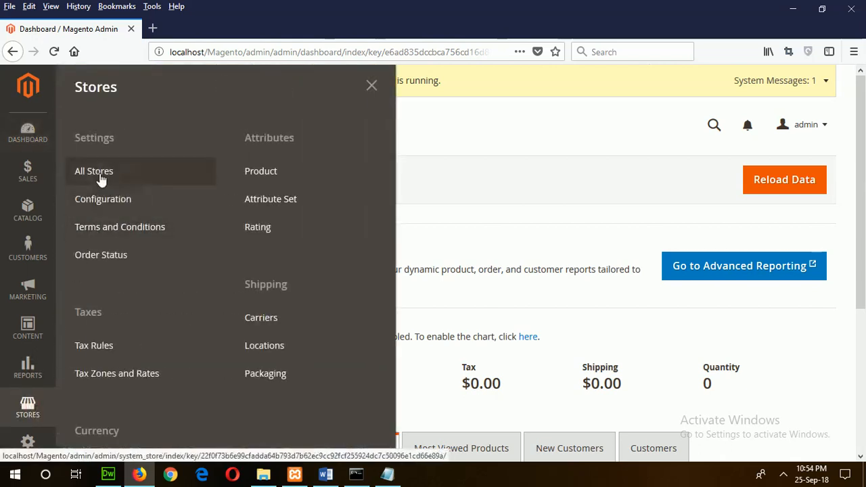
{"action": "left_click", "coordinate": [93, 170]}
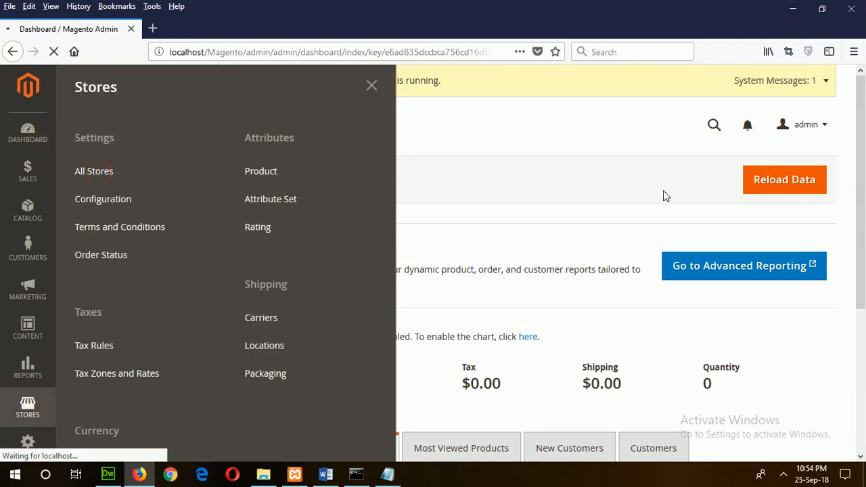
{"action": "left_click", "coordinate": [93, 170]}
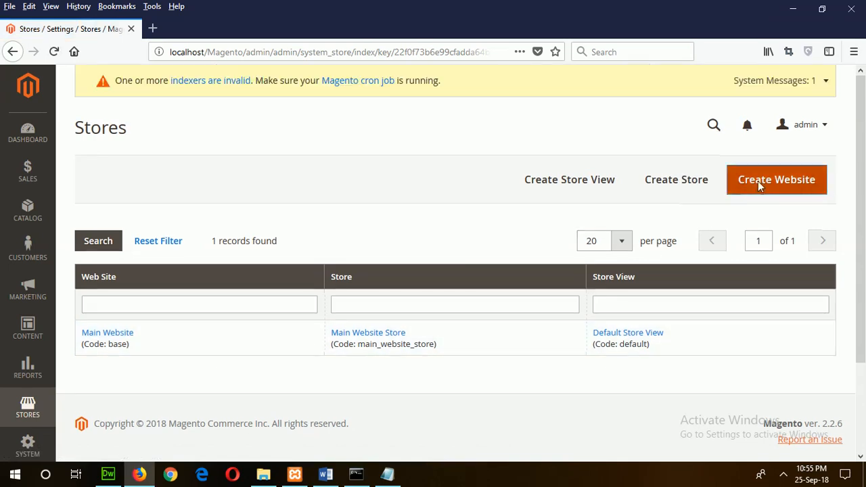
{"action": "left_click", "coordinate": [778, 179]}
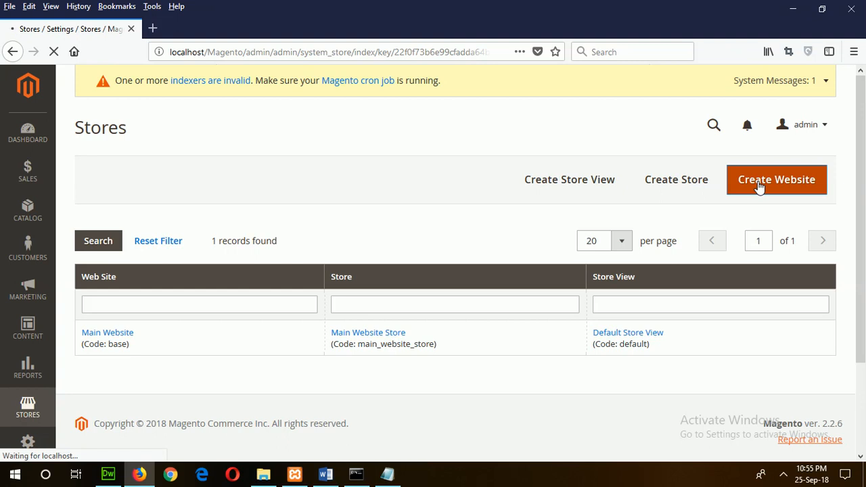
Step: Save a new website named Online Food Provider with code OFP
{"action": "left_click", "coordinate": [777, 179]}
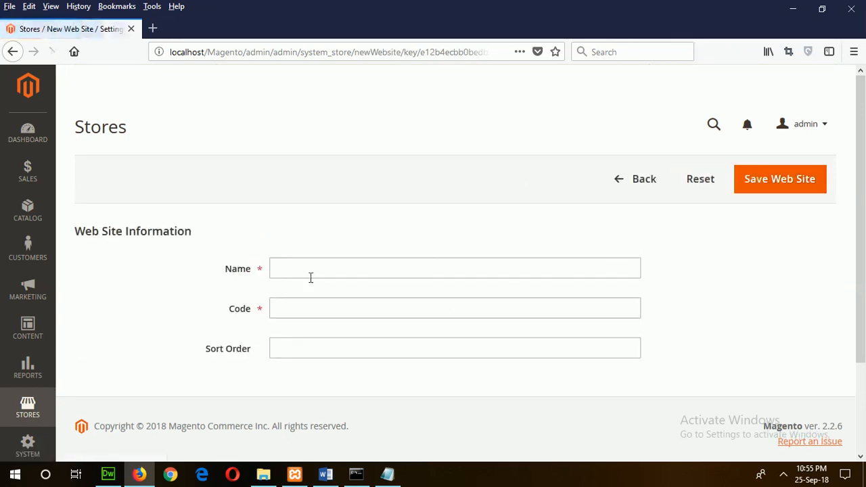
{"action": "type", "text": "O"}
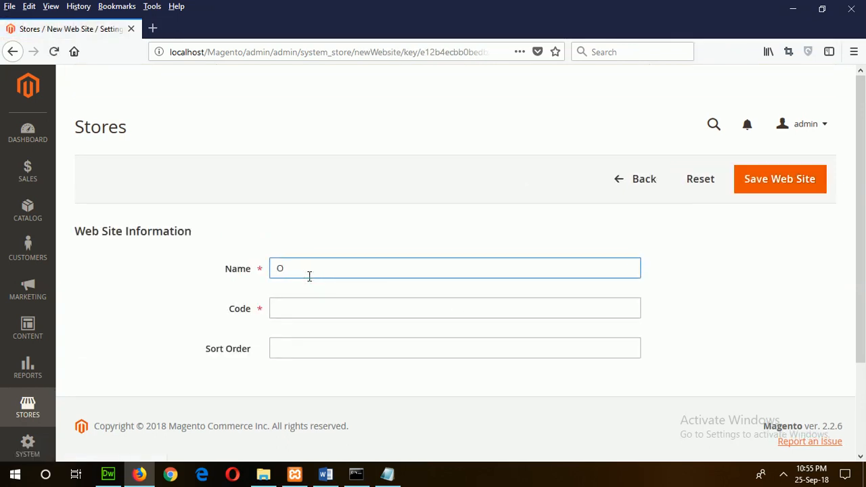
{"action": "type", "text": "nline E"}
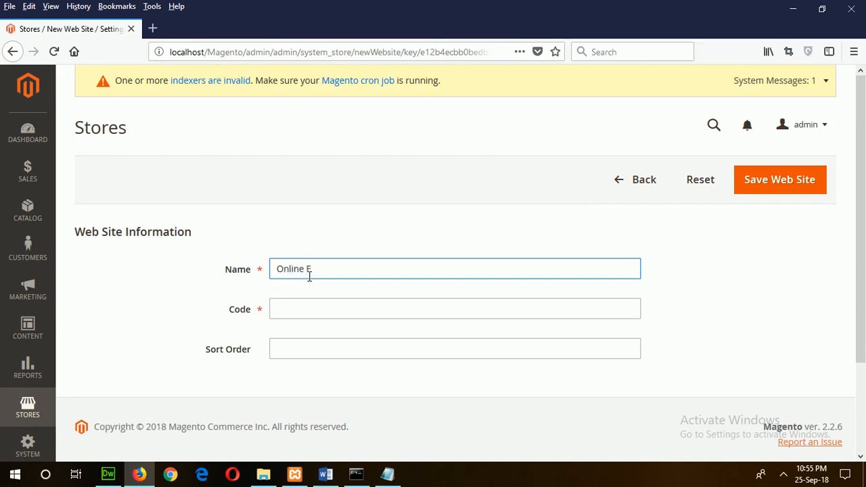
{"action": "type", "text": "Food"}
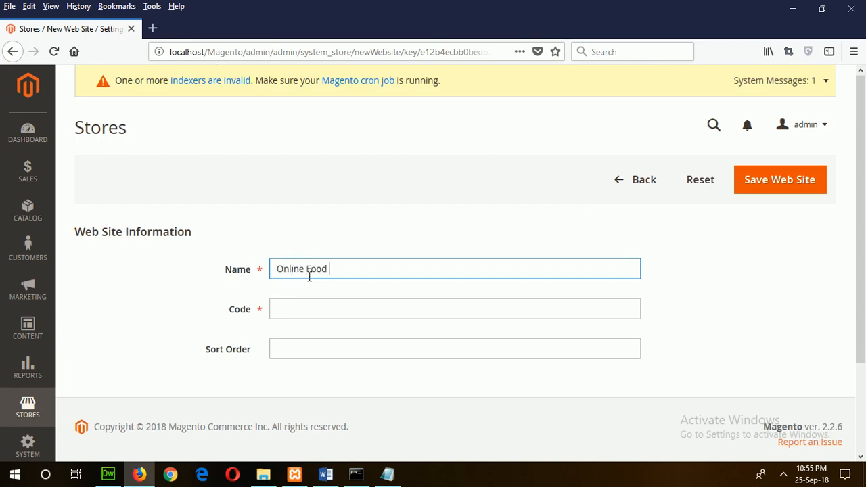
{"action": "type", "text": "P"}
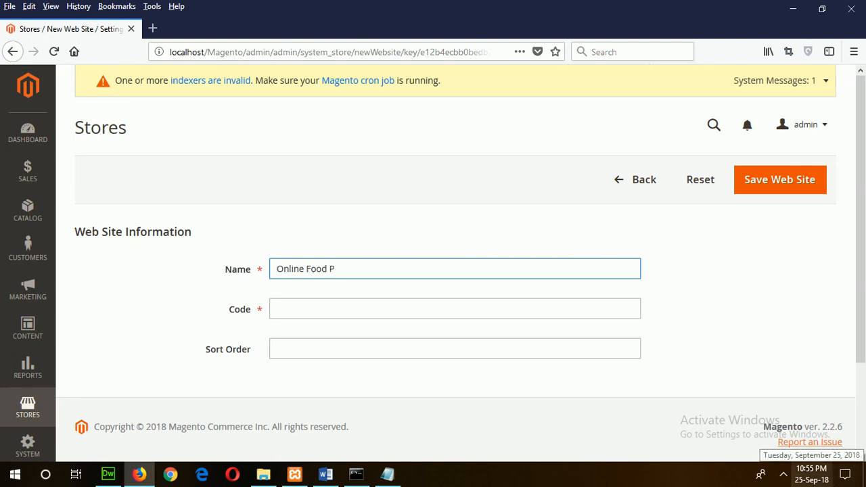
{"action": "type", "text": "rovid"}
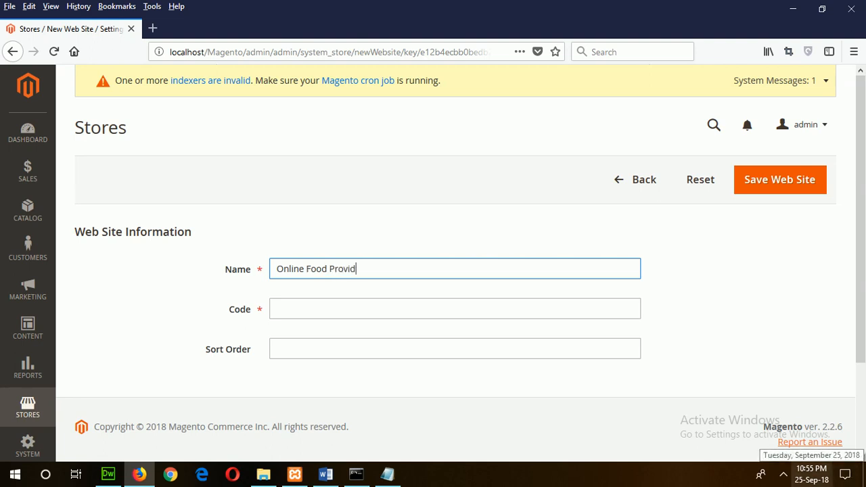
{"action": "type", "text": "er"}
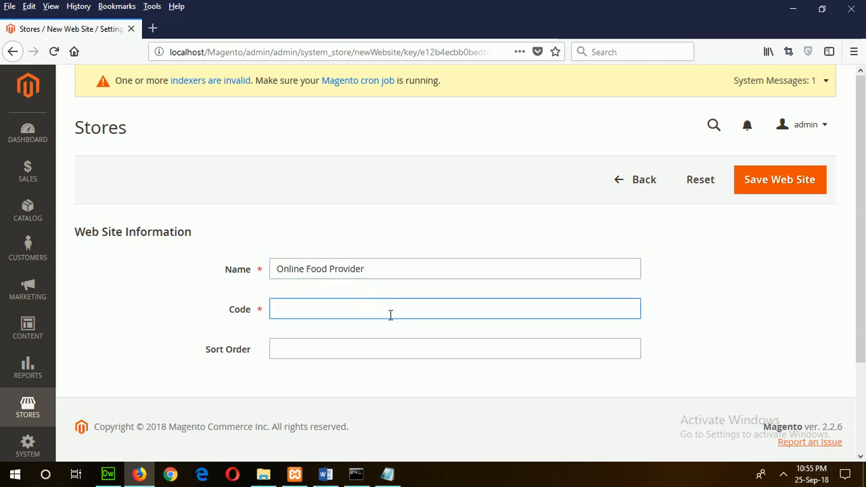
{"action": "type", "text": "O"}
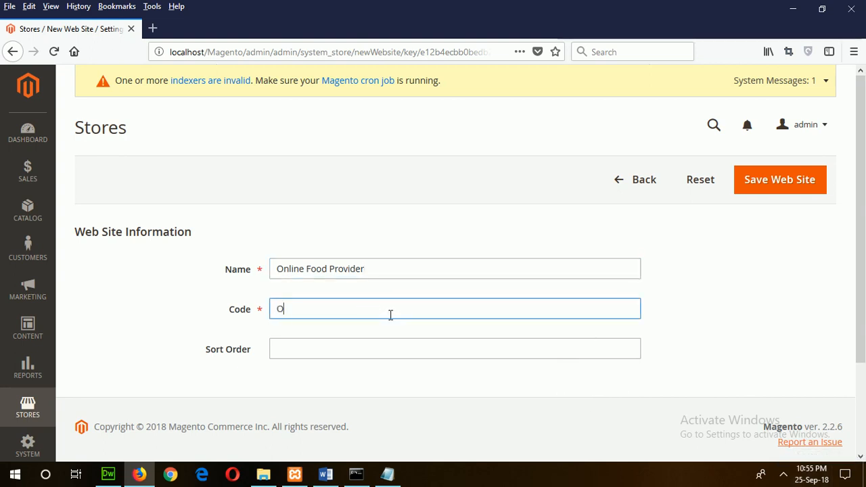
{"action": "type", "text": "F"}
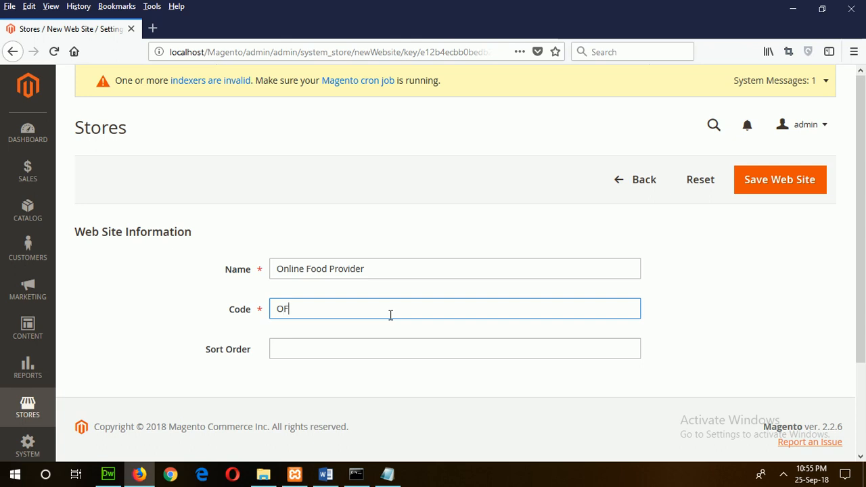
{"action": "type", "text": "P"}
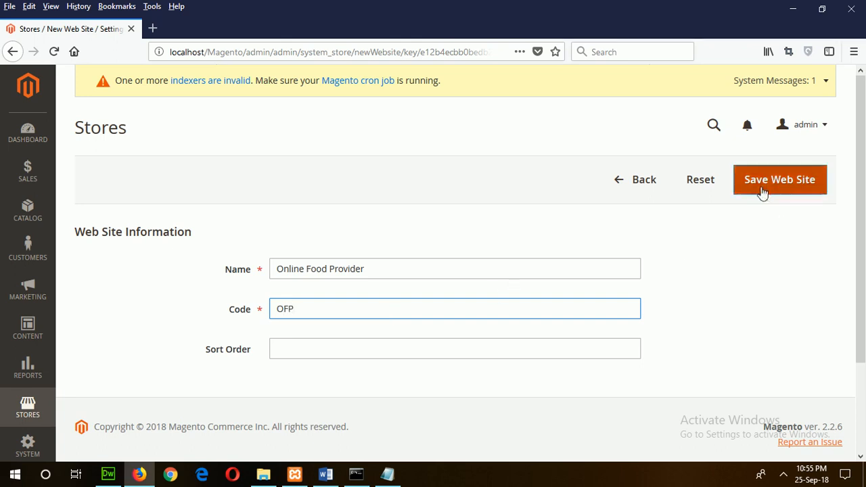
{"action": "left_click", "coordinate": [780, 178]}
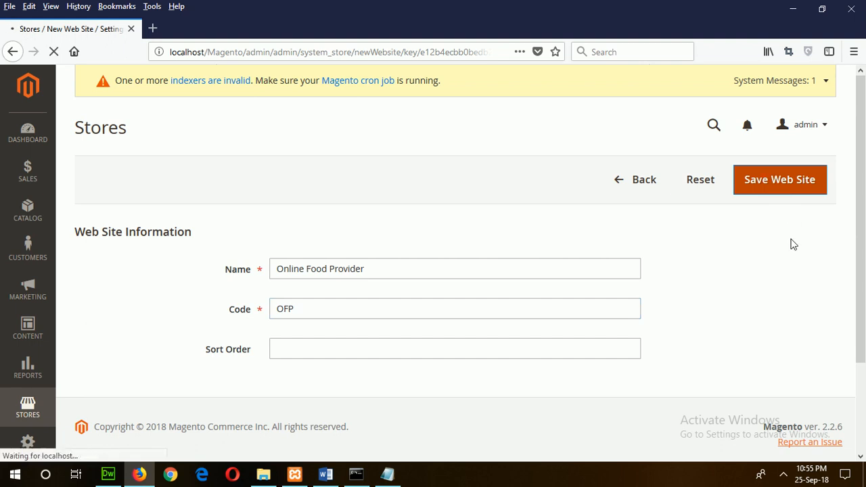
{"action": "left_click", "coordinate": [780, 179]}
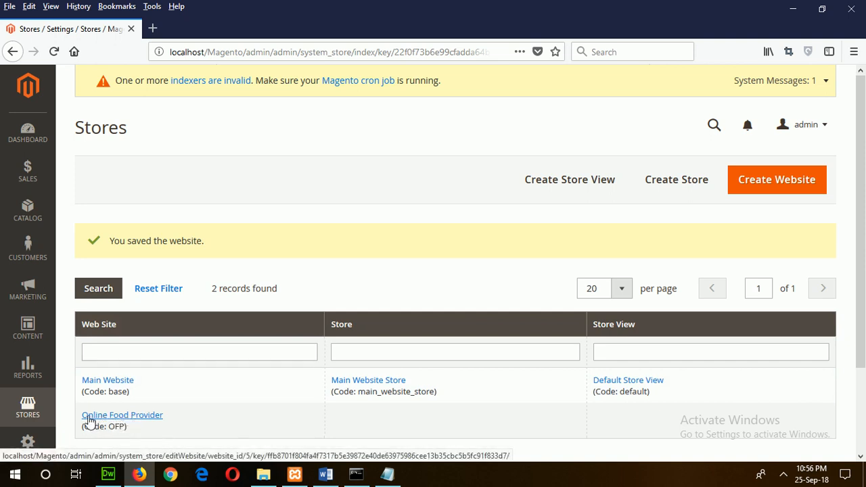
{"action": "mouse_move", "coordinate": [277, 471]}
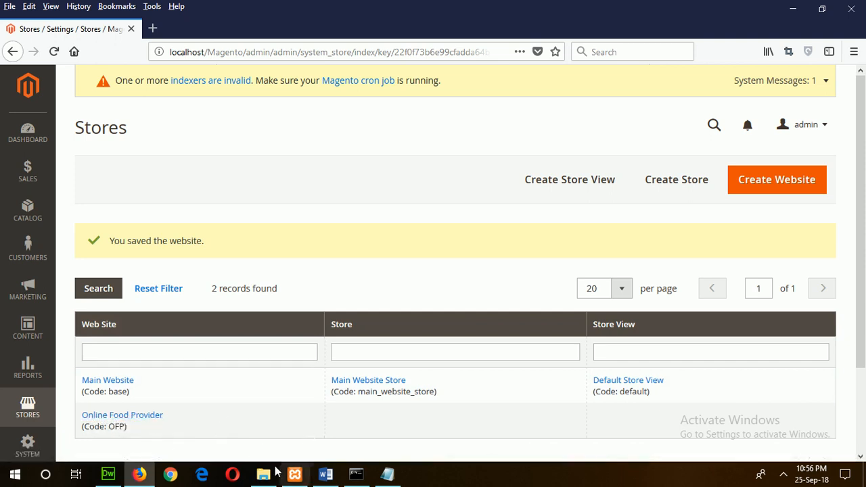
Step: Switch to the Word project brief listing categories, Food Store and Food View tasks
{"action": "left_click", "coordinate": [325, 474]}
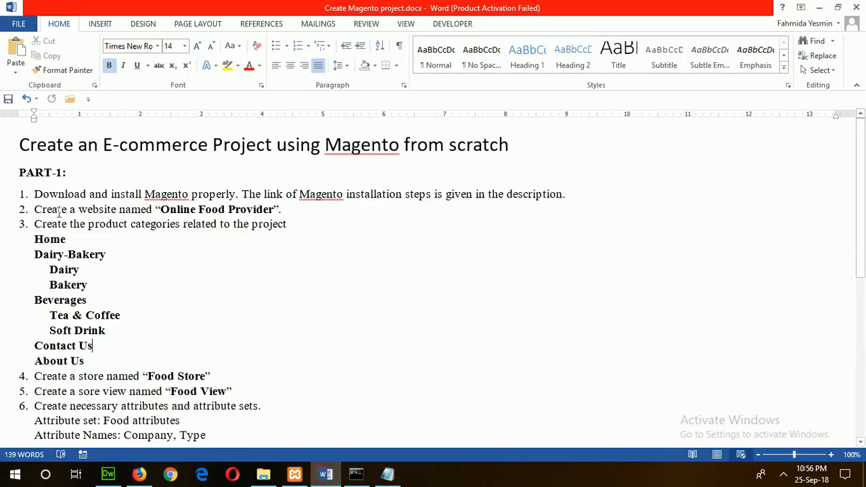
{"action": "mouse_move", "coordinate": [125, 225]}
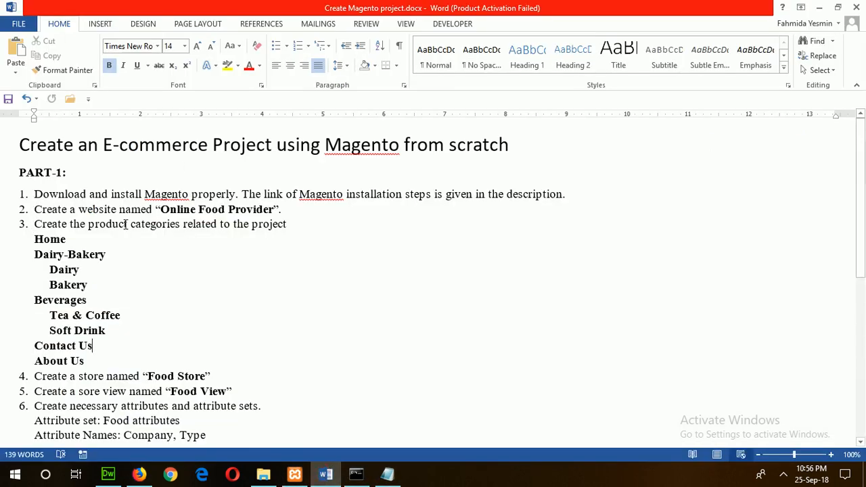
{"action": "mouse_move", "coordinate": [310, 219]}
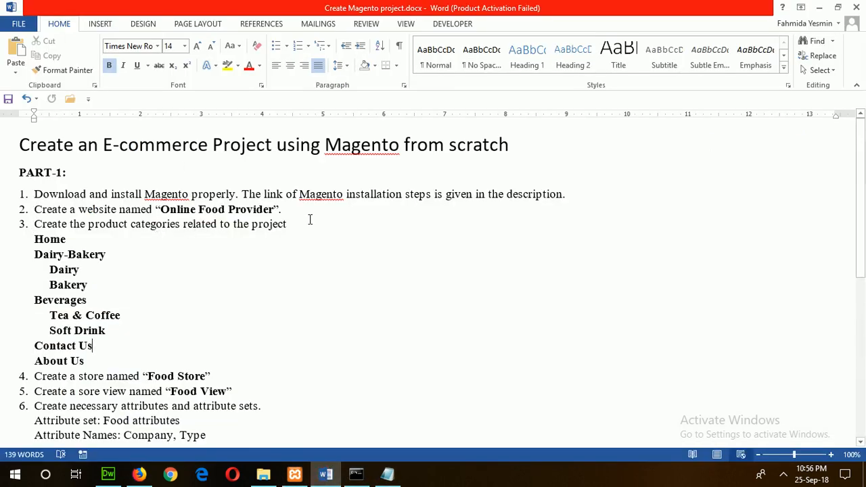
{"action": "mouse_move", "coordinate": [114, 275]}
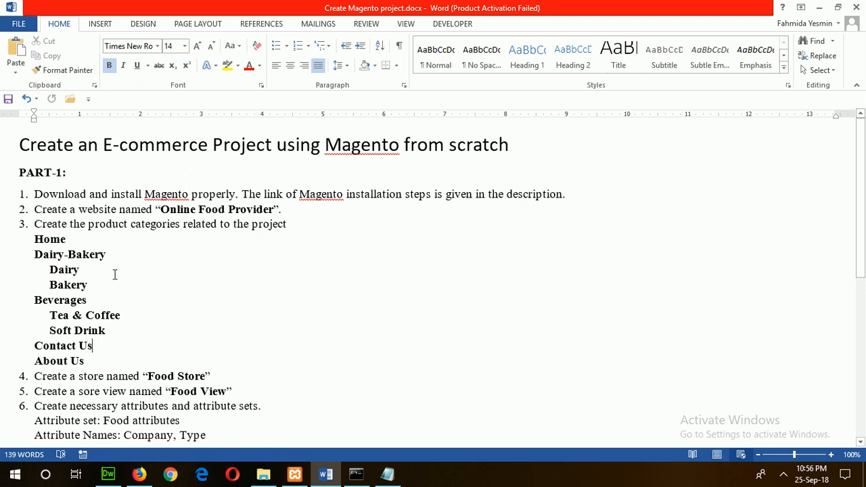
{"action": "mouse_move", "coordinate": [24, 260]}
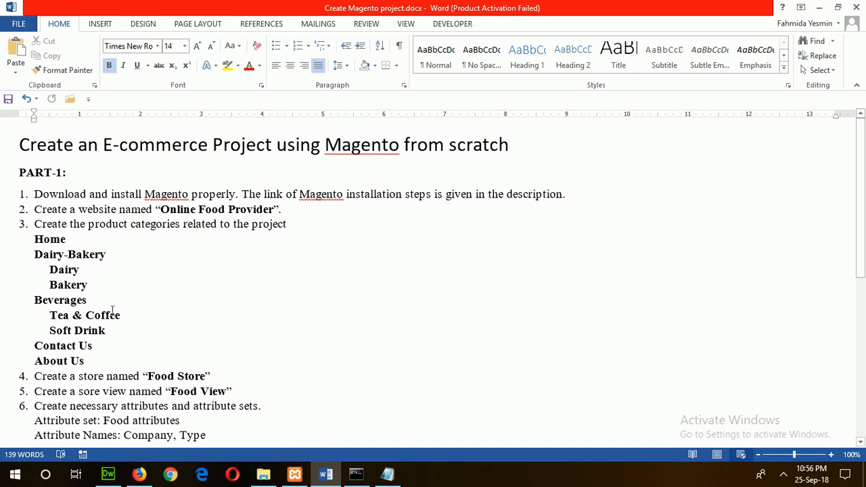
{"action": "left_click", "coordinate": [92, 346]}
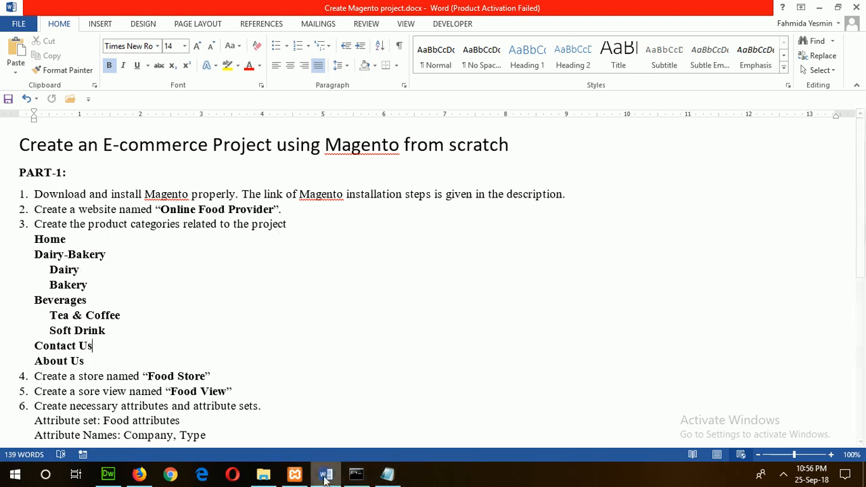
Step: Go to Catalog > Categories in Magento Admin, showing only Default Category
{"action": "left_click", "coordinate": [138, 474]}
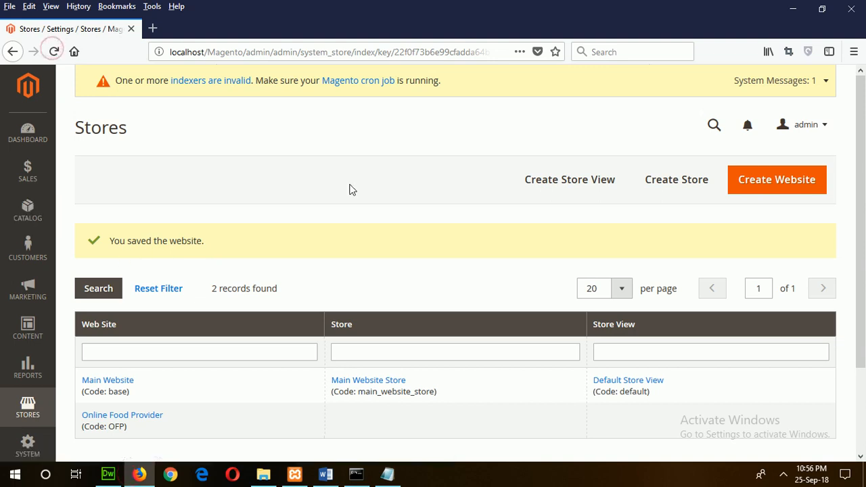
{"action": "mouse_move", "coordinate": [57, 216]}
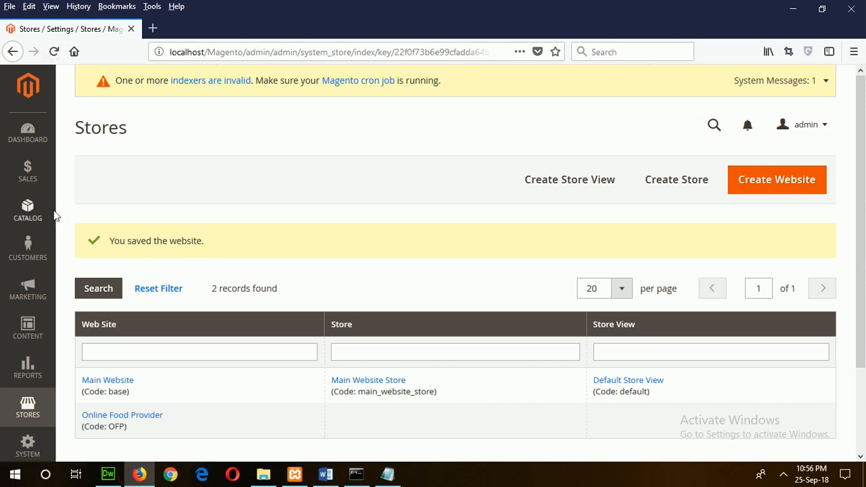
{"action": "left_click", "coordinate": [27, 210]}
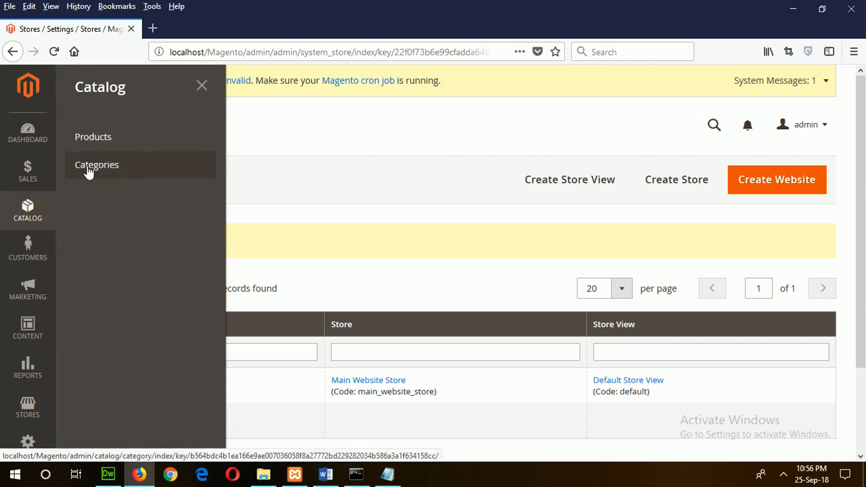
{"action": "left_click", "coordinate": [97, 166]}
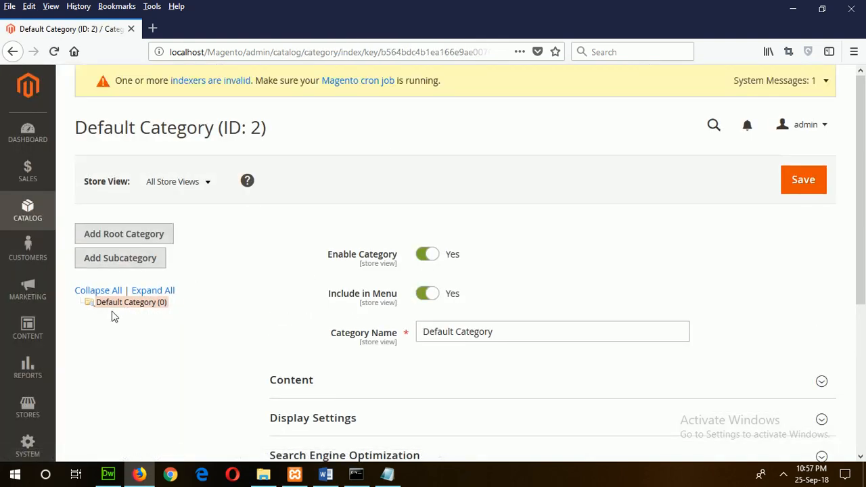
{"action": "left_click", "coordinate": [325, 474]}
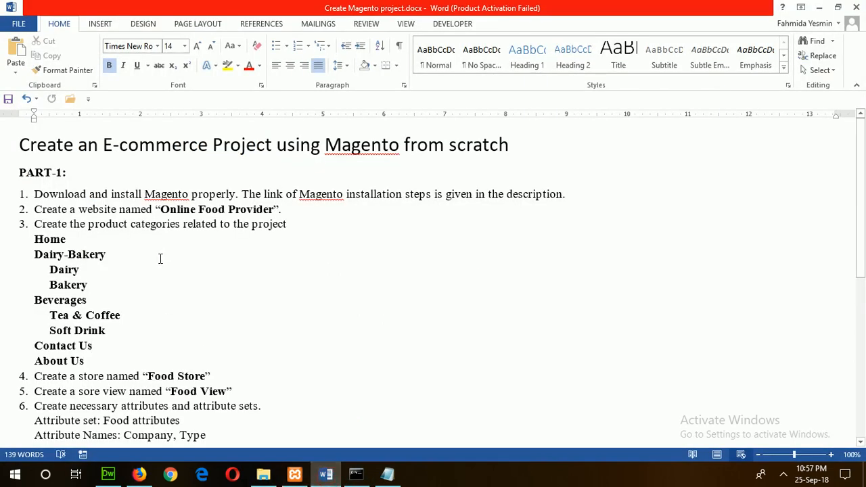
{"action": "mouse_move", "coordinate": [214, 417]}
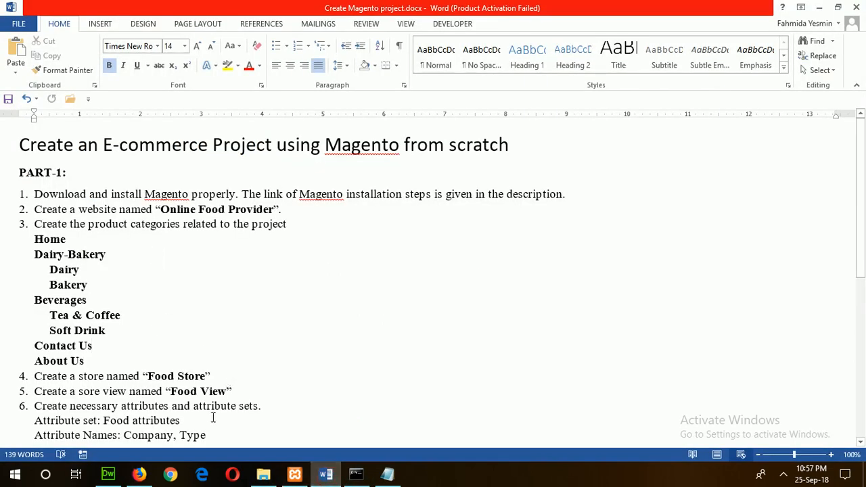
{"action": "left_click", "coordinate": [138, 474]}
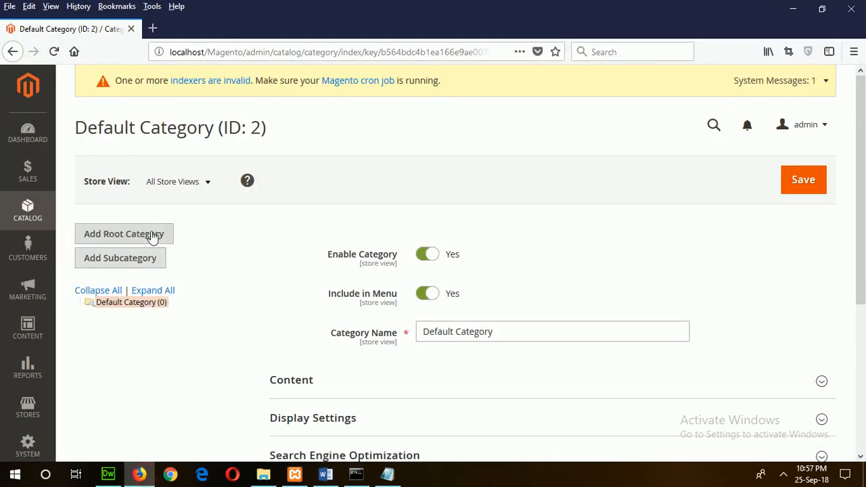
Step: Save a new root category named Food Category alongside Default Category
{"action": "left_click", "coordinate": [124, 233]}
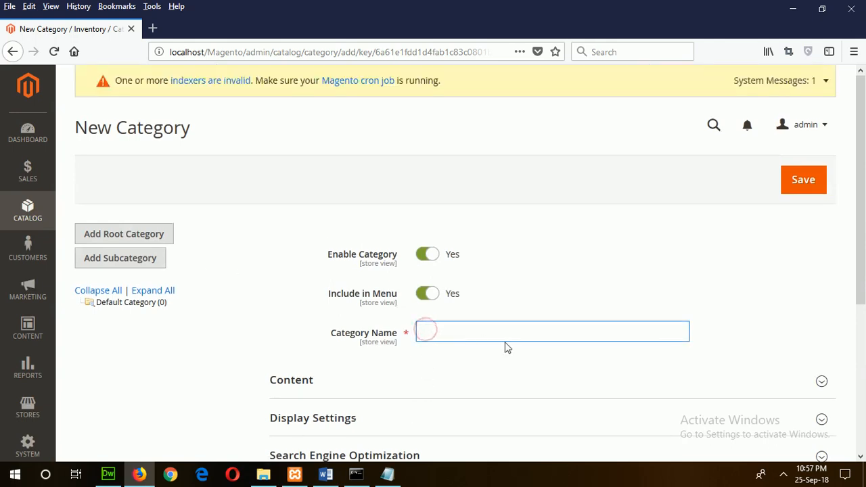
{"action": "type", "text": "Foo"}
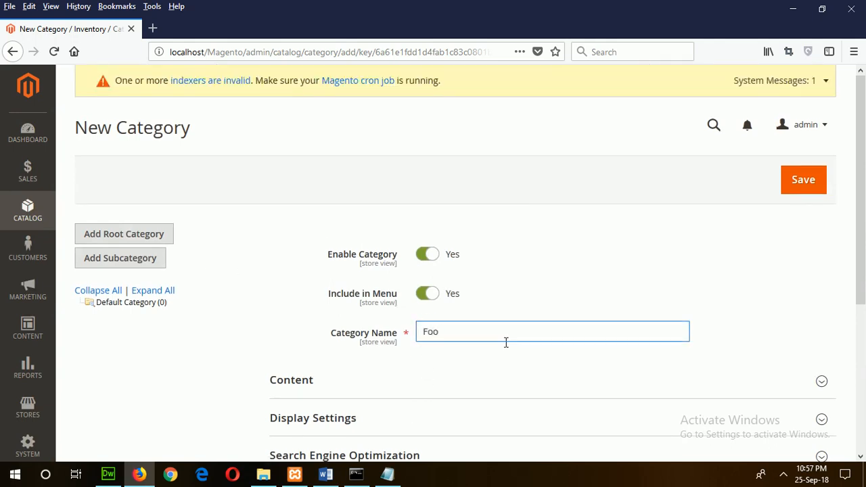
{"action": "type", "text": "d"}
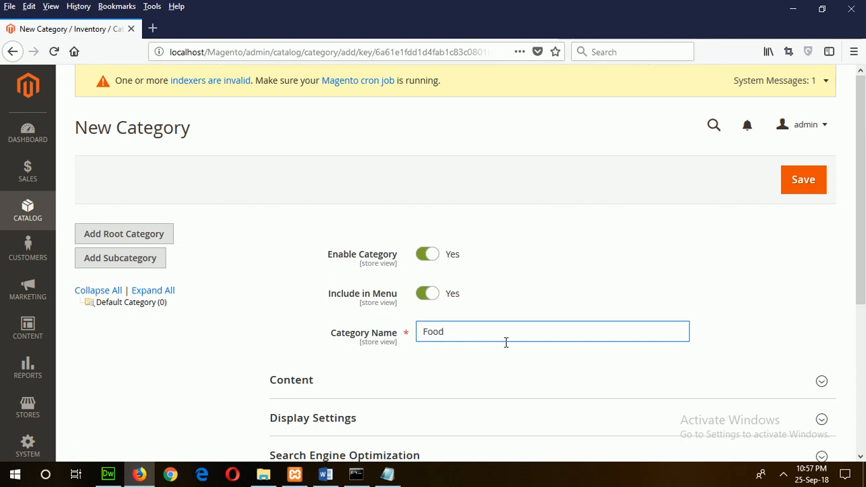
{"action": "type", "text": "Cate"}
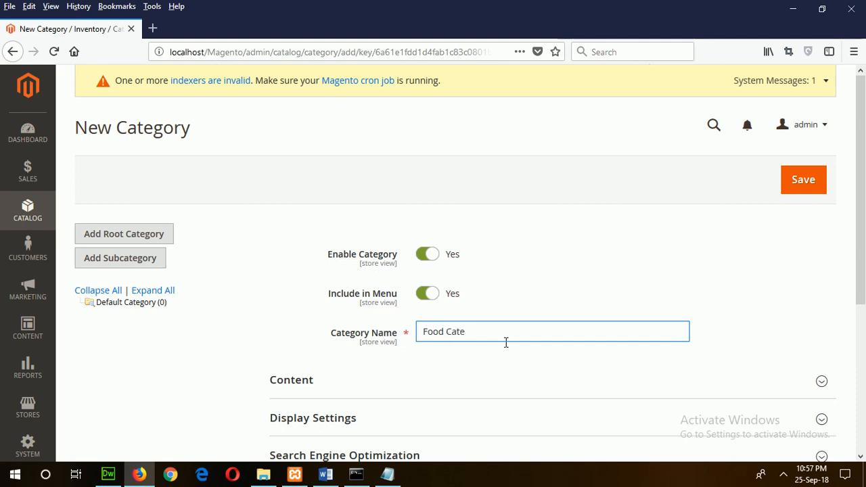
{"action": "type", "text": "gory"}
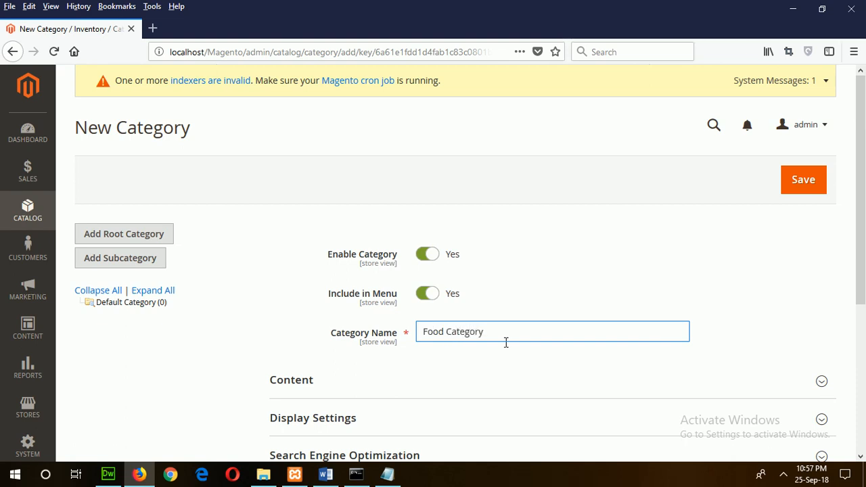
{"action": "mouse_move", "coordinate": [804, 179]}
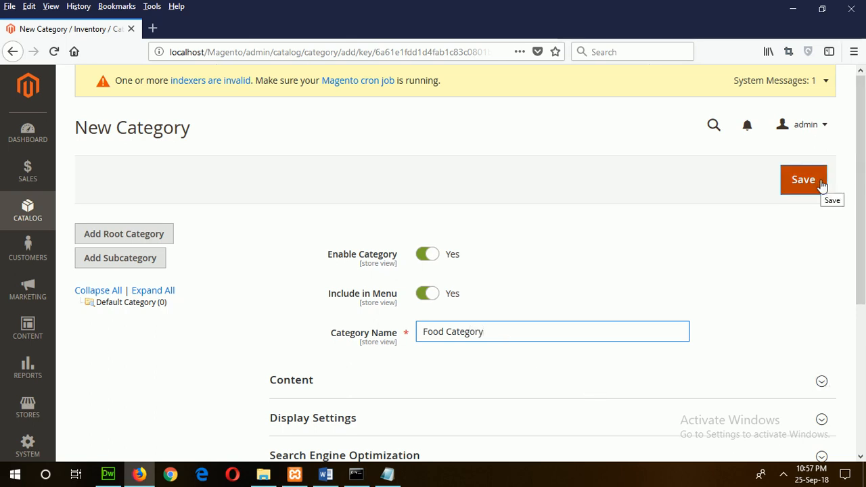
{"action": "left_click", "coordinate": [804, 179]}
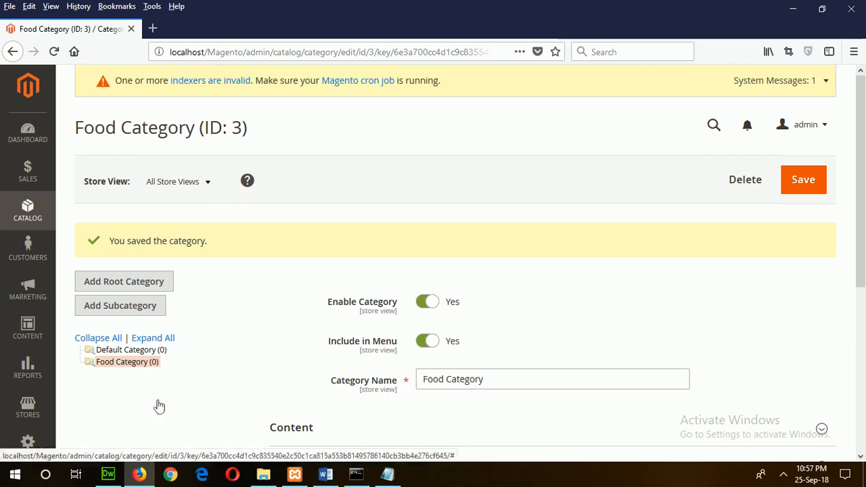
{"action": "left_click", "coordinate": [325, 474]}
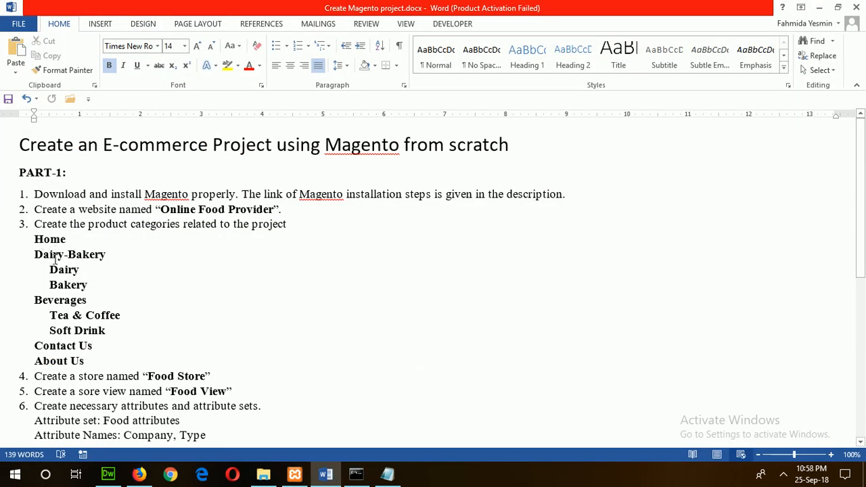
{"action": "left_click", "coordinate": [92, 347]}
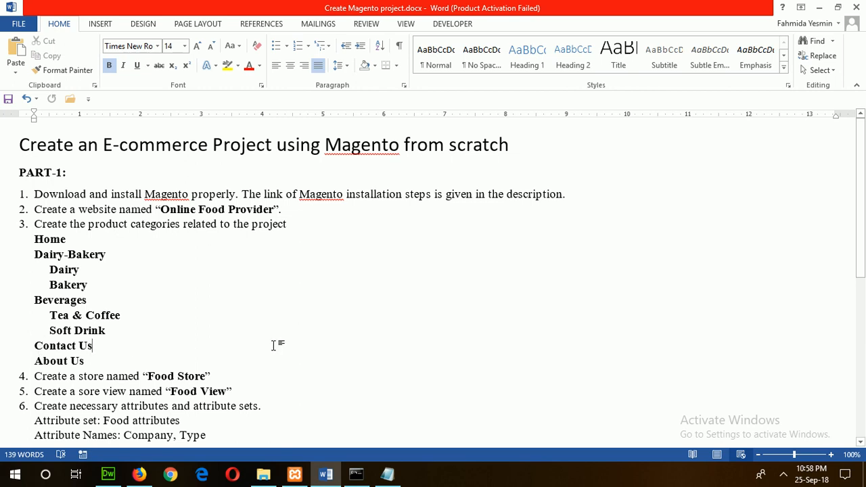
{"action": "mouse_move", "coordinate": [269, 429]}
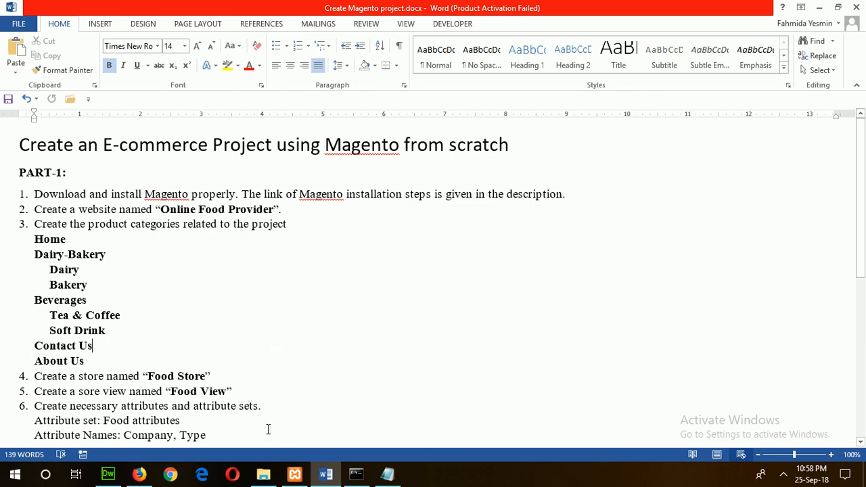
{"action": "left_click", "coordinate": [138, 474]}
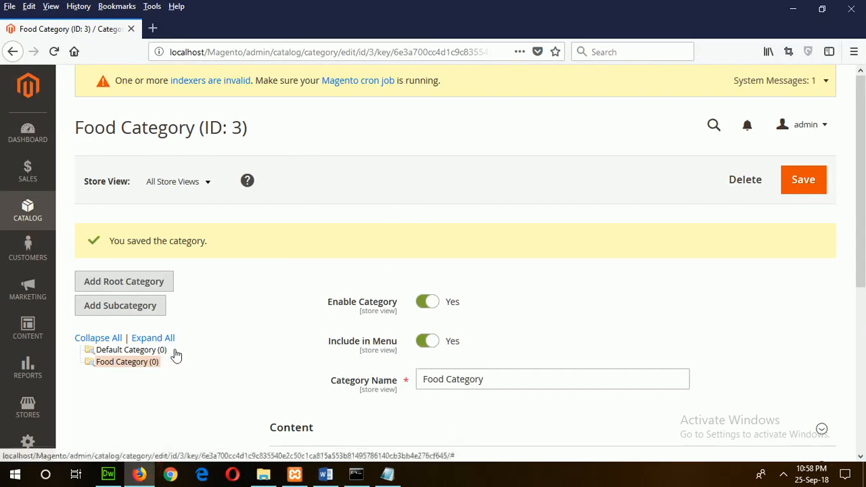
Step: Add a Home subcategory under Food Category
{"action": "left_click", "coordinate": [127, 361]}
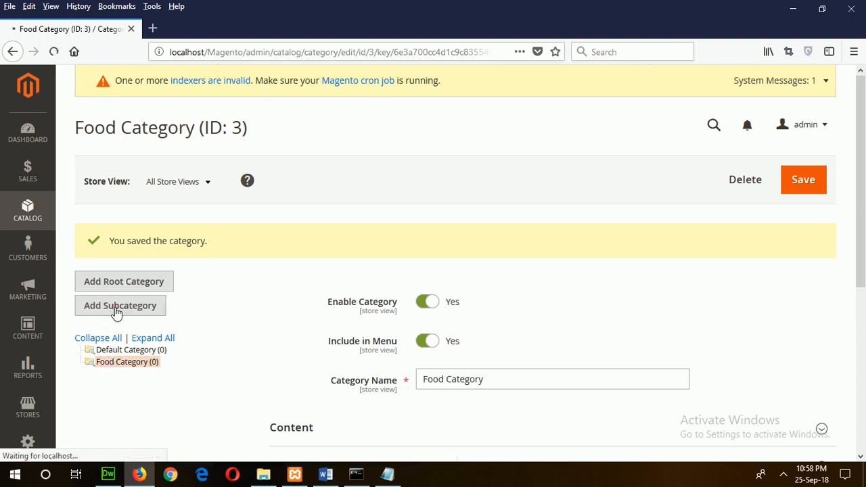
{"action": "left_click", "coordinate": [119, 306]}
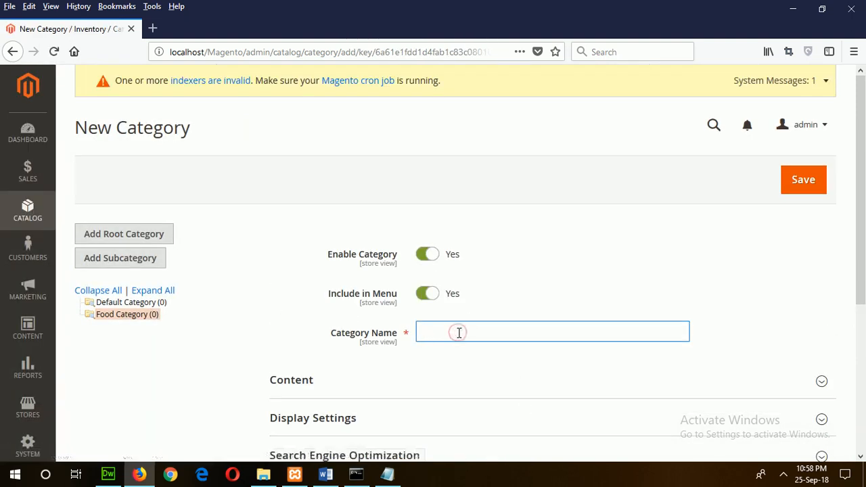
{"action": "type", "text": "Home"}
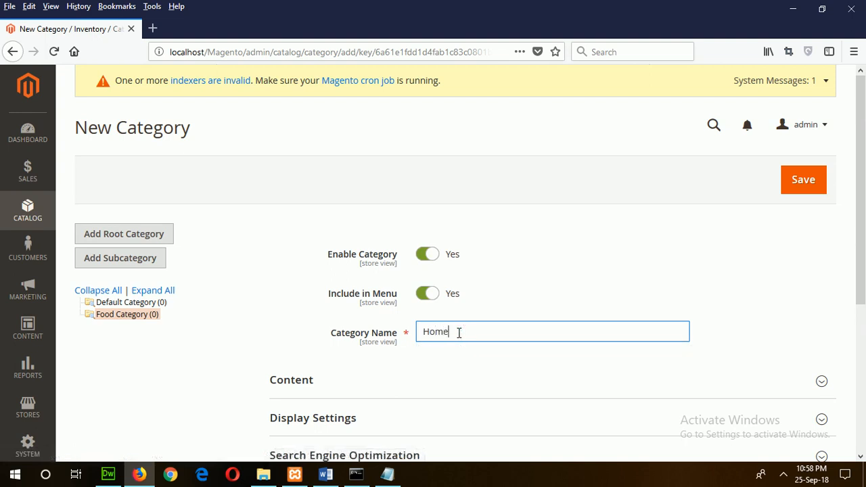
{"action": "left_click", "coordinate": [805, 179]}
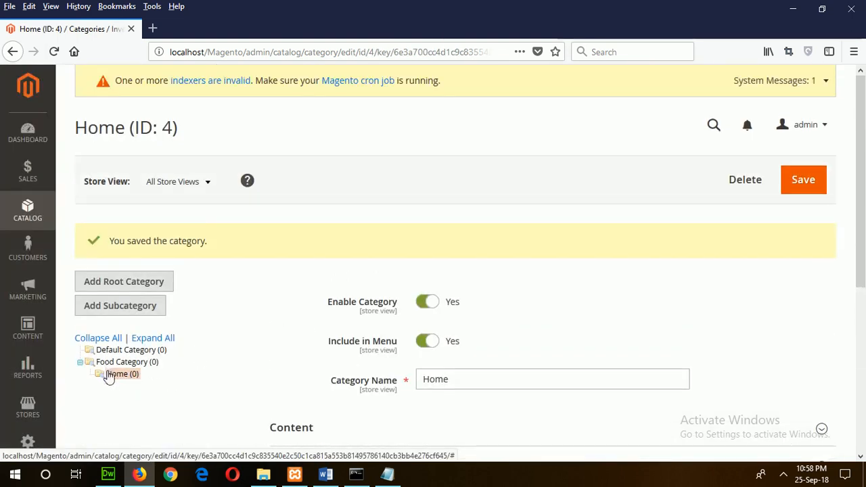
{"action": "left_click", "coordinate": [325, 474]}
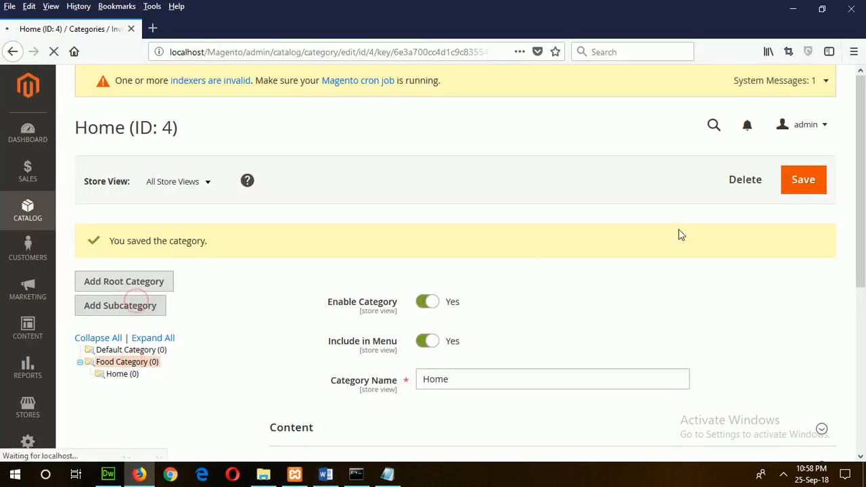
Step: Add a Dairy-Bakery subcategory under Food Category
{"action": "left_click", "coordinate": [119, 306]}
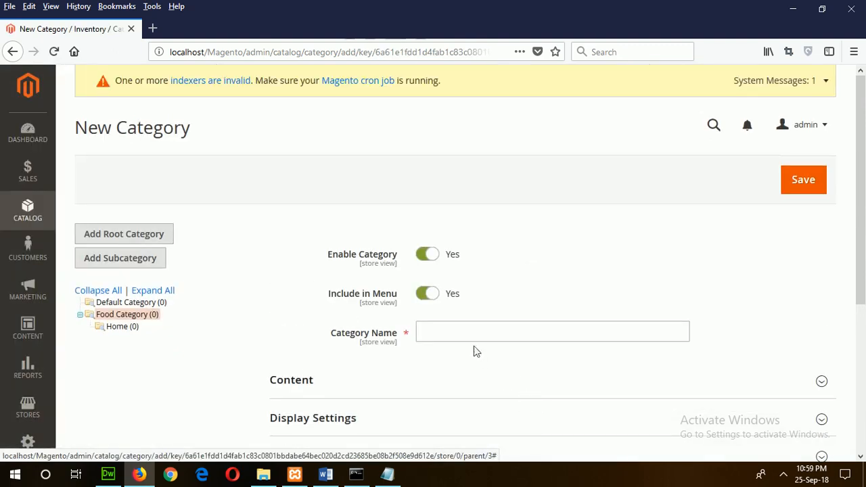
{"action": "type", "text": "D"}
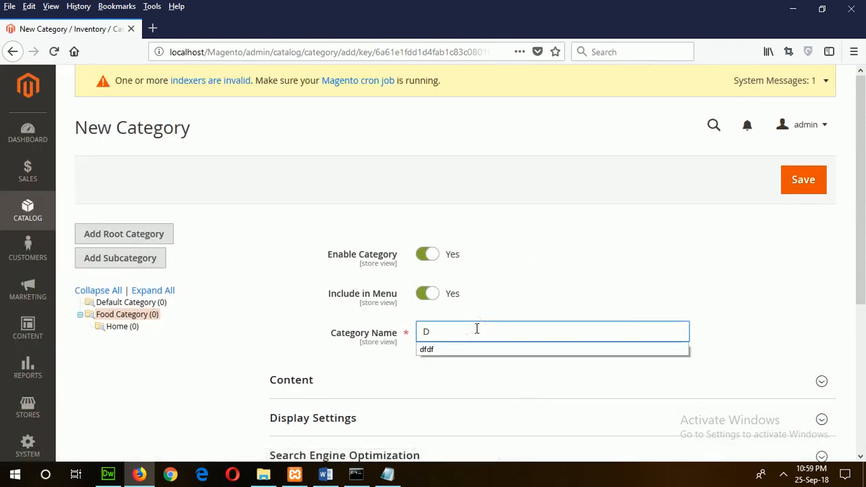
{"action": "type", "text": "airy"}
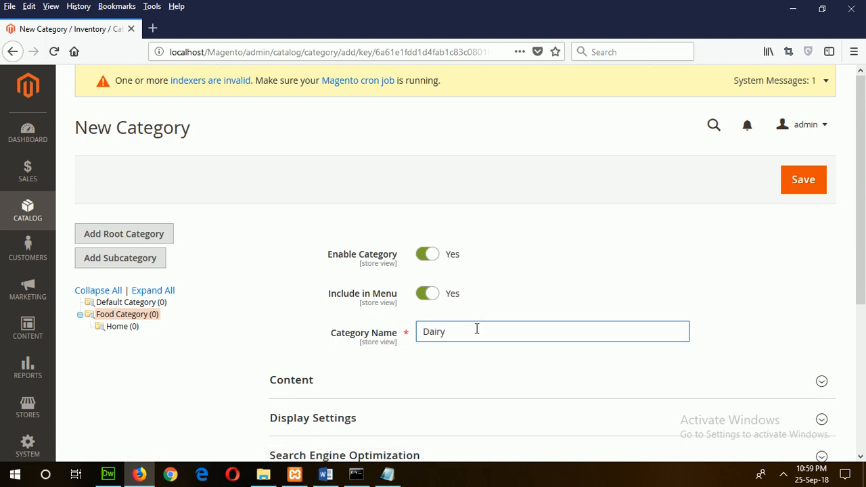
{"action": "type", "text": "-B"}
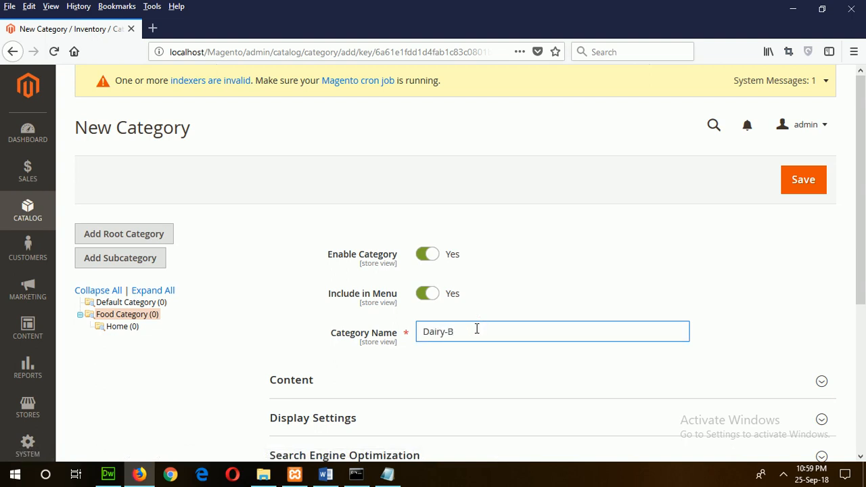
{"action": "type", "text": "ake"}
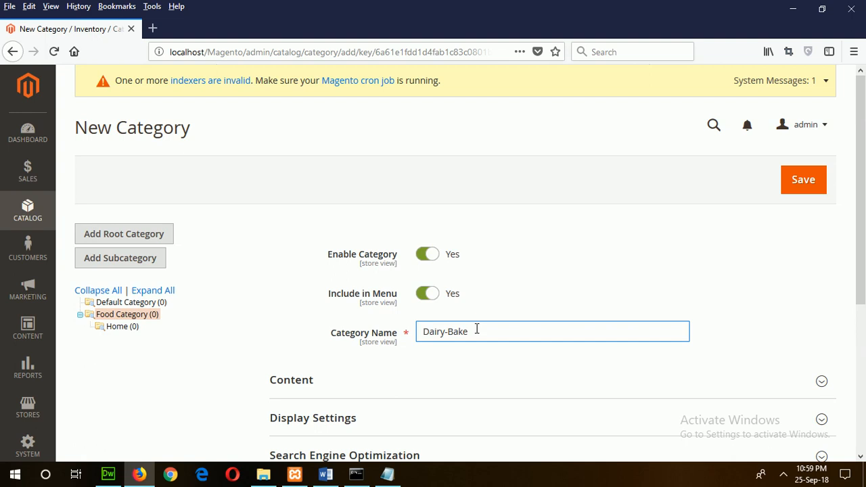
{"action": "type", "text": "ry"}
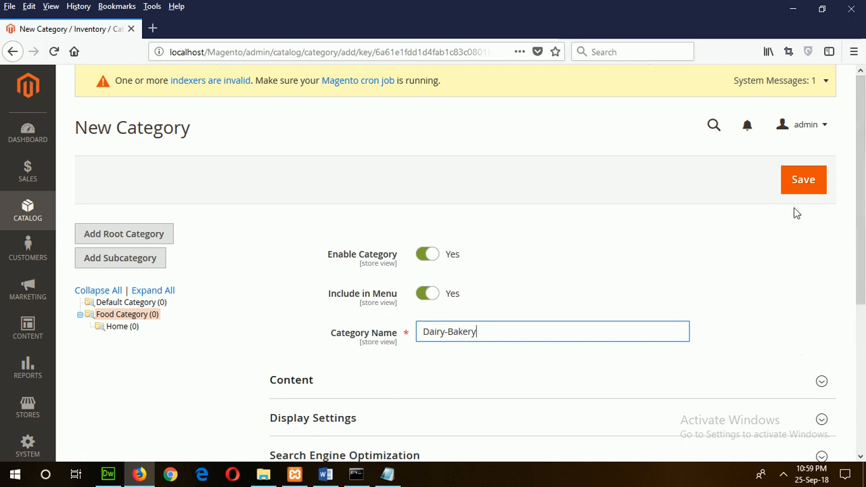
{"action": "left_click", "coordinate": [804, 179]}
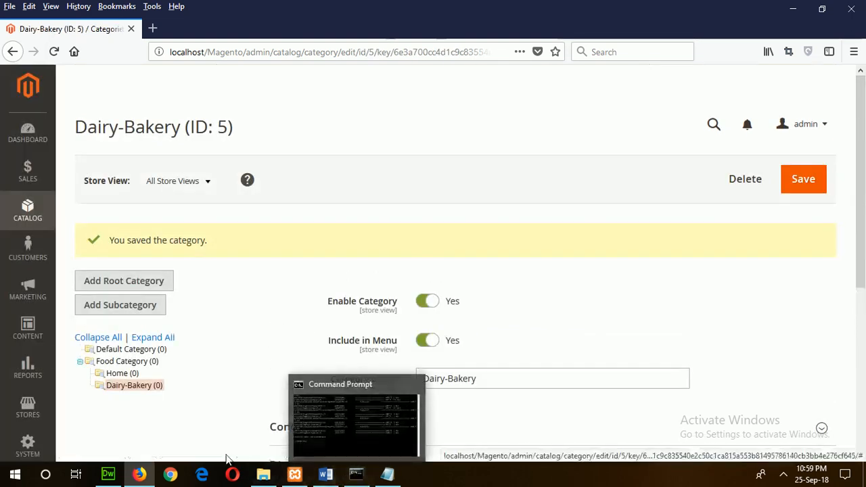
Step: Check the category list in the Word brief and return to Magento Admin
{"action": "left_click", "coordinate": [325, 474]}
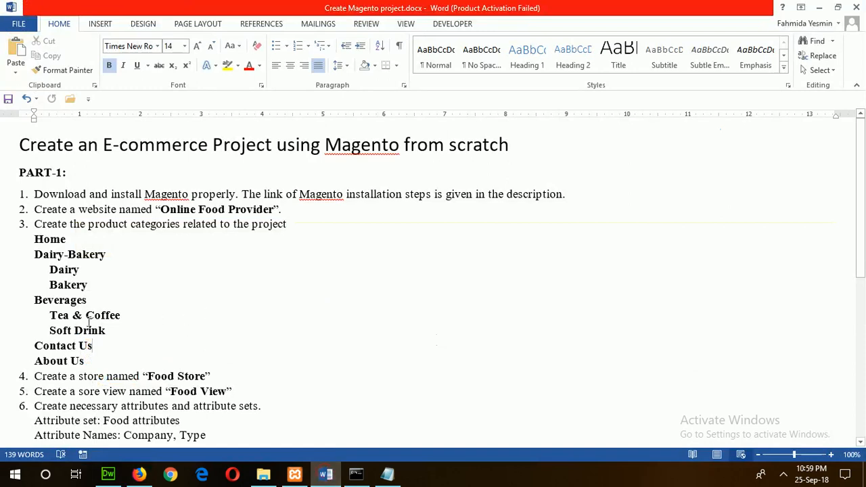
{"action": "mouse_move", "coordinate": [157, 305]}
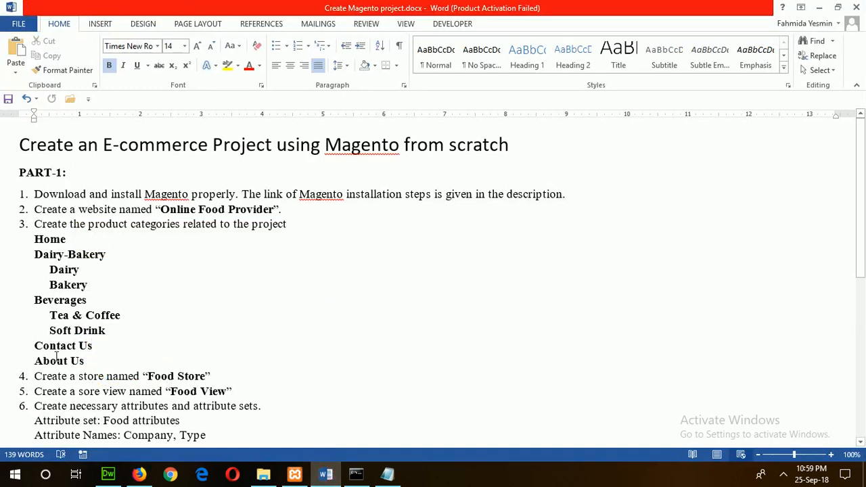
{"action": "left_click", "coordinate": [138, 474]}
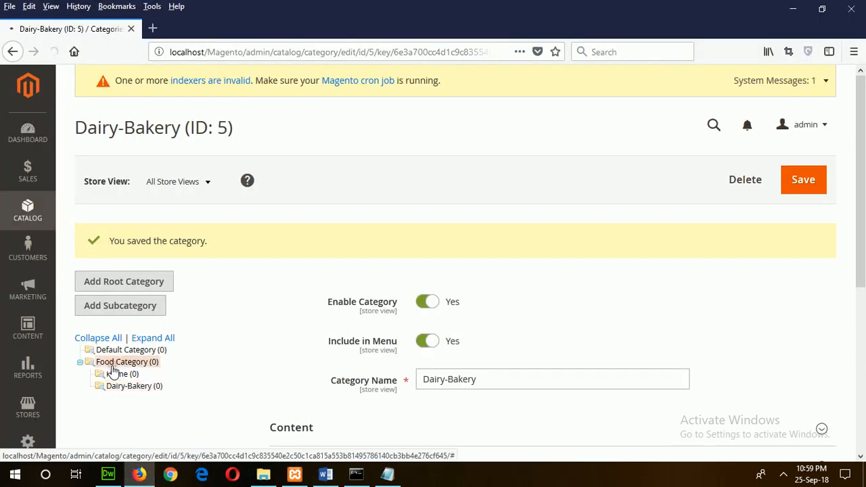
Step: Add a Beverages subcategory under Food Category
{"action": "left_click", "coordinate": [120, 306]}
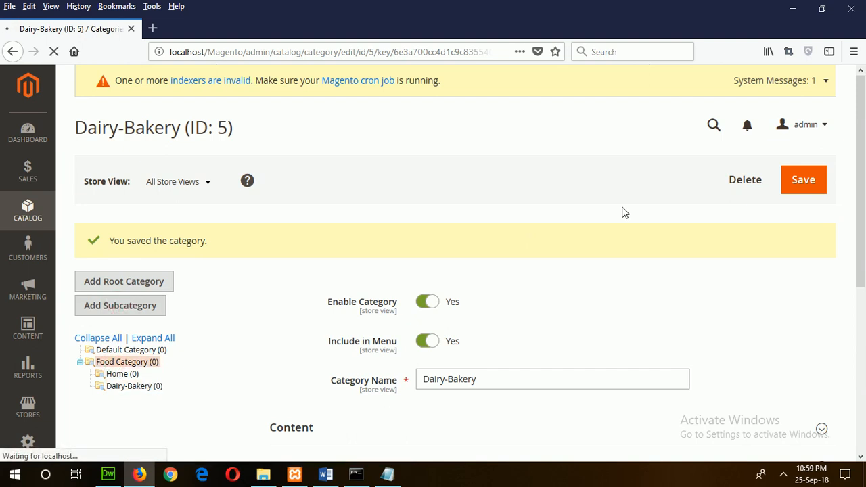
{"action": "left_click", "coordinate": [119, 306]}
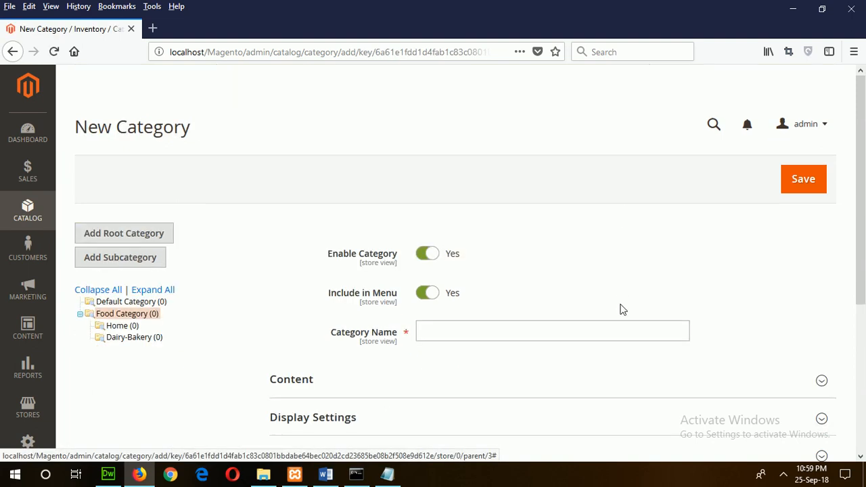
{"action": "type", "text": "B"}
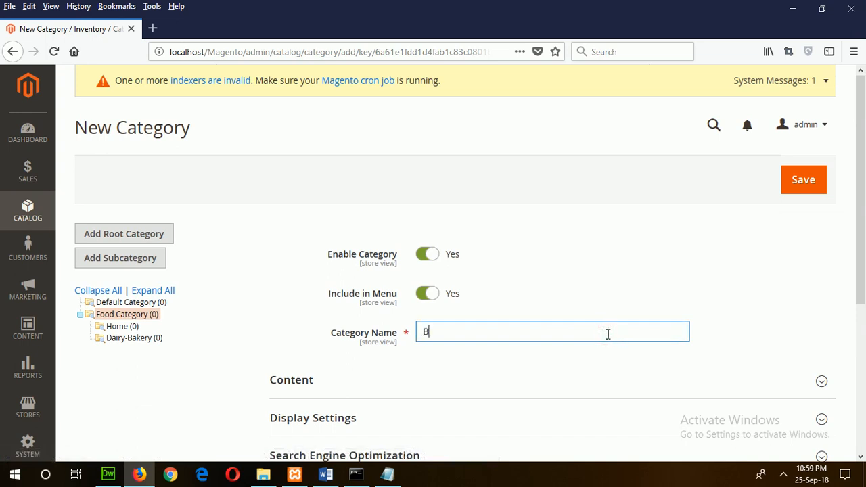
{"action": "type", "text": "ever"}
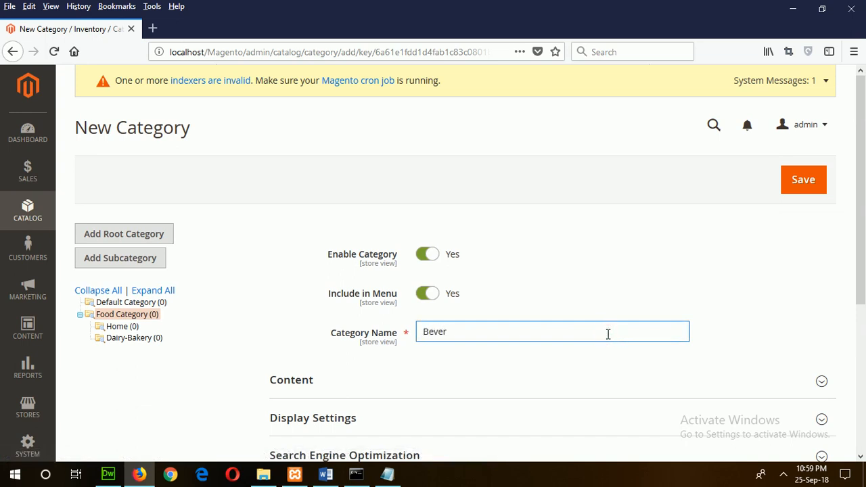
{"action": "type", "text": "ag"}
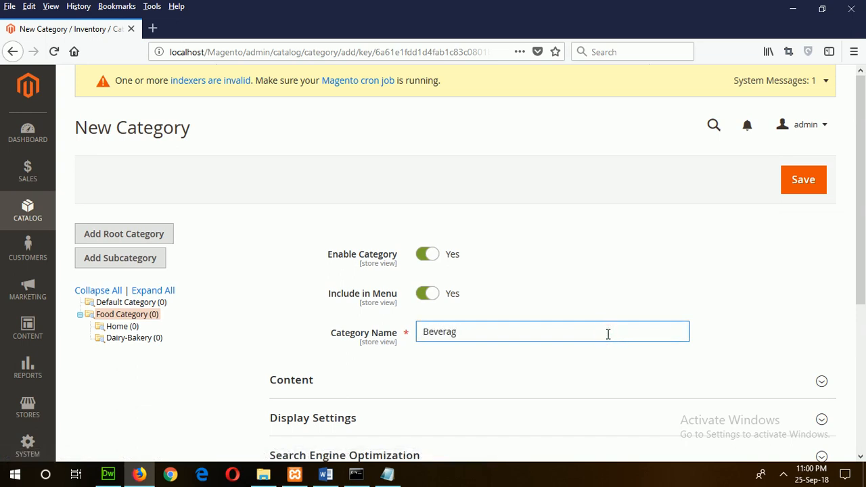
{"action": "type", "text": "es"}
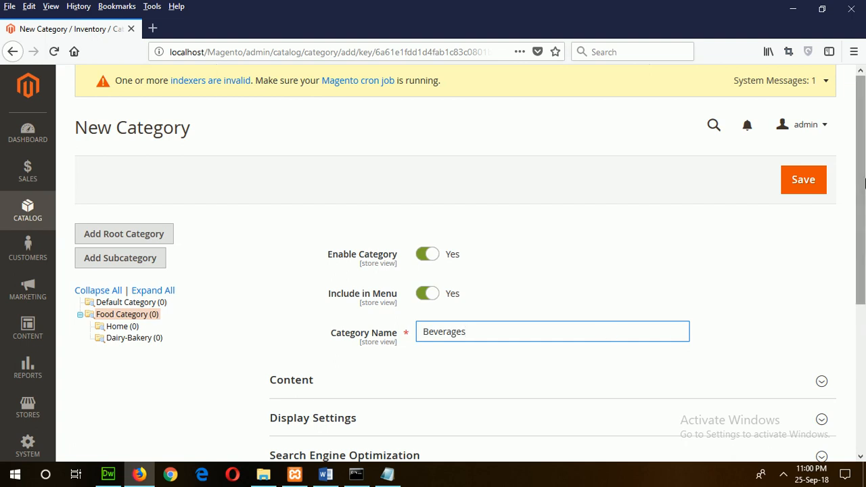
{"action": "left_click", "coordinate": [804, 179]}
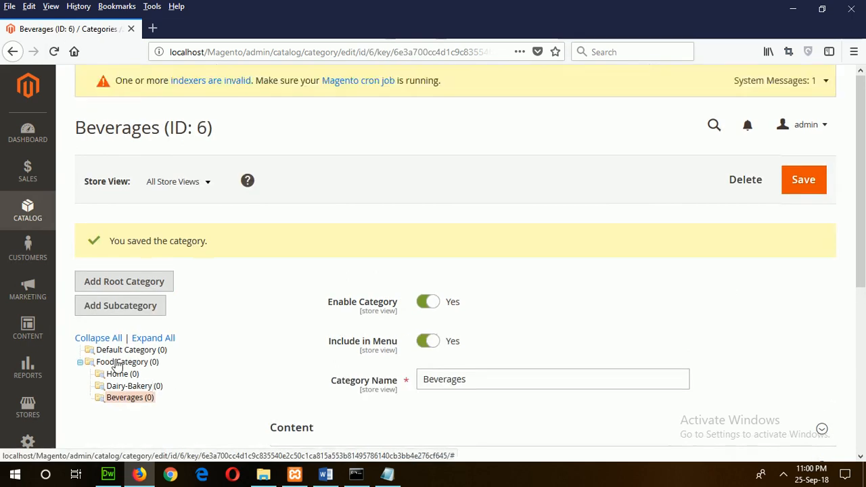
Step: Add Contact Us and About Us subcategories under Food Category
{"action": "left_click", "coordinate": [119, 306]}
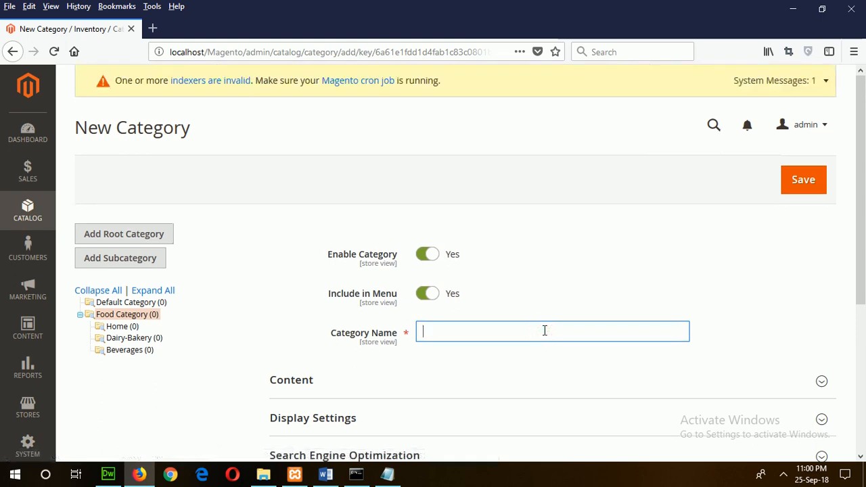
{"action": "type", "text": "Contac"}
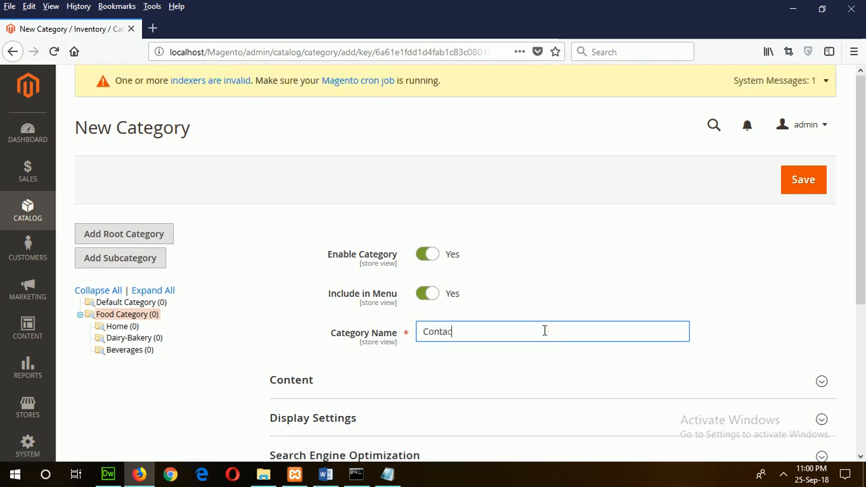
{"action": "type", "text": "t"}
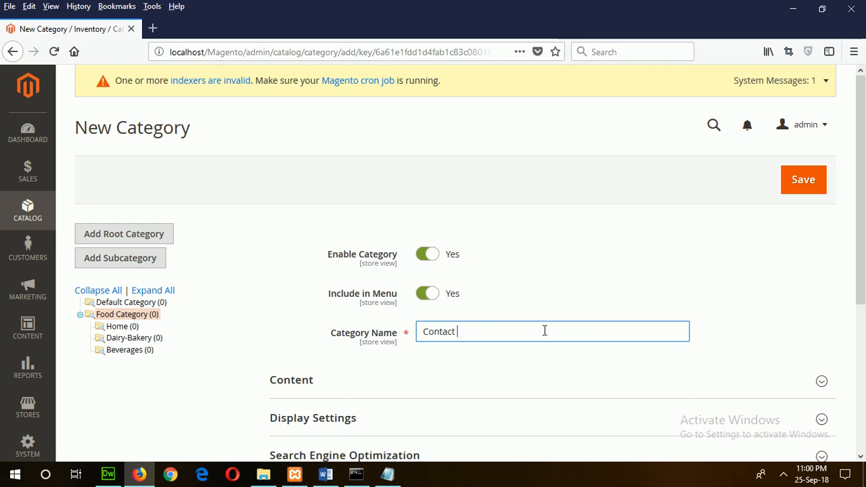
{"action": "type", "text": "Us"}
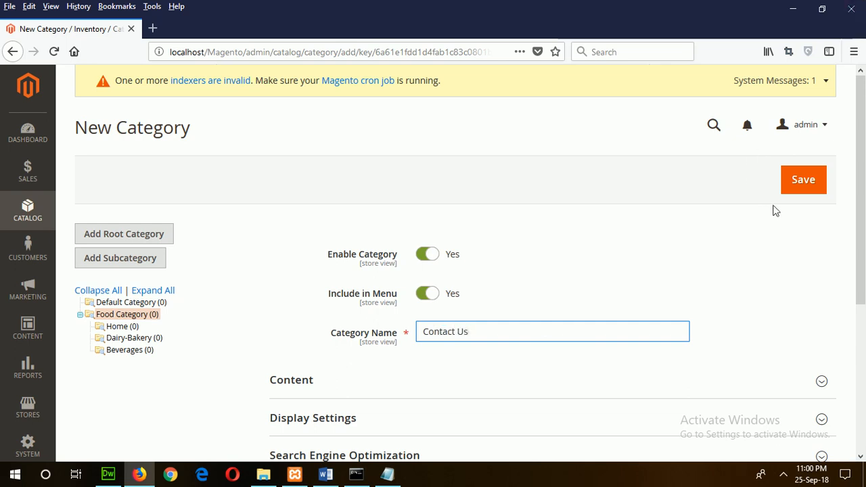
{"action": "left_click", "coordinate": [804, 179]}
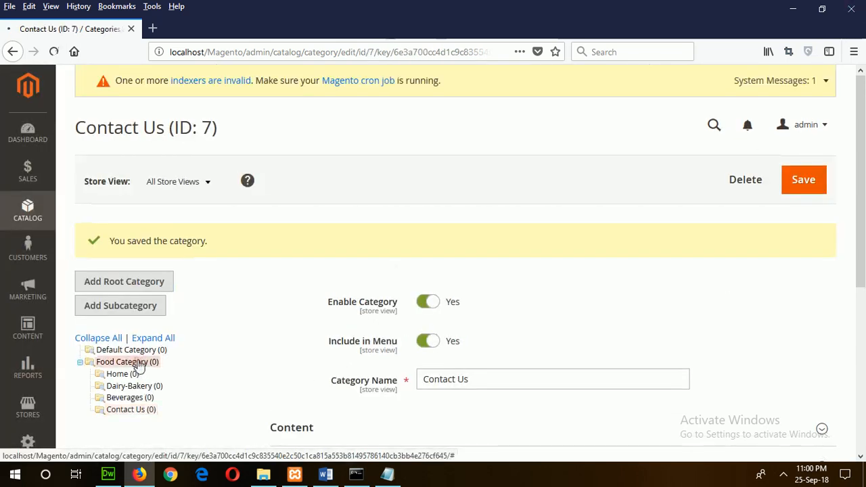
{"action": "left_click", "coordinate": [119, 306]}
{"action": "type", "text": "A"}
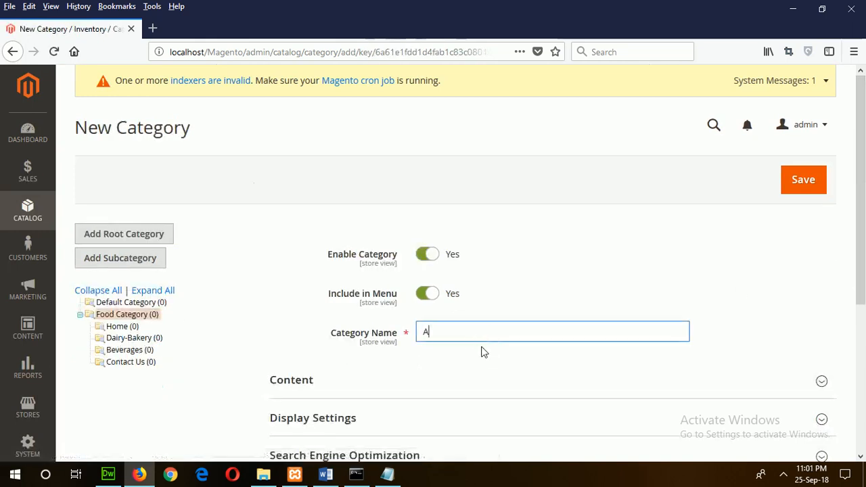
{"action": "type", "text": "bout Us"}
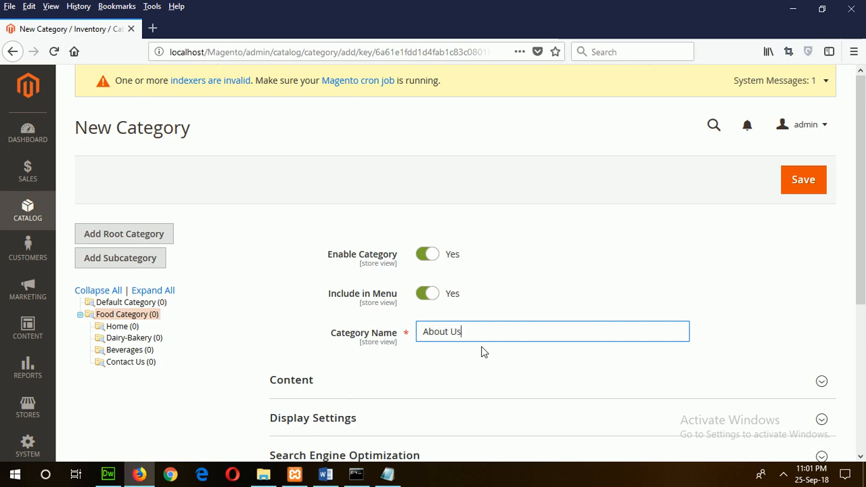
{"action": "left_click", "coordinate": [804, 179]}
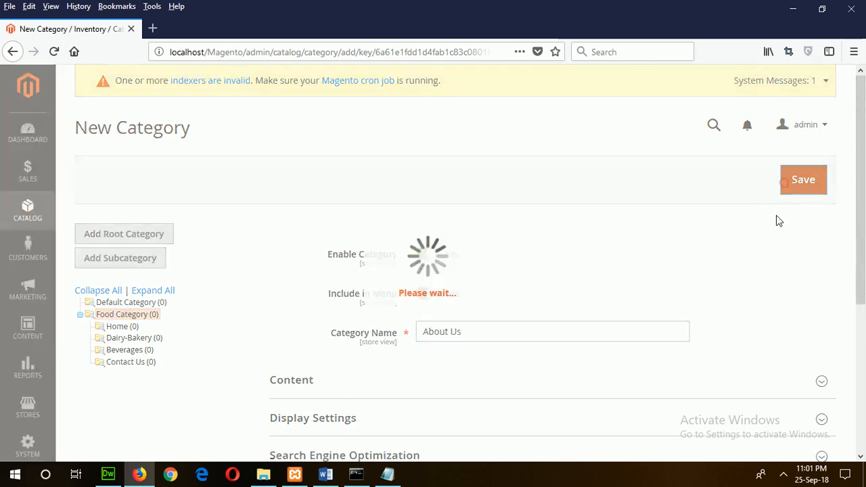
{"action": "left_click", "coordinate": [804, 178]}
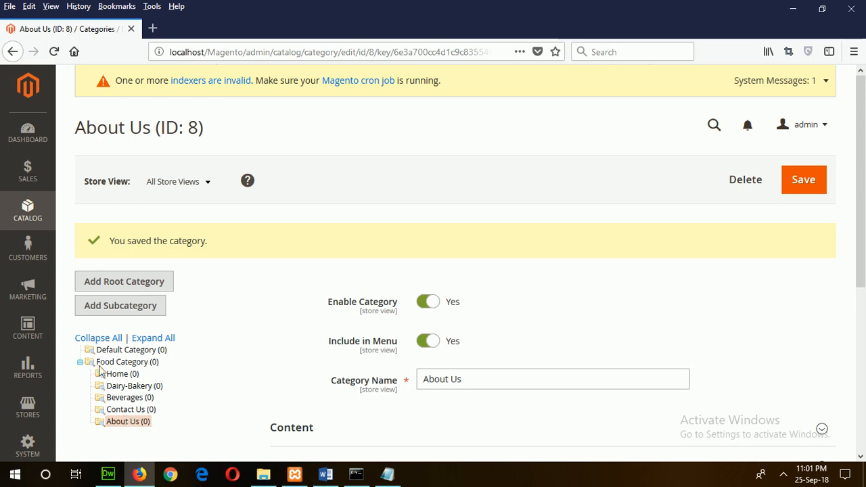
{"action": "mouse_move", "coordinate": [113, 385]}
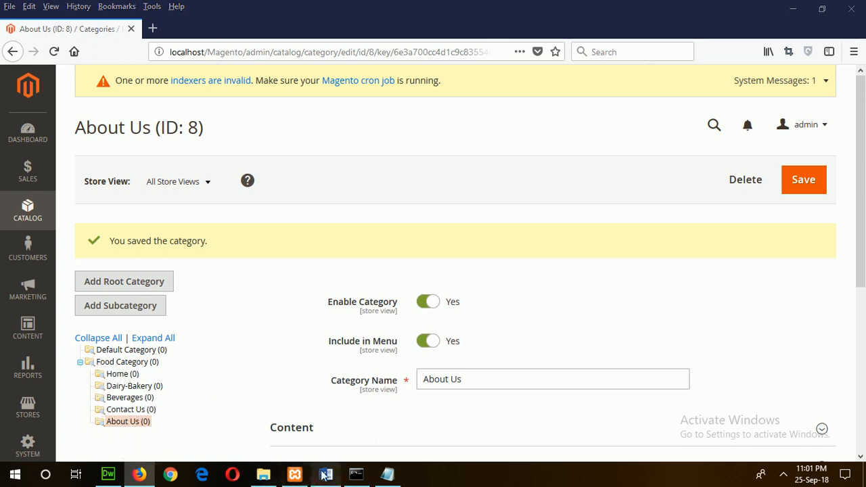
{"action": "left_click", "coordinate": [325, 474]}
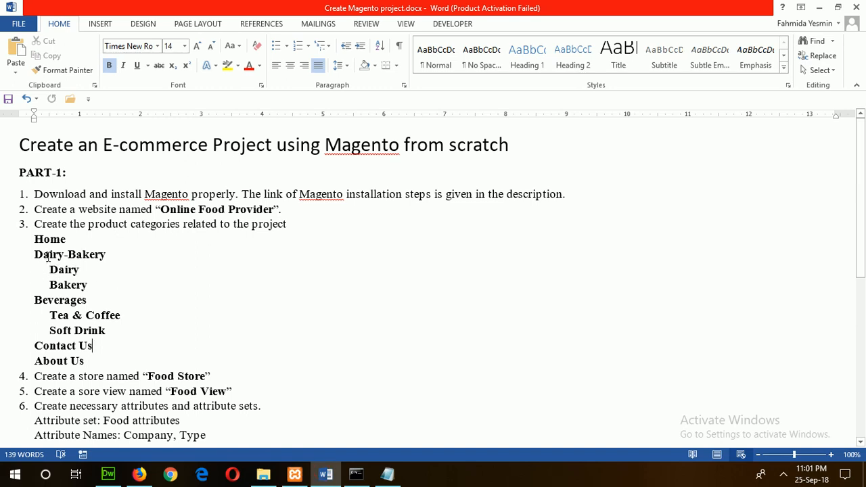
{"action": "mouse_move", "coordinate": [332, 455]}
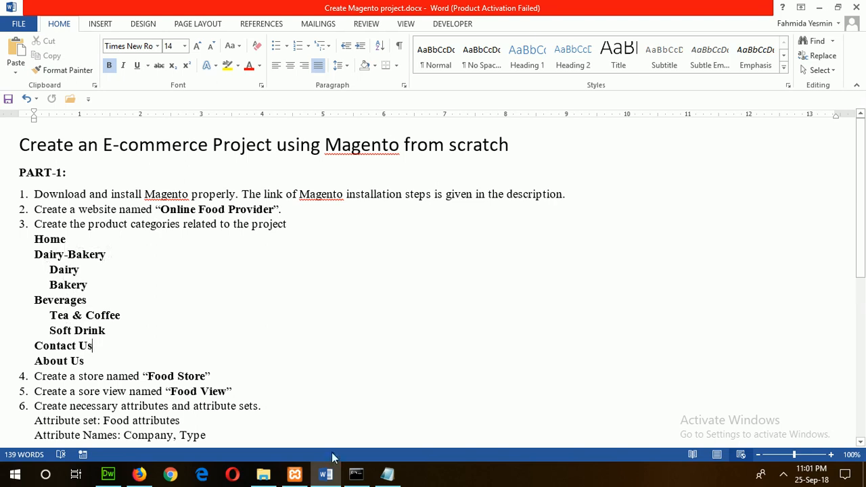
Step: Add a Dairy subcategory under Dairy-Bakery
{"action": "left_click", "coordinate": [138, 474]}
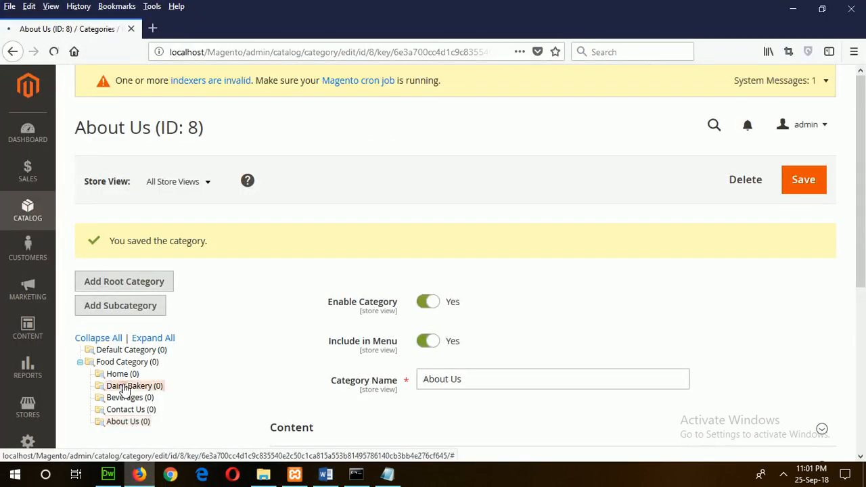
{"action": "left_click", "coordinate": [134, 385]}
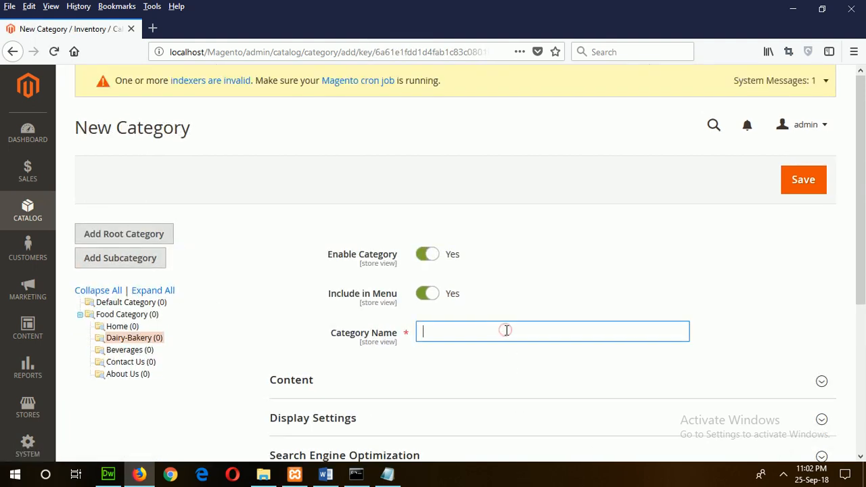
{"action": "type", "text": "Da"}
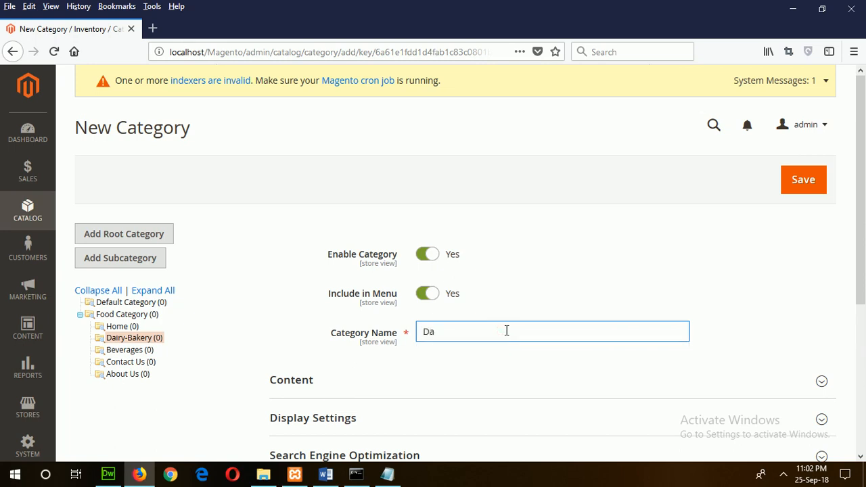
{"action": "type", "text": "iry"}
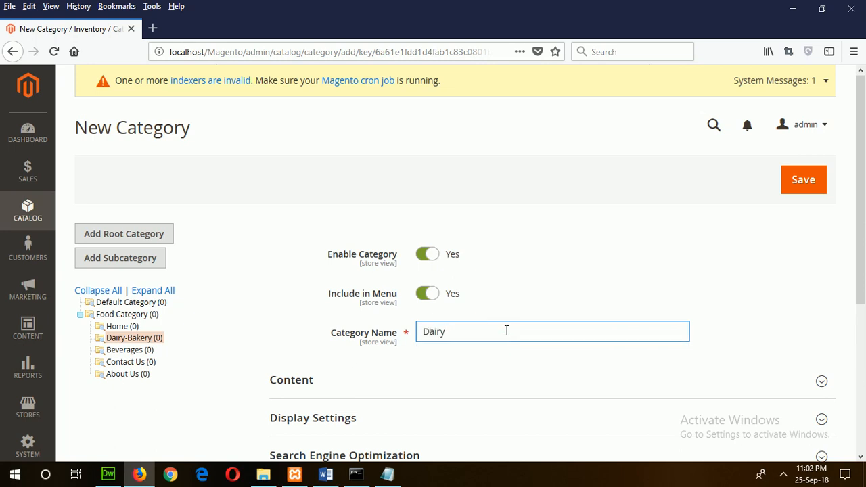
{"action": "left_click", "coordinate": [804, 179]}
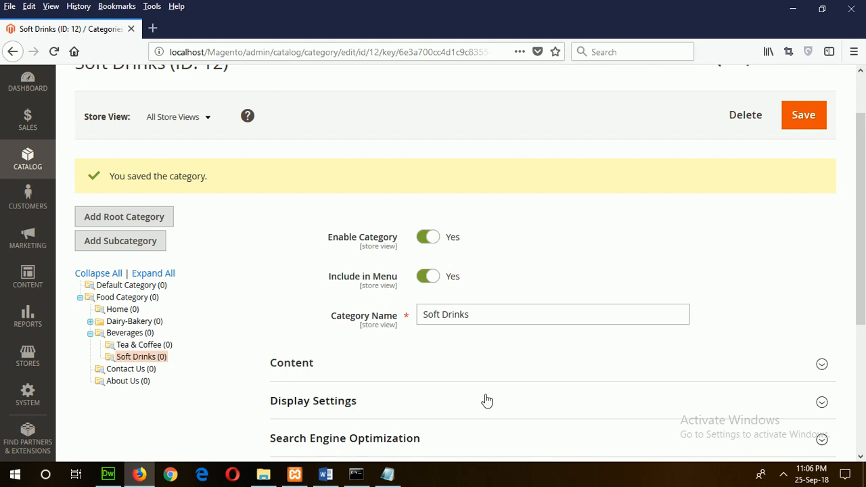
{"action": "mouse_move", "coordinate": [499, 380]}
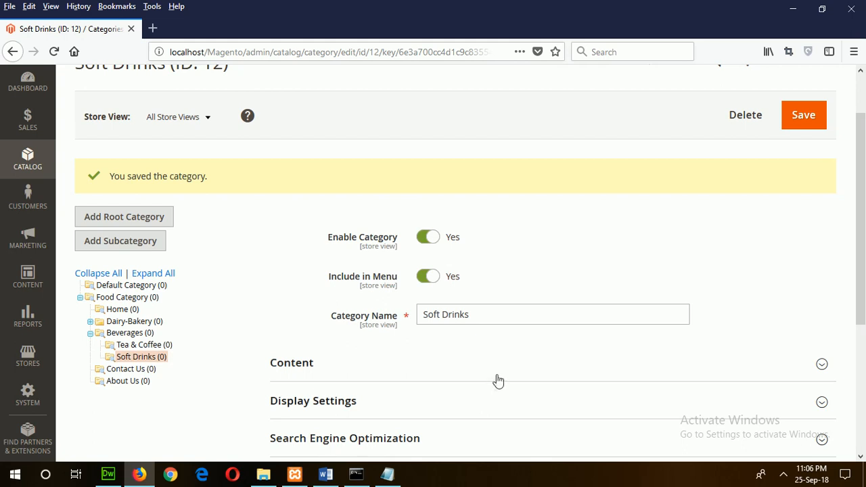
{"action": "mouse_move", "coordinate": [27, 159]}
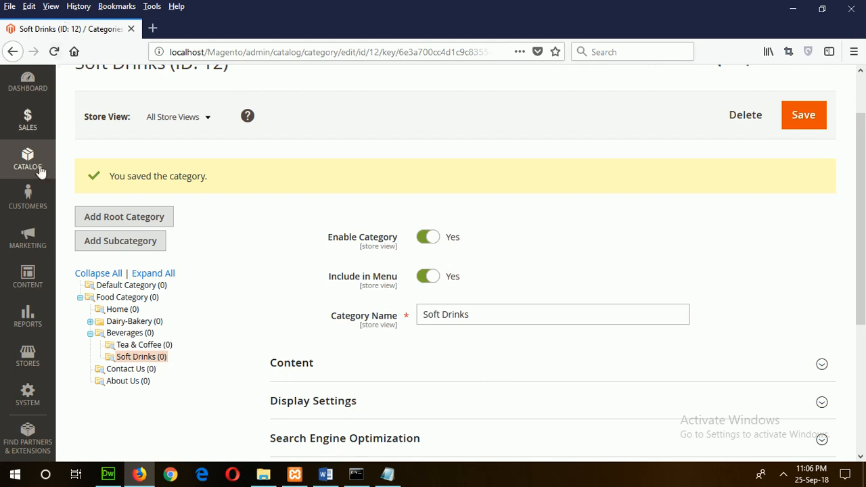
{"action": "mouse_move", "coordinate": [111, 303]}
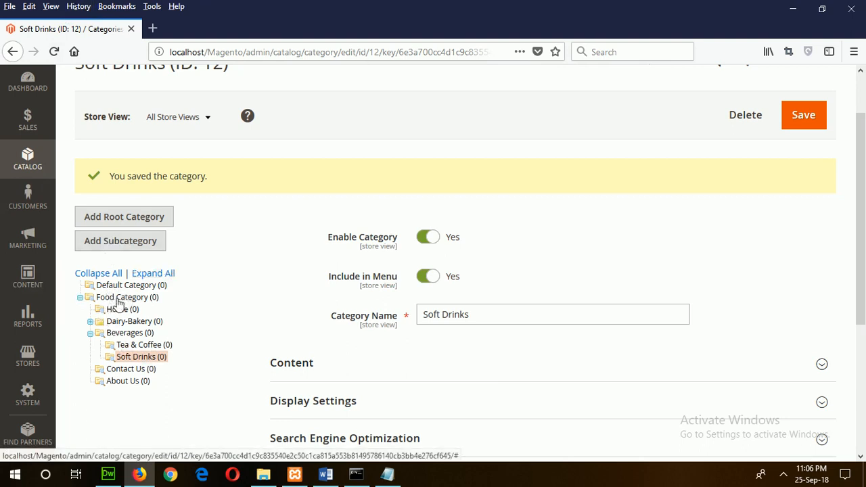
{"action": "mouse_move", "coordinate": [114, 309]}
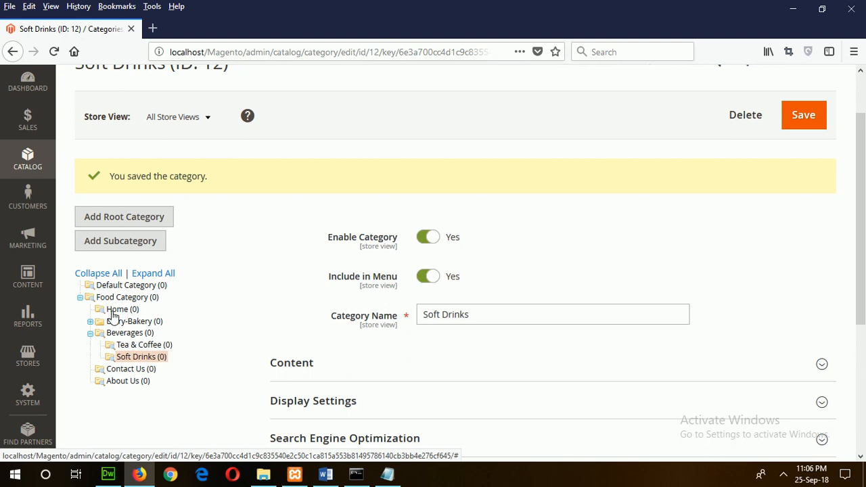
{"action": "mouse_move", "coordinate": [133, 327]}
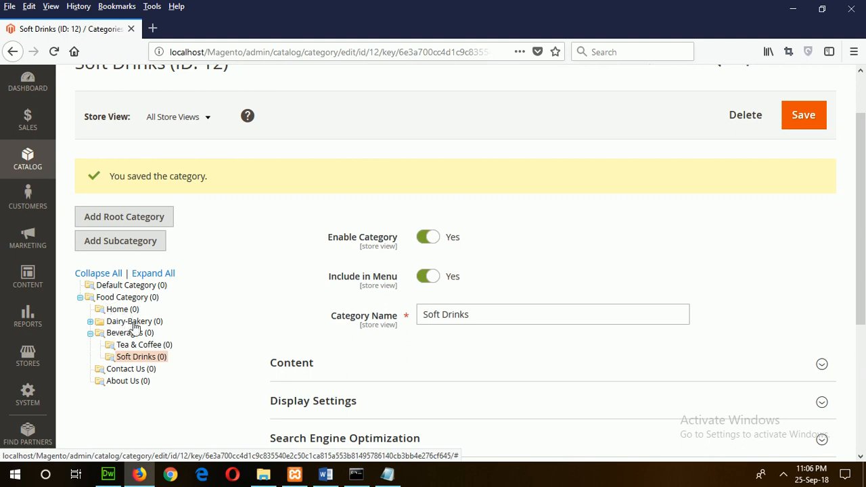
{"action": "mouse_move", "coordinate": [125, 382]}
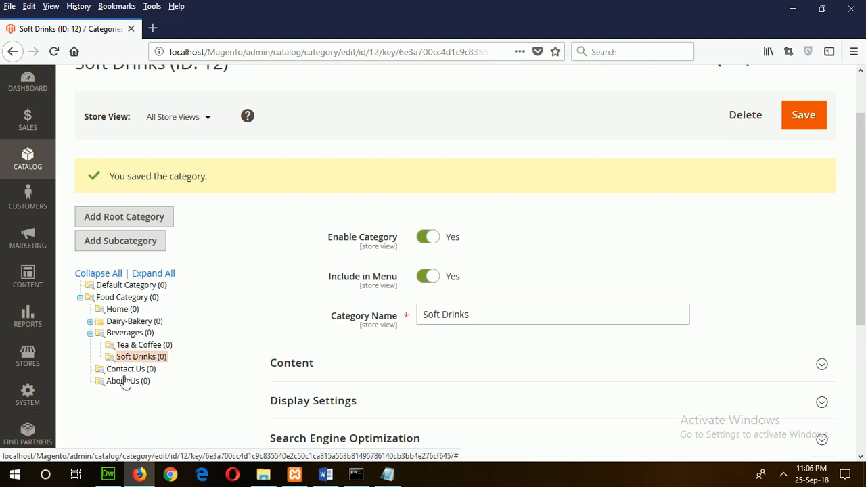
{"action": "mouse_move", "coordinate": [98, 327]}
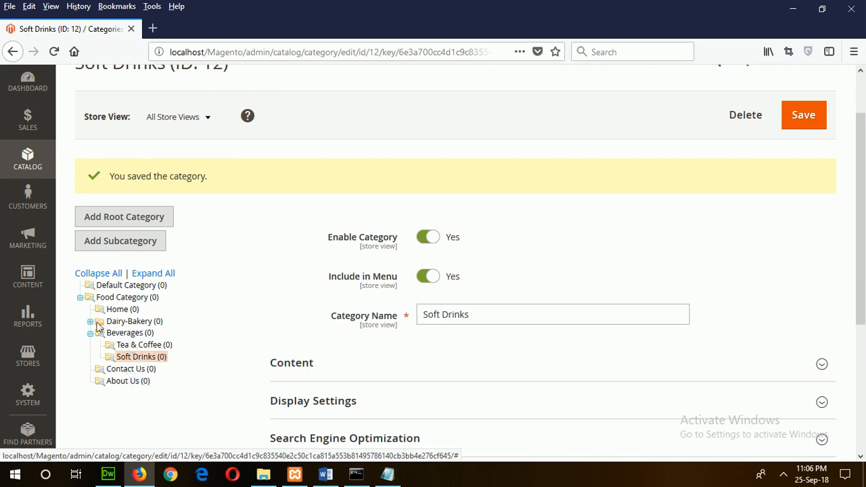
Step: Expand Dairy-Bakery to show Dairy and Bakery and compare with the Word brief
{"action": "left_click", "coordinate": [90, 321]}
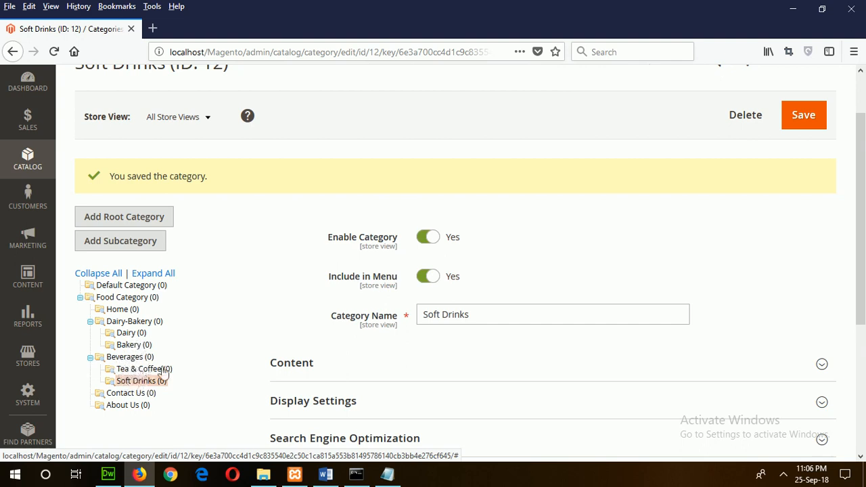
{"action": "left_click", "coordinate": [325, 474]}
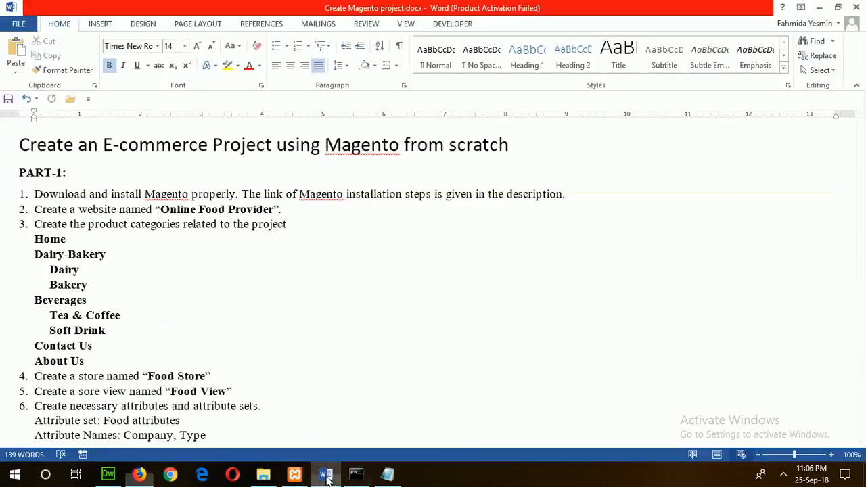
{"action": "scroll", "scroll_direction": "down", "scroll_amount": 3}
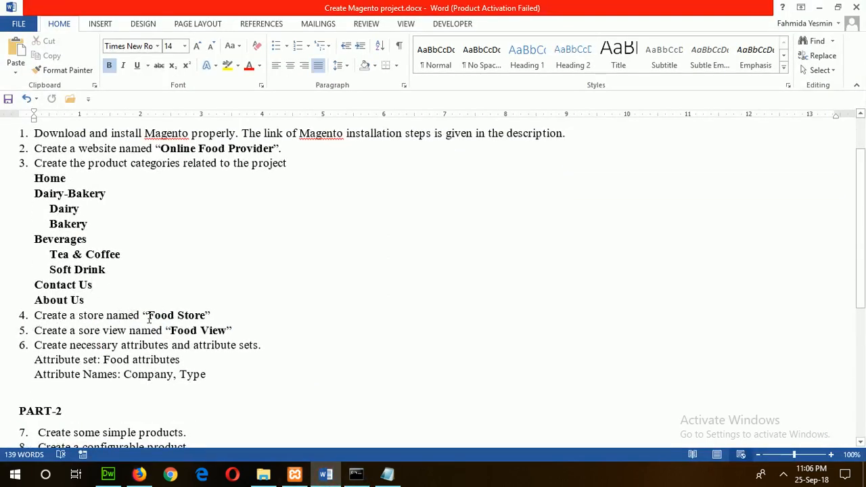
{"action": "left_click", "coordinate": [138, 474]}
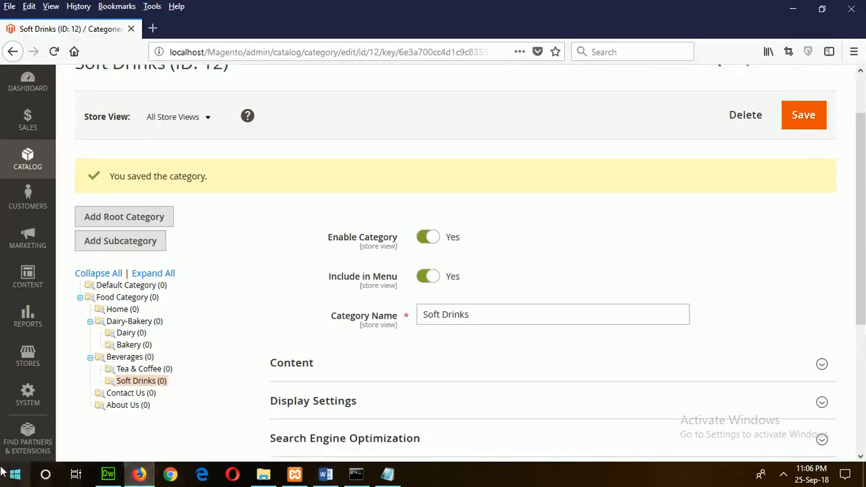
Step: Go to Stores > All Stores and start a new store from the Stores grid
{"action": "left_click", "coordinate": [28, 355]}
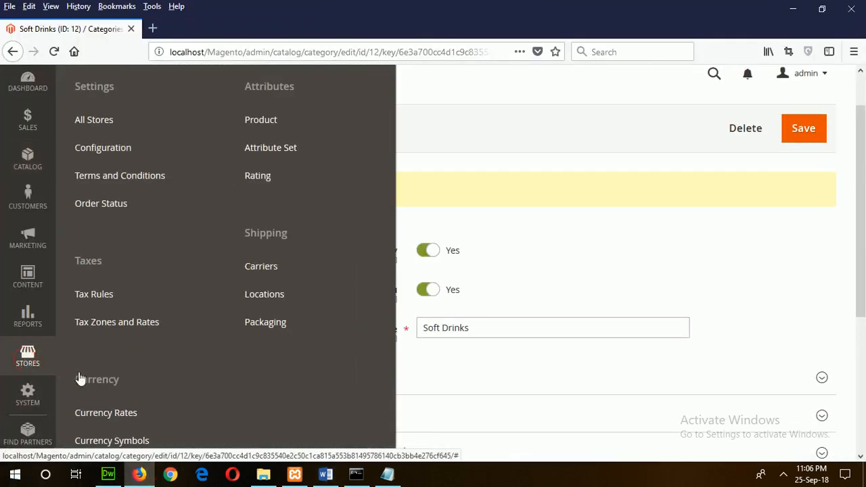
{"action": "left_click", "coordinate": [94, 119]}
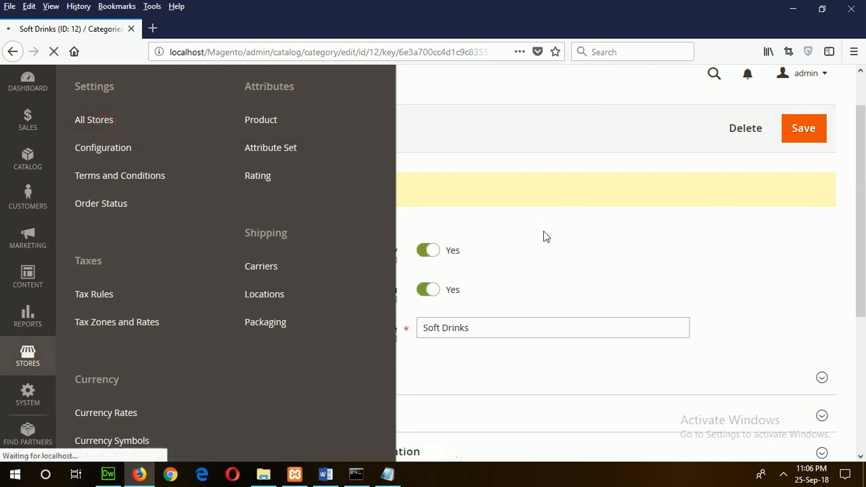
{"action": "left_click", "coordinate": [95, 119]}
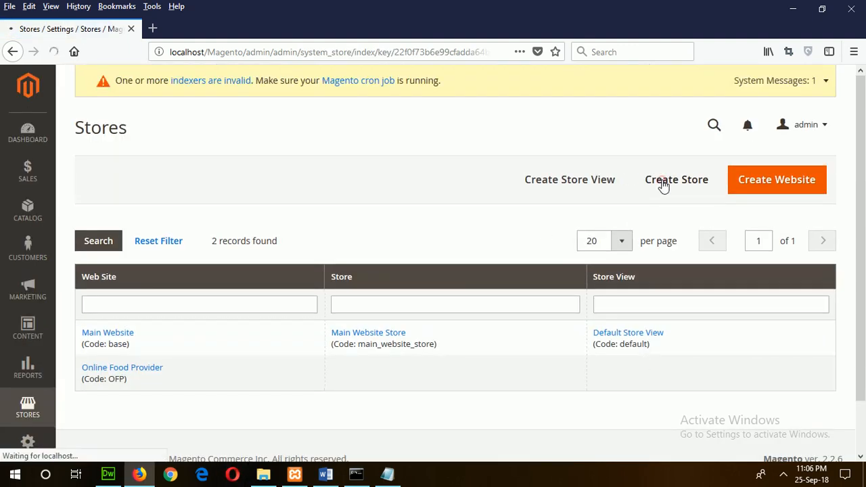
{"action": "left_click", "coordinate": [677, 179]}
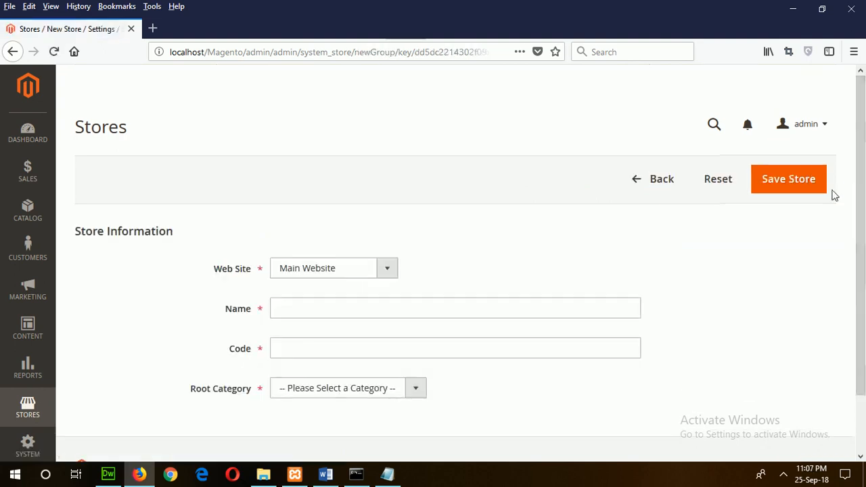
{"action": "mouse_move", "coordinate": [325, 268]}
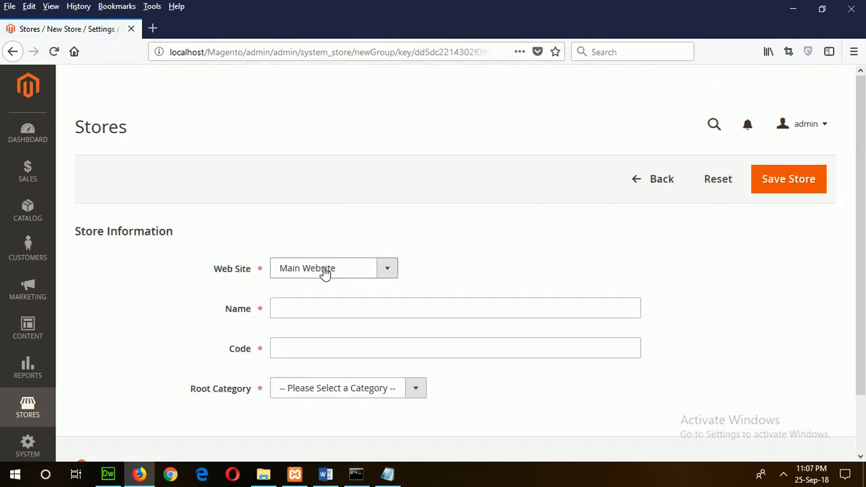
Step: Assign the store to Online Food Provider with name 'Food Store' and code 'FS'
{"action": "left_click", "coordinate": [387, 268]}
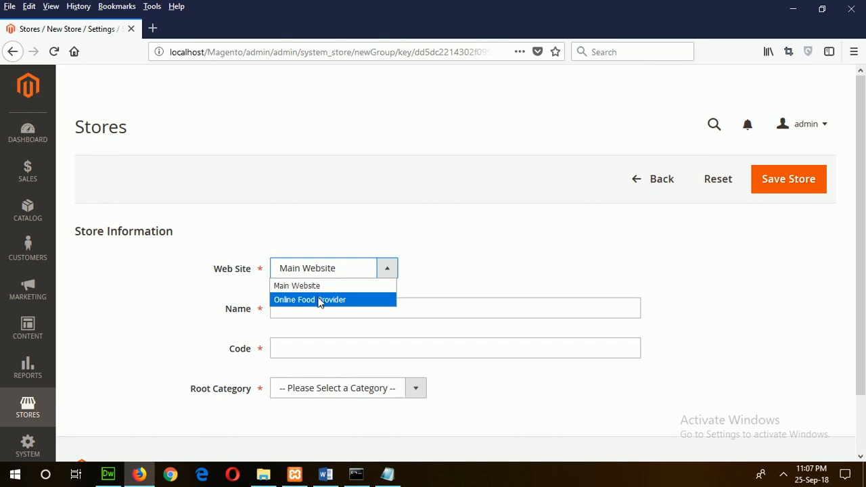
{"action": "left_click", "coordinate": [310, 301]}
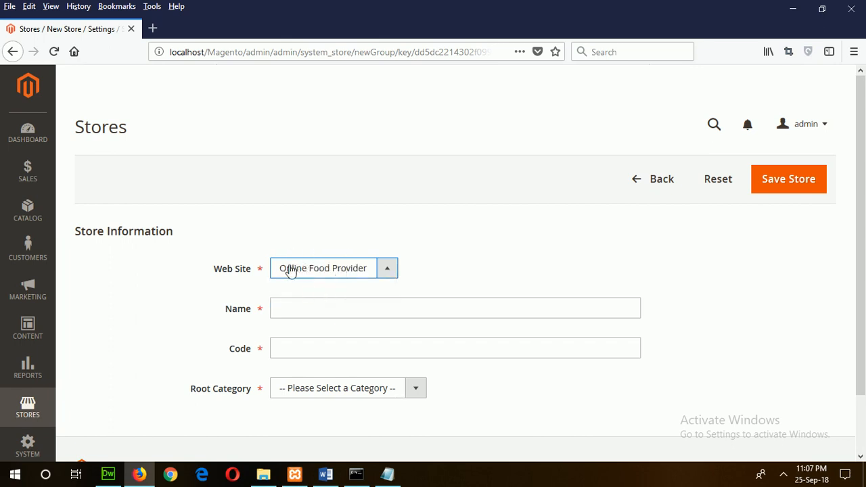
{"action": "left_click", "coordinate": [455, 309]}
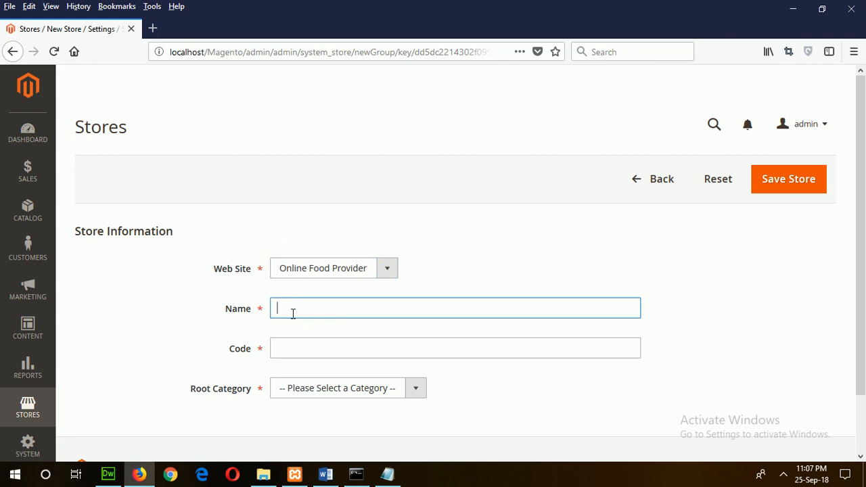
{"action": "type", "text": "Food"}
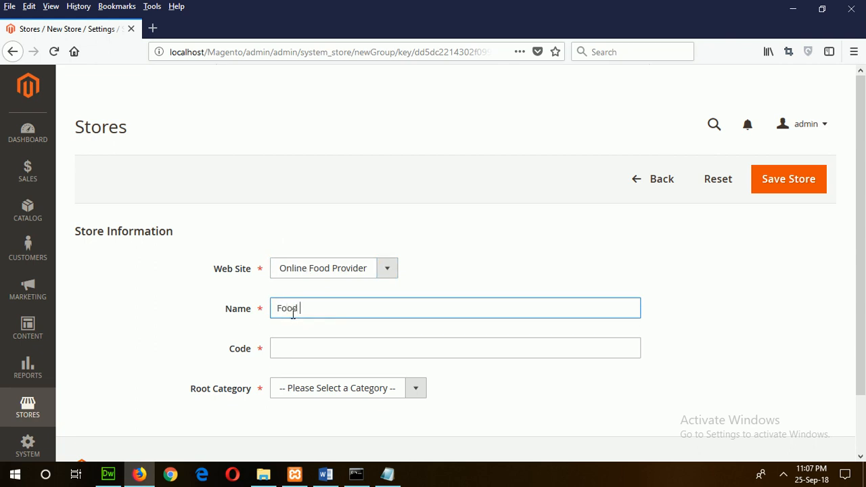
{"action": "type", "text": "Stor"}
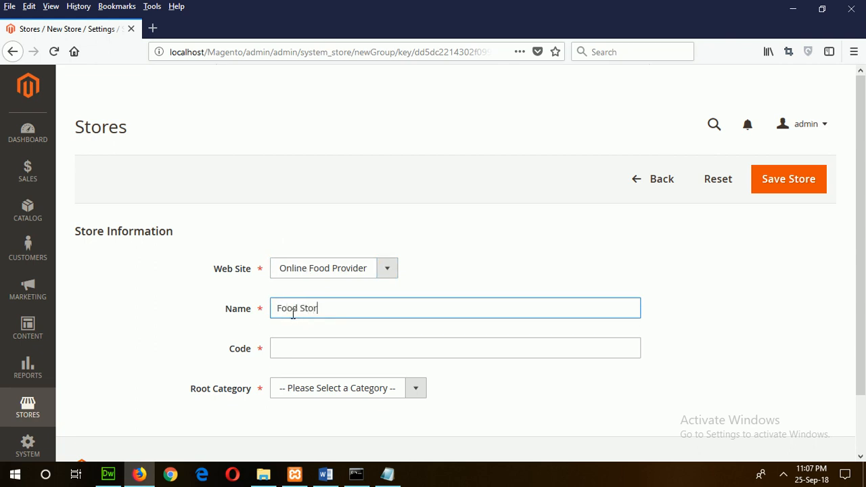
{"action": "left_click", "coordinate": [455, 348]}
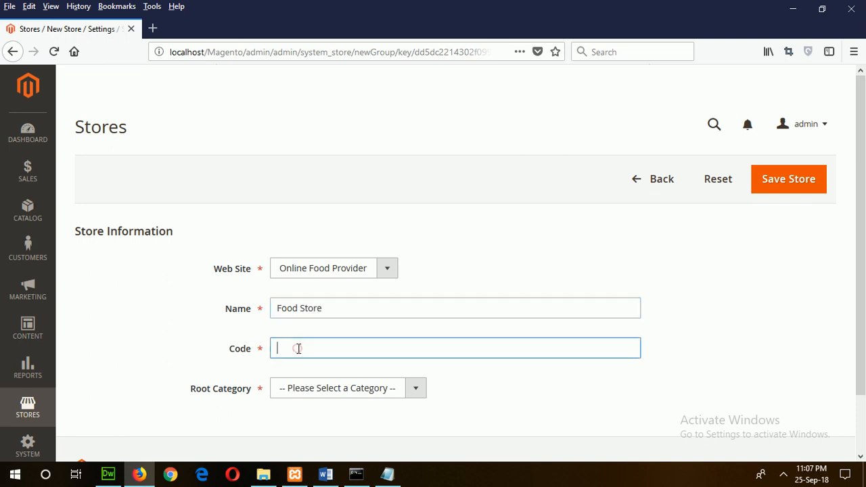
{"action": "type", "text": "FS"}
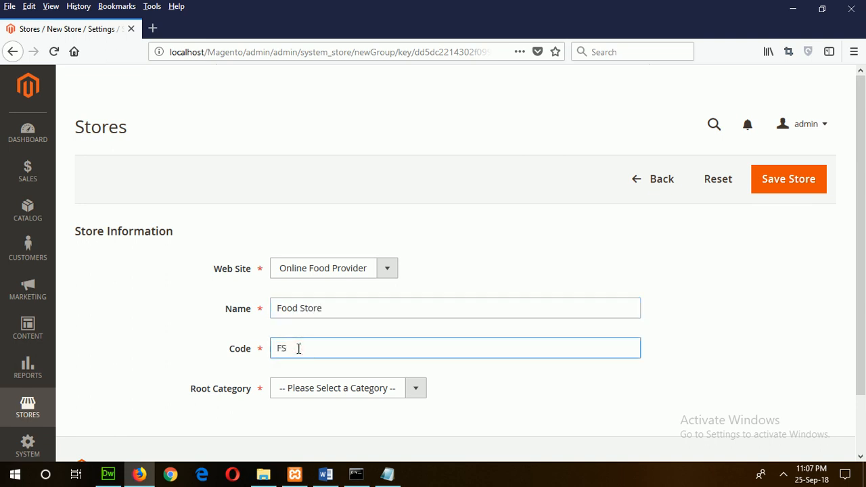
Step: Set Food Category as the root category, save the store and return to the Stores grid
{"action": "left_click", "coordinate": [414, 387]}
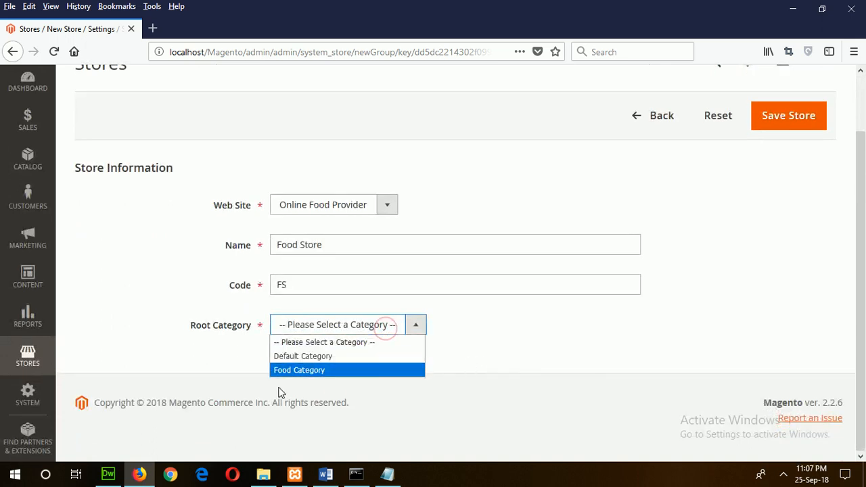
{"action": "mouse_move", "coordinate": [283, 377]}
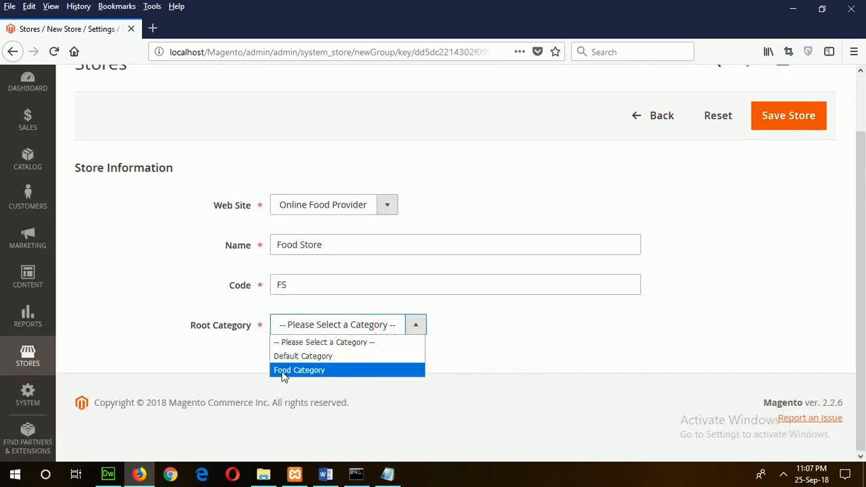
{"action": "left_click", "coordinate": [299, 371]}
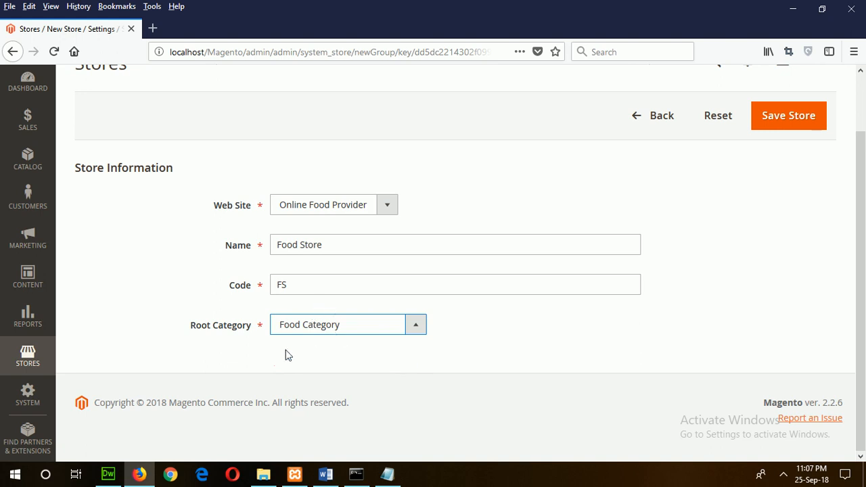
{"action": "mouse_move", "coordinate": [785, 262]}
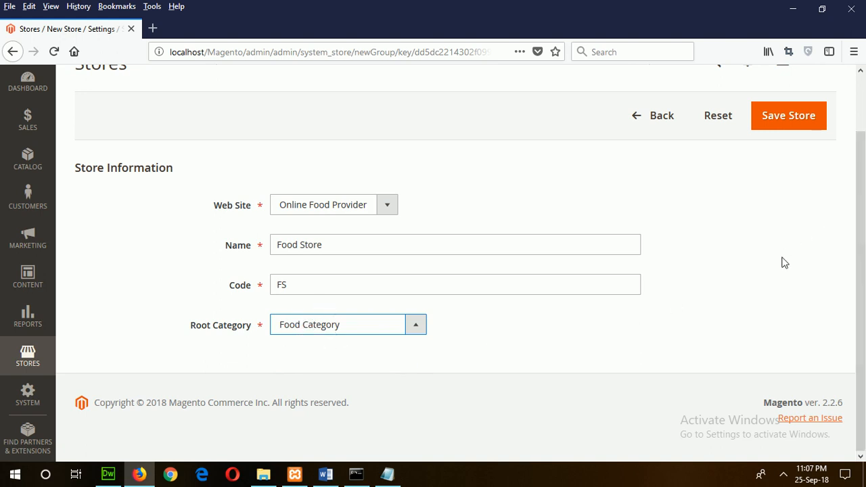
{"action": "left_click", "coordinate": [788, 115]}
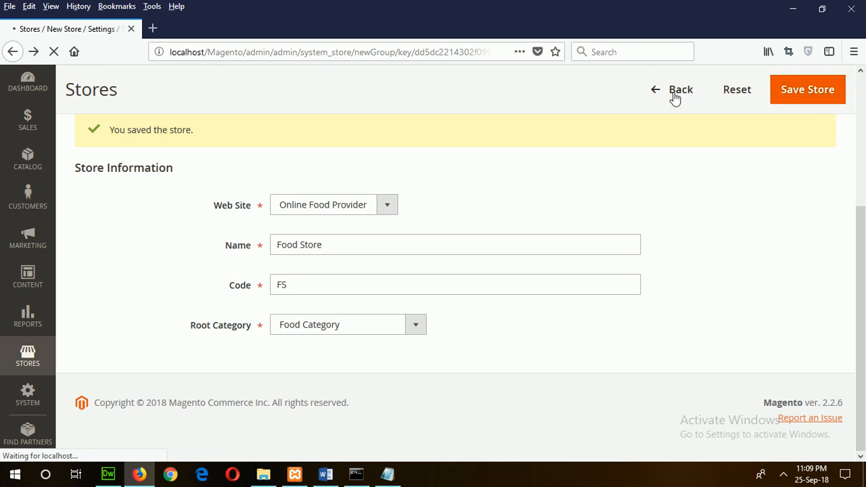
{"action": "mouse_move", "coordinate": [675, 94]}
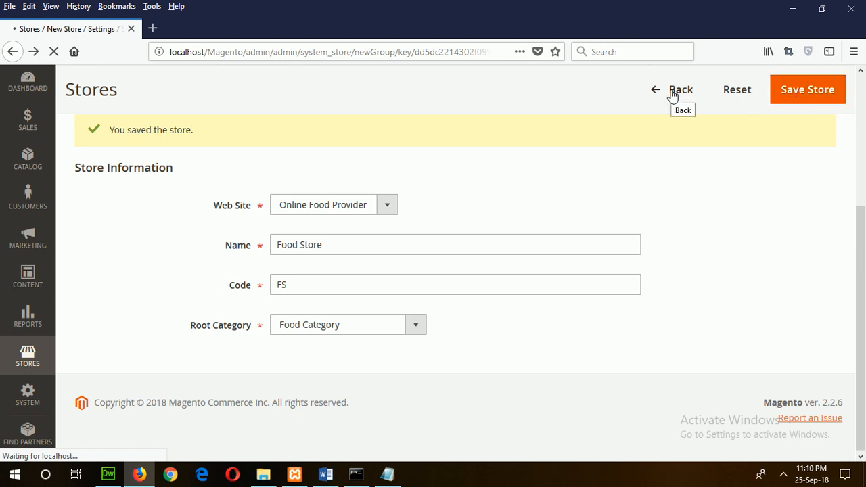
{"action": "left_click", "coordinate": [681, 90]}
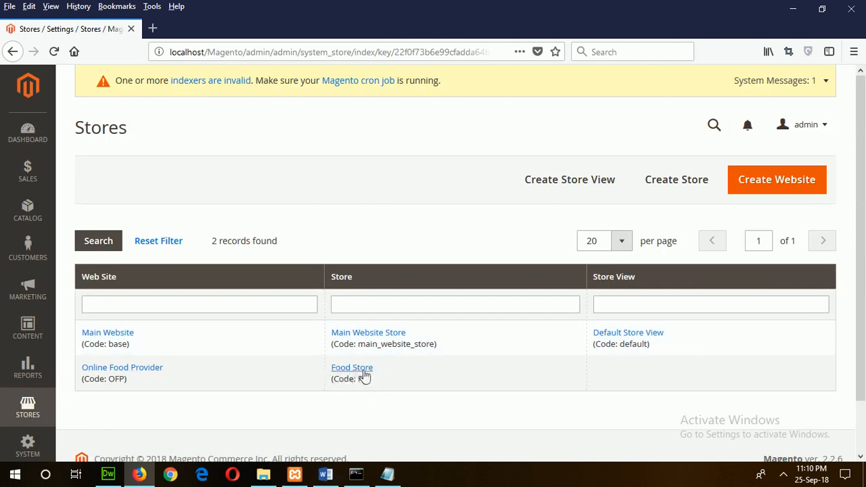
{"action": "mouse_move", "coordinate": [657, 277]}
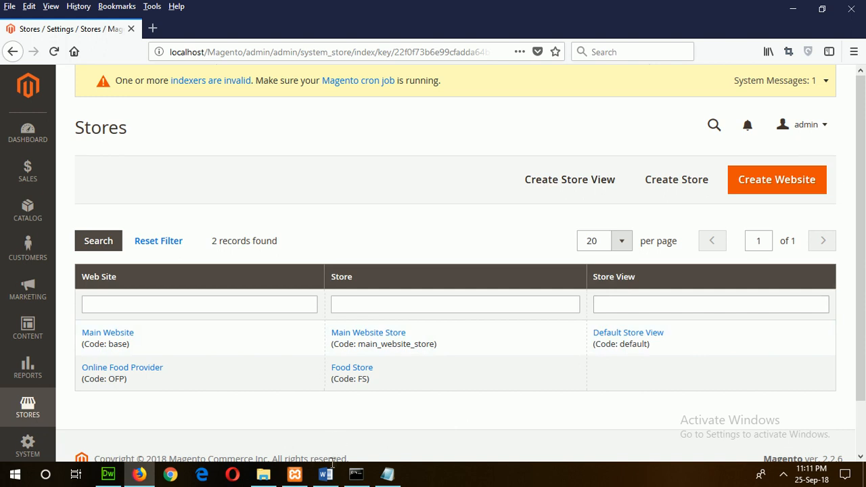
Step: Start a new store view and show its Store choices (Main Website Store, Food Store)
{"action": "left_click", "coordinate": [325, 473]}
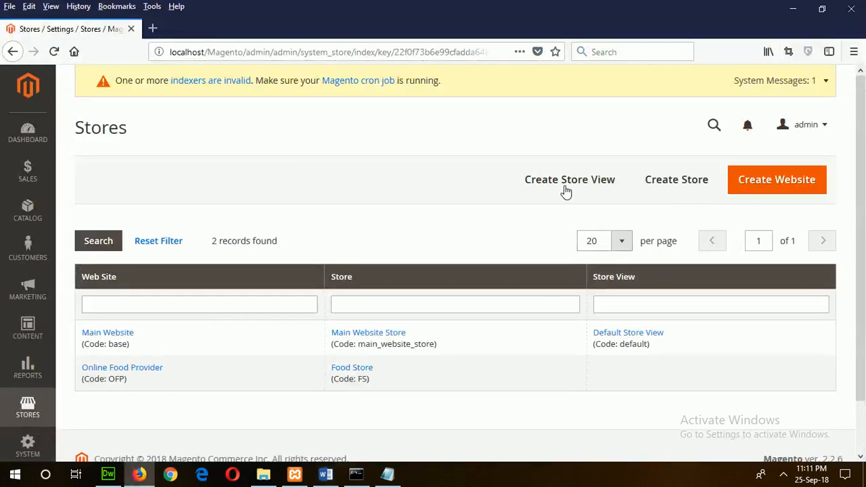
{"action": "mouse_move", "coordinate": [569, 179]}
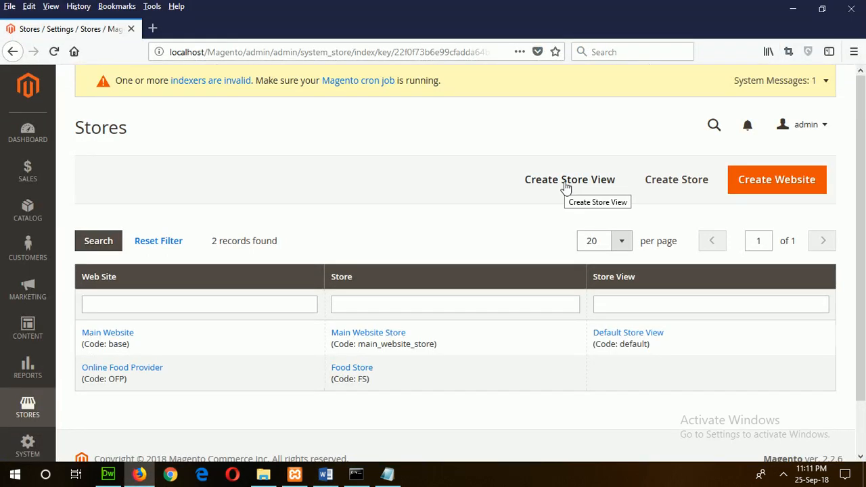
{"action": "left_click", "coordinate": [569, 179]}
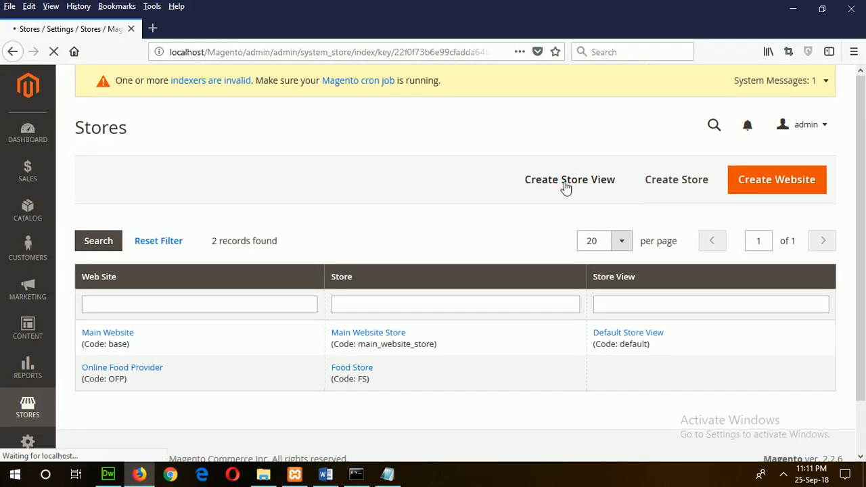
{"action": "left_click", "coordinate": [569, 179]}
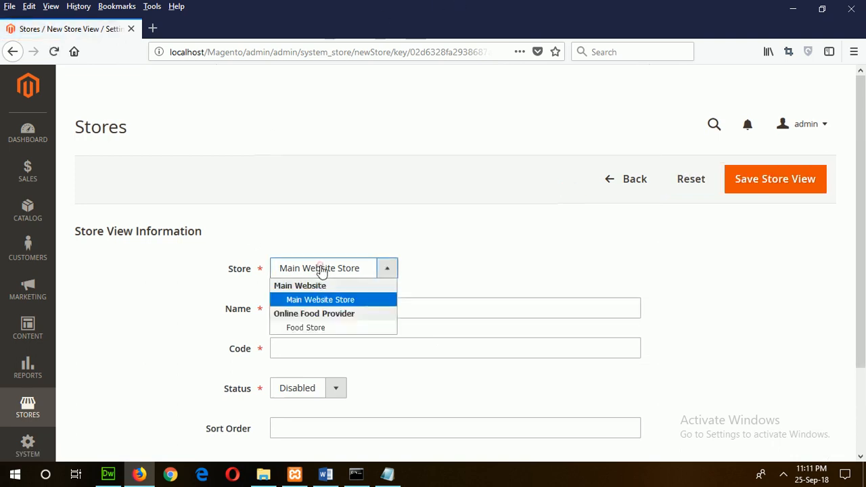
{"action": "mouse_move", "coordinate": [306, 327]}
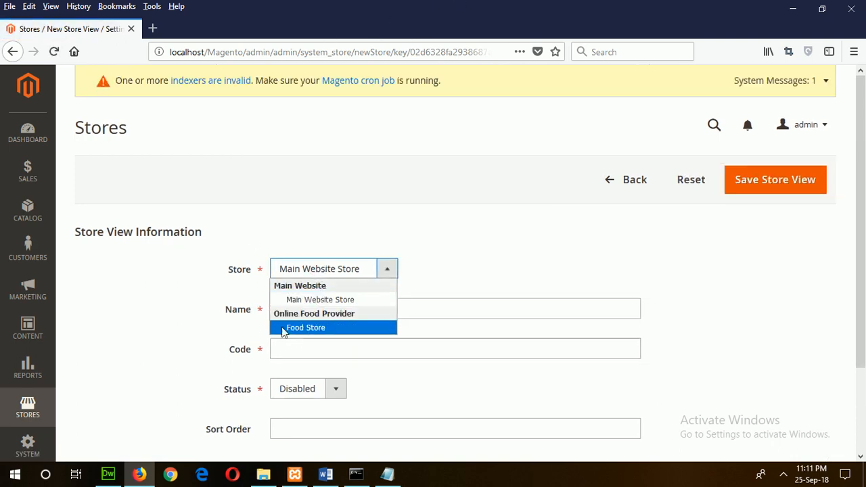
{"action": "mouse_move", "coordinate": [296, 329]}
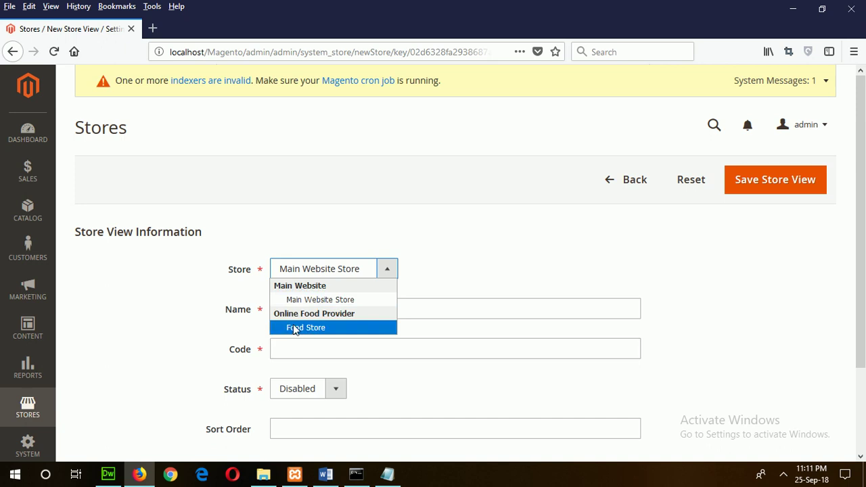
Step: Attach the view to Food Store with name 'Food View' and code 'FV'
{"action": "left_click", "coordinate": [306, 327]}
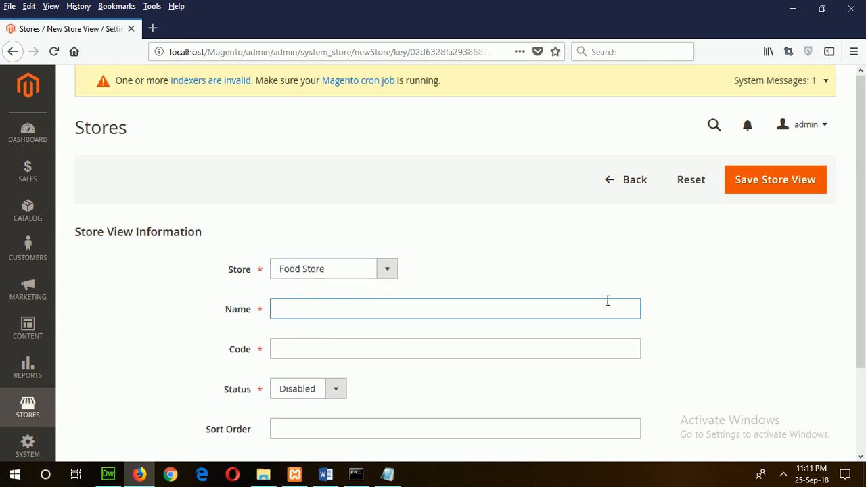
{"action": "type", "text": "F"}
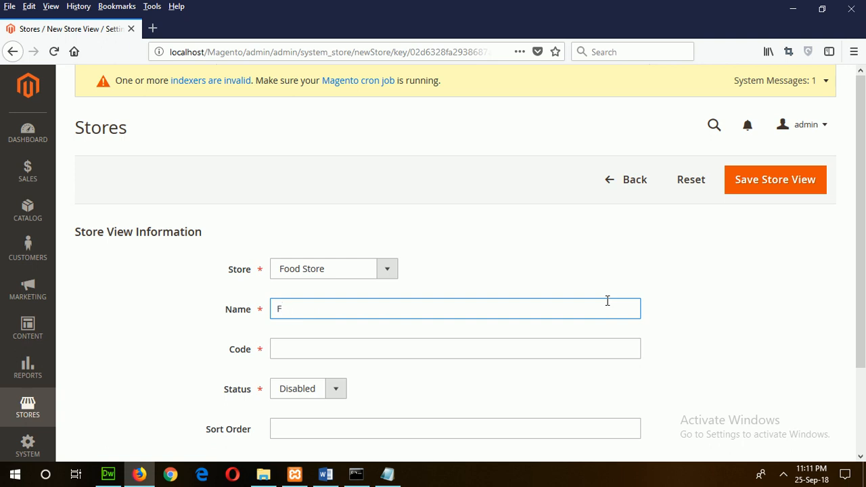
{"action": "type", "text": "ood V"}
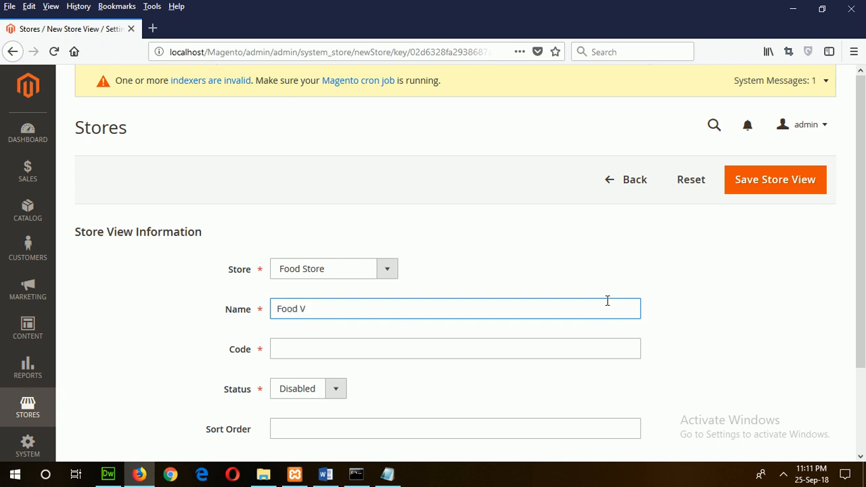
{"action": "type", "text": "iew"}
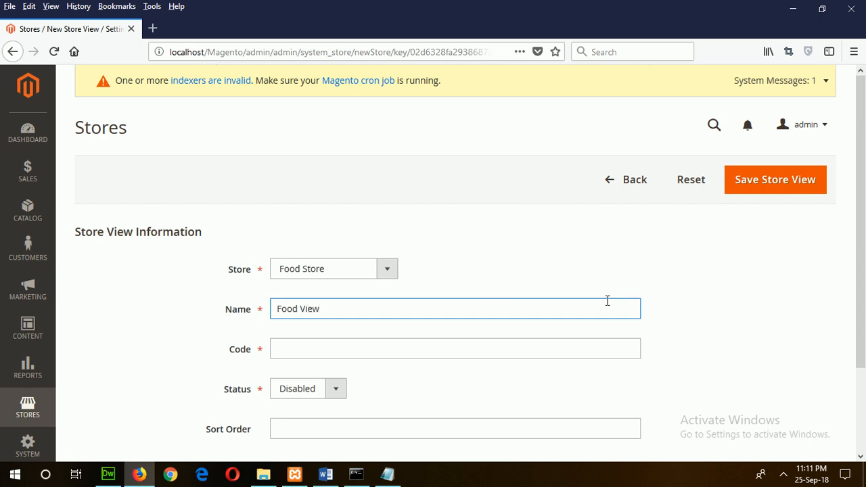
{"action": "left_click", "coordinate": [417, 349]}
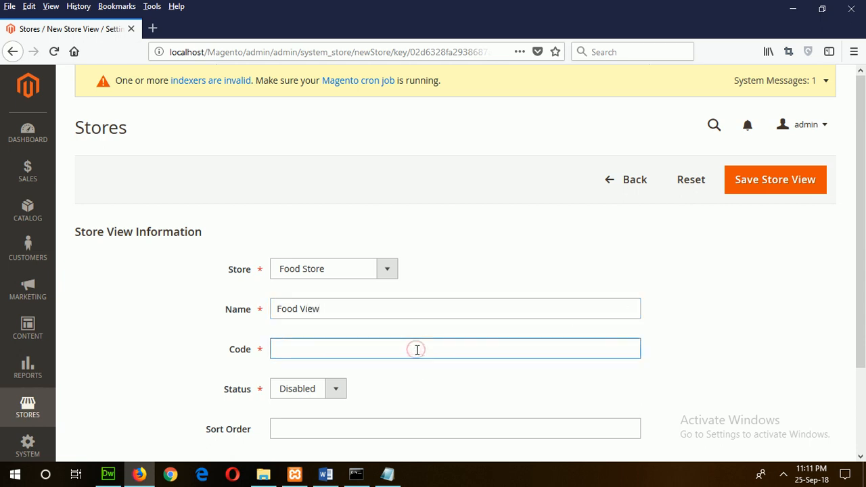
{"action": "type", "text": "FV"}
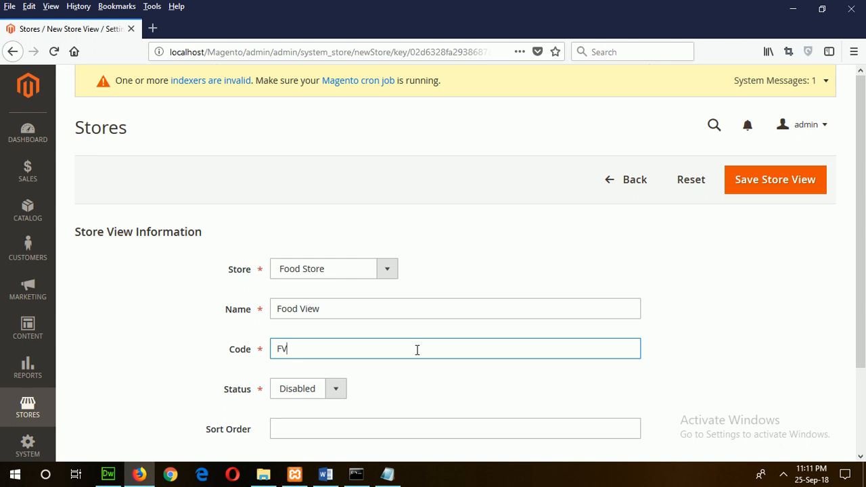
Step: Set the store view status to Enabled and save it
{"action": "left_click", "coordinate": [336, 388]}
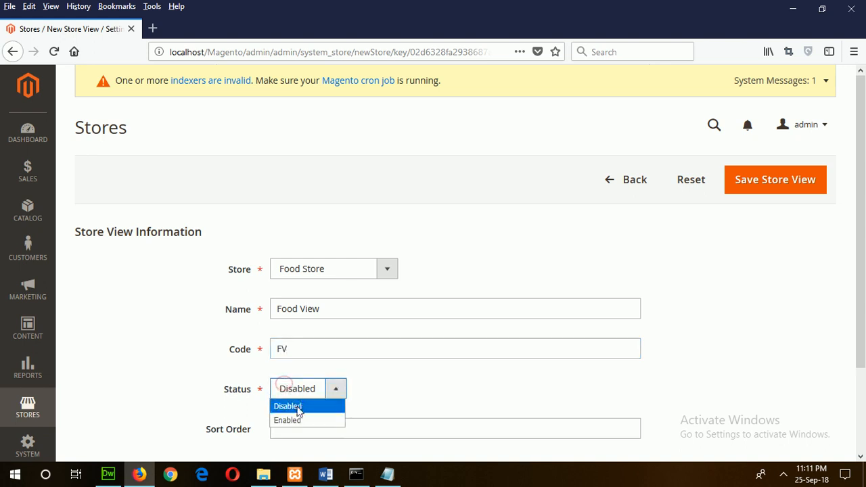
{"action": "left_click", "coordinate": [287, 419]}
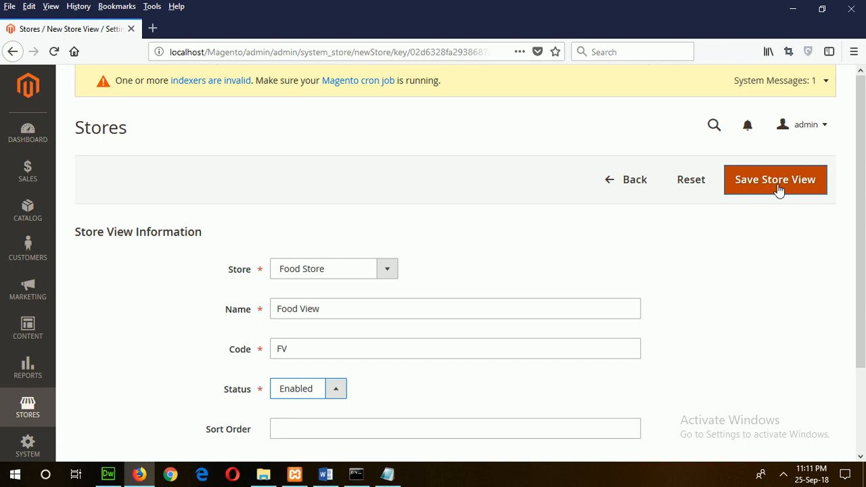
{"action": "mouse_move", "coordinate": [775, 179]}
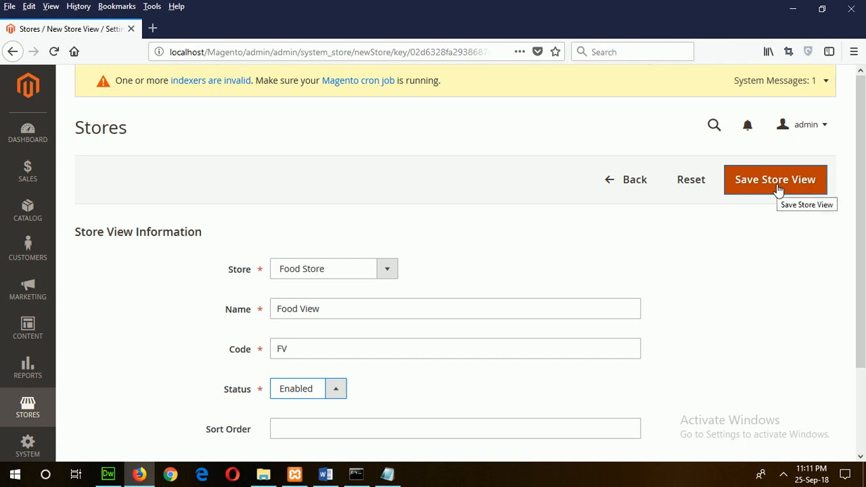
{"action": "left_click", "coordinate": [776, 178]}
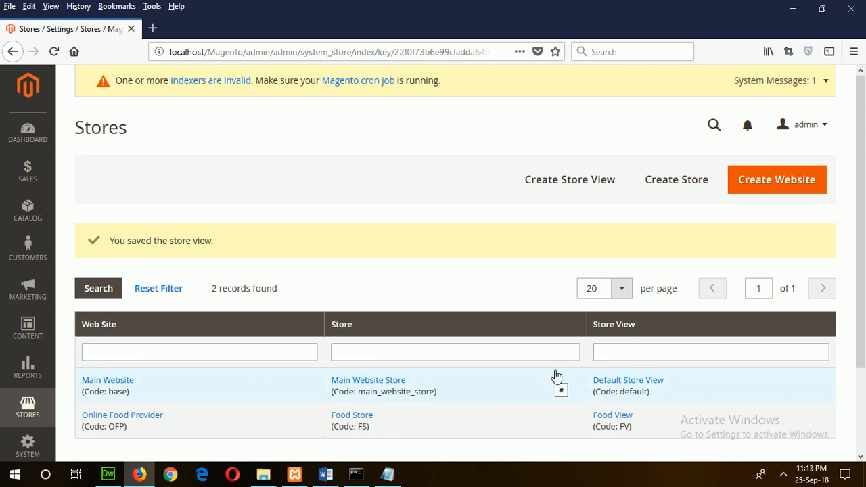
{"action": "mouse_move", "coordinate": [344, 411]}
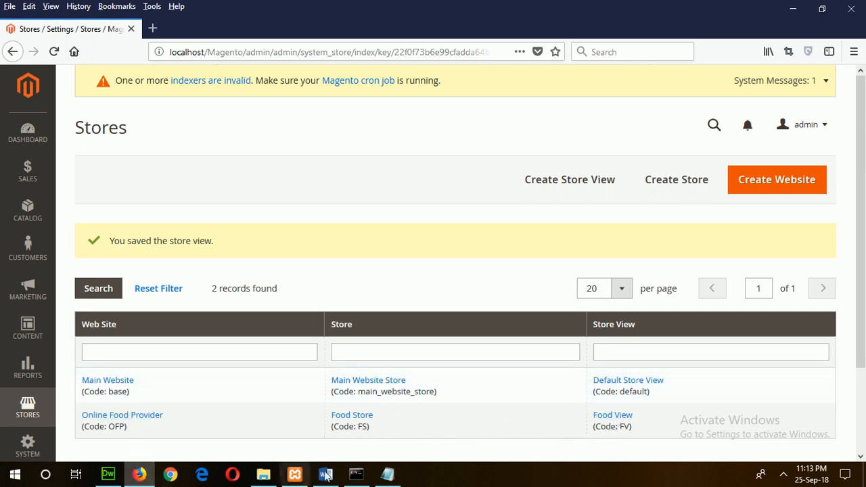
{"action": "mouse_move", "coordinate": [121, 415]}
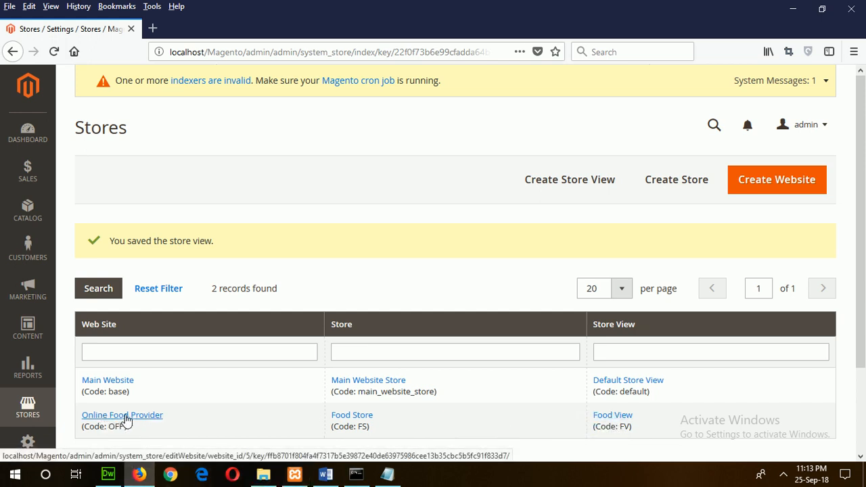
{"action": "mouse_move", "coordinate": [377, 429]}
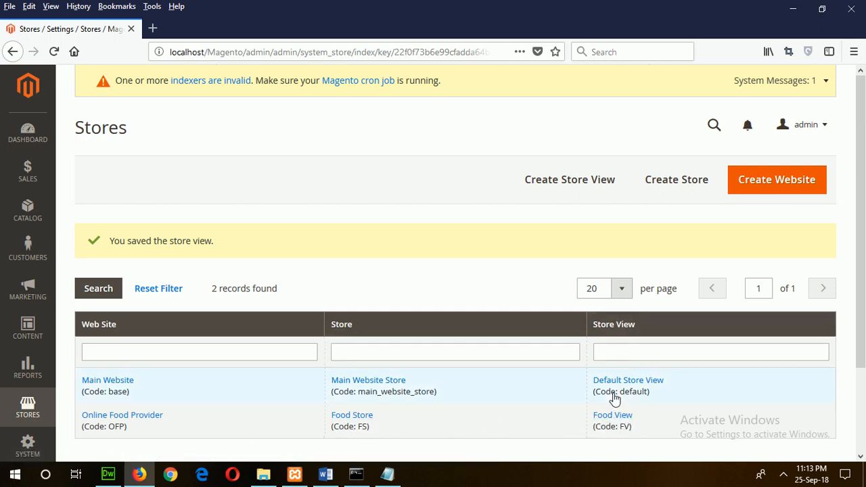
{"action": "mouse_move", "coordinate": [387, 474]}
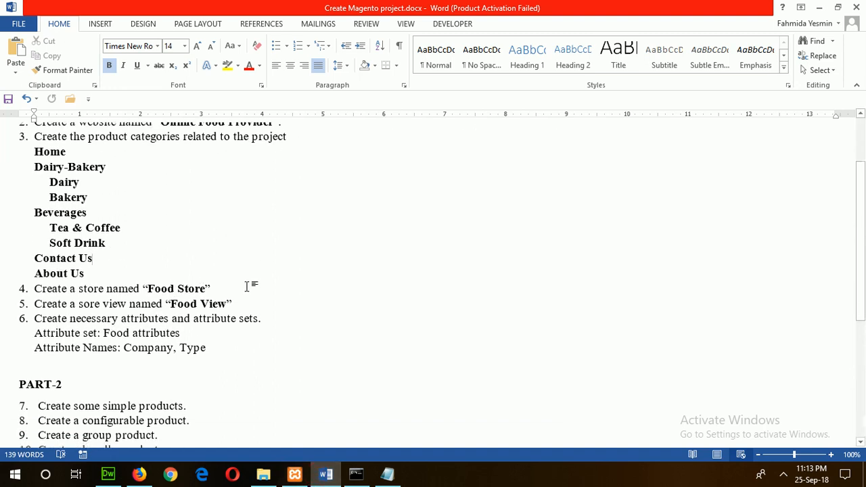
{"action": "scroll", "scroll_direction": "down", "scroll_amount": 3}
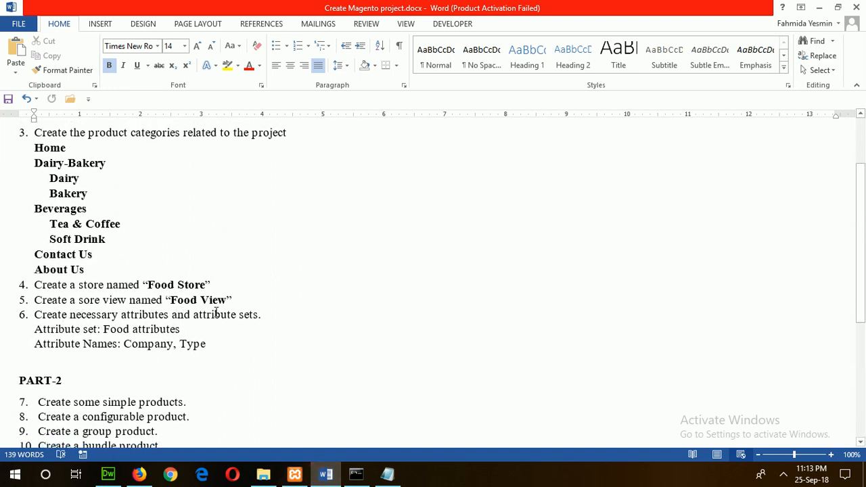
{"action": "mouse_move", "coordinate": [283, 363]}
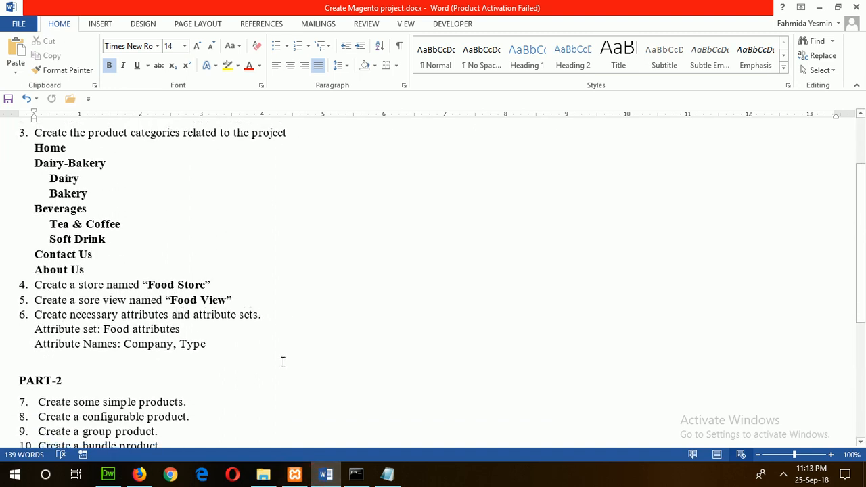
{"action": "left_click", "coordinate": [138, 474]}
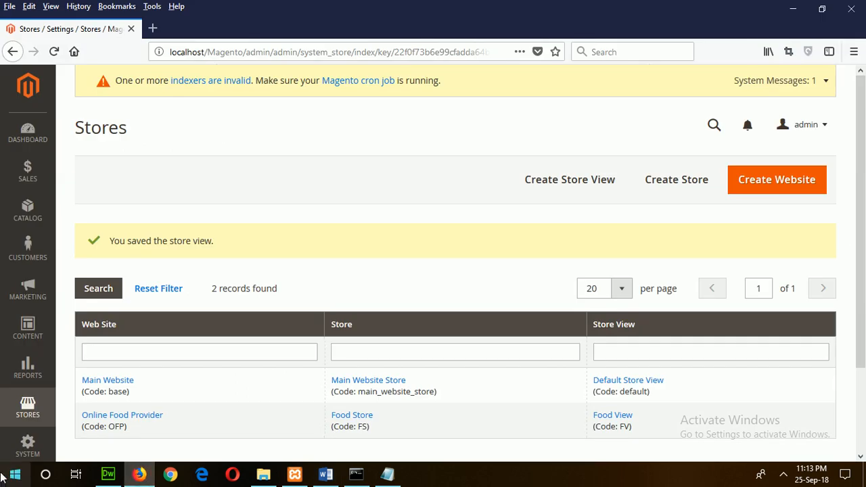
Step: Go to Stores > Attribute Set and start adding a new attribute set
{"action": "left_click", "coordinate": [27, 406]}
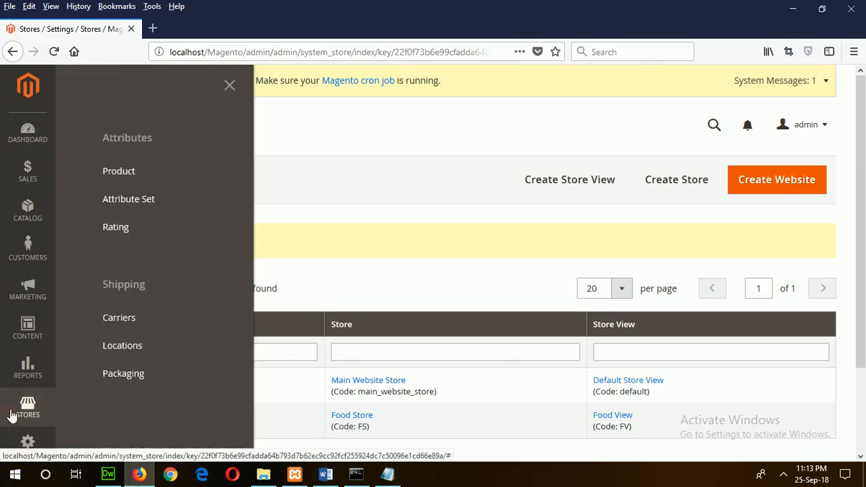
{"action": "left_click", "coordinate": [27, 406]}
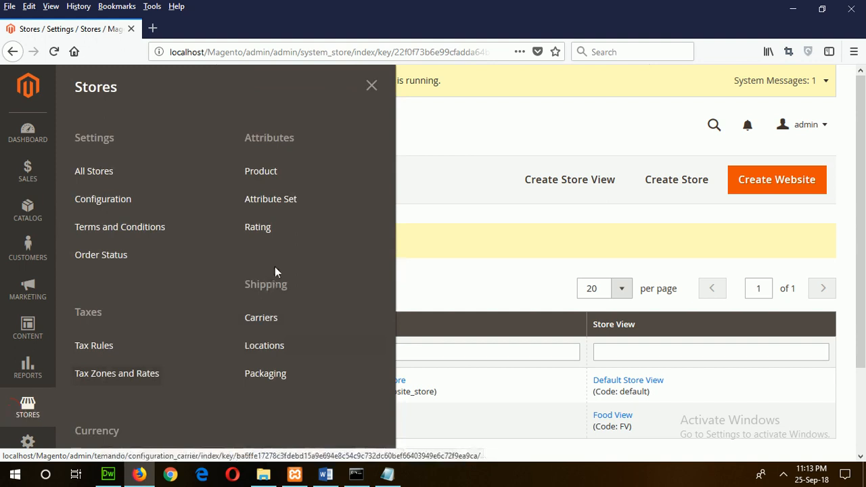
{"action": "left_click", "coordinate": [271, 198]}
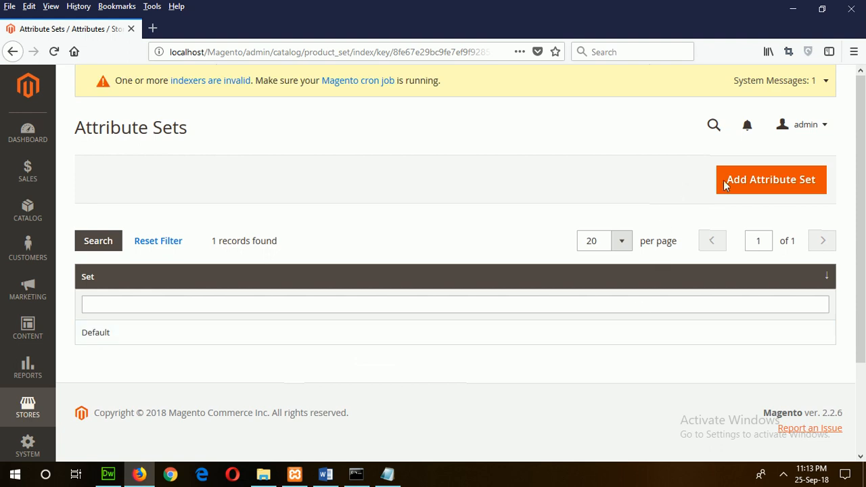
{"action": "left_click", "coordinate": [772, 179]}
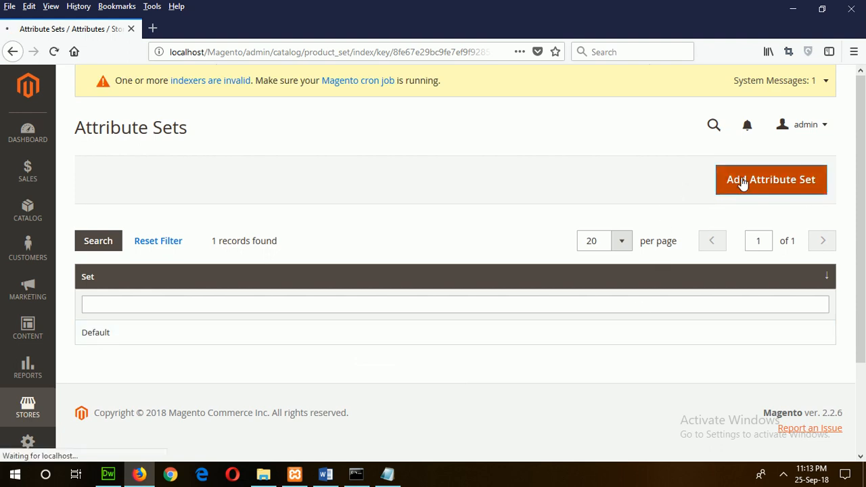
{"action": "left_click", "coordinate": [772, 179]}
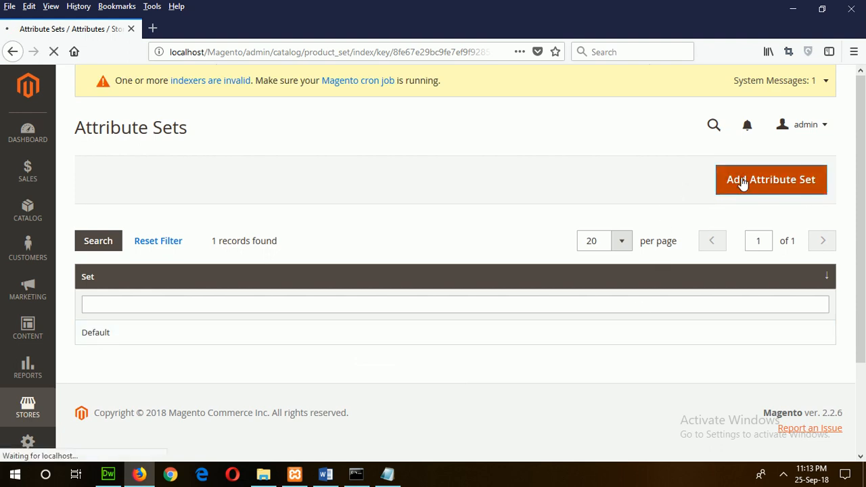
{"action": "left_click", "coordinate": [772, 178]}
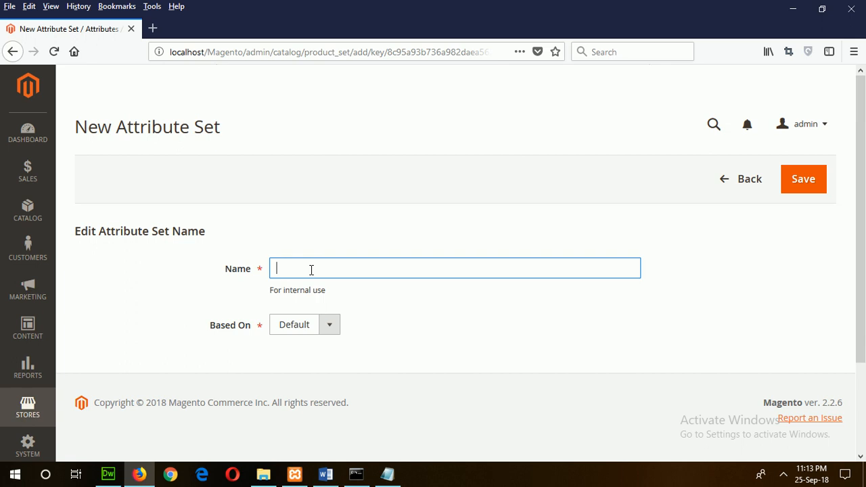
Step: Name the set 'Food Attribute set', keep it based on Default, and save it
{"action": "type", "text": "Food A"}
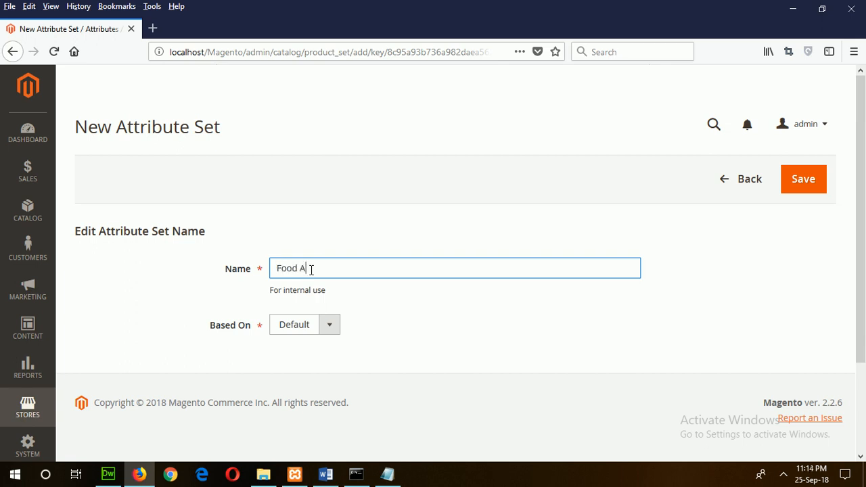
{"action": "type", "text": "ttribu"}
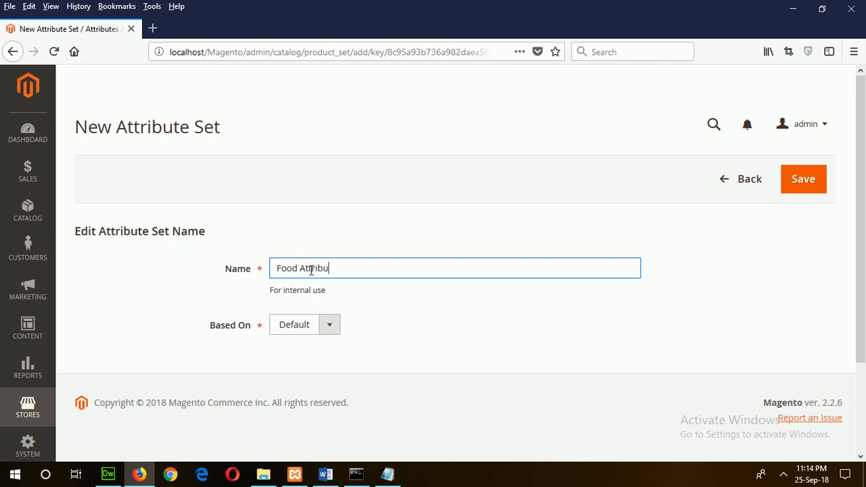
{"action": "type", "text": "te"}
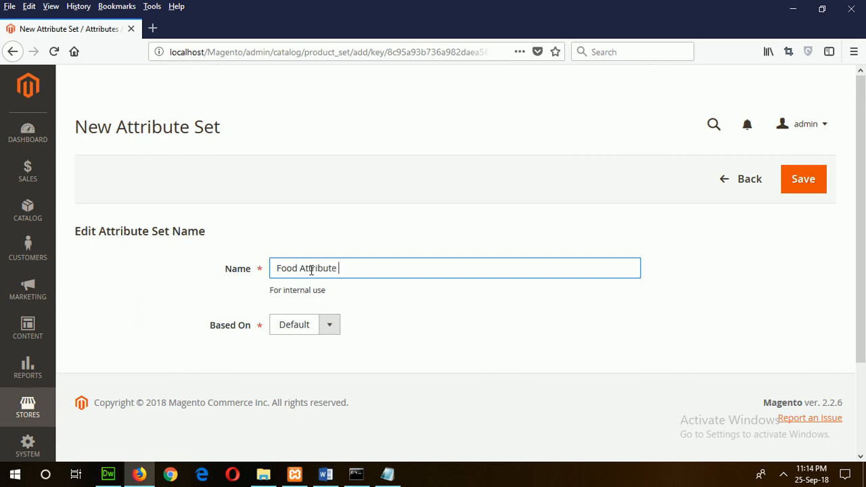
{"action": "type", "text": "set"}
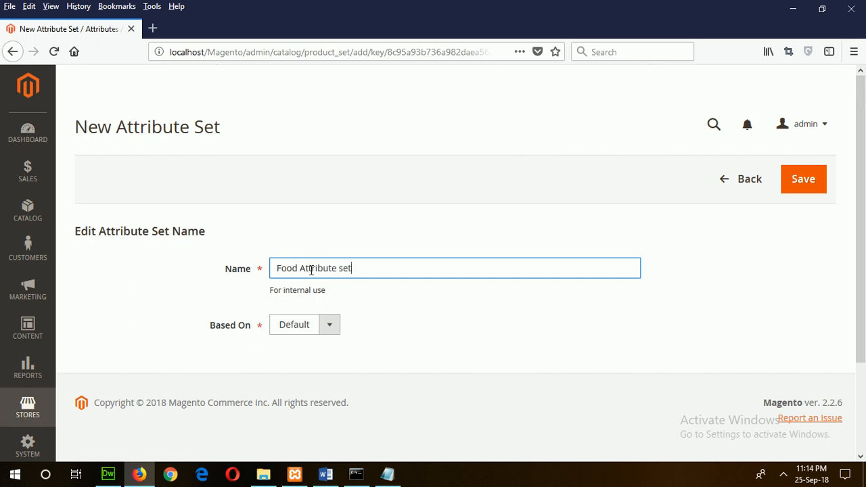
{"action": "mouse_move", "coordinate": [350, 341]}
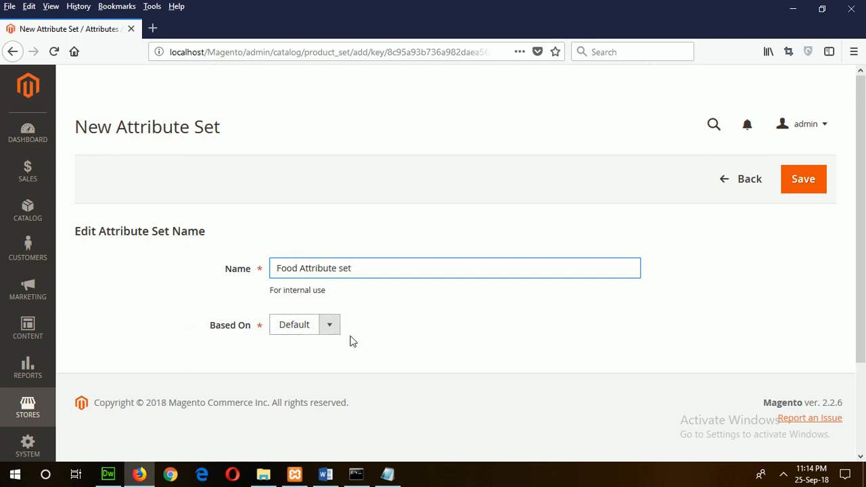
{"action": "left_click", "coordinate": [330, 324]}
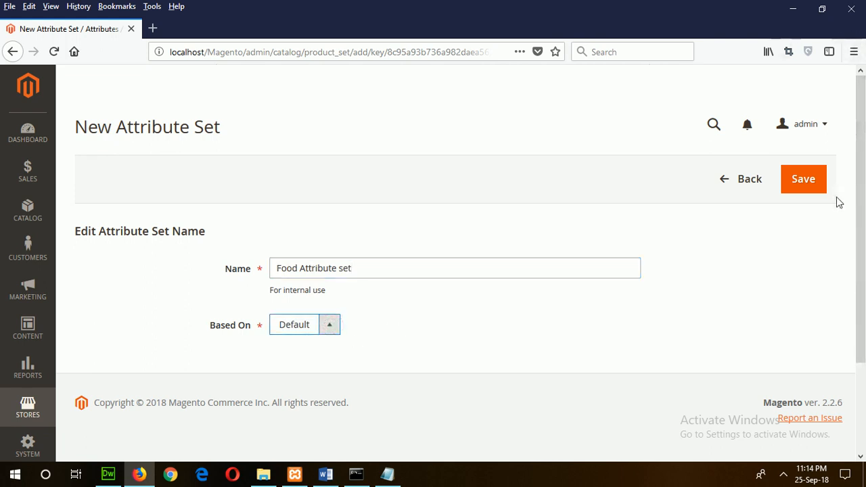
{"action": "left_click", "coordinate": [805, 179]}
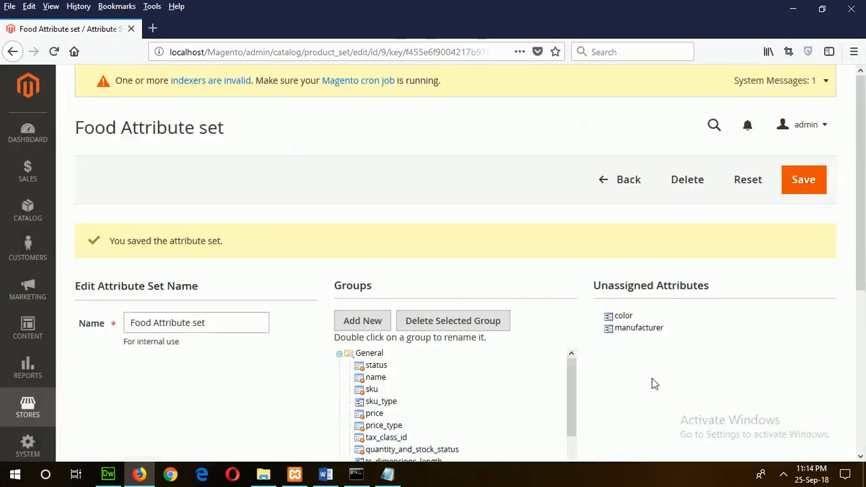
{"action": "mouse_move", "coordinate": [314, 417]}
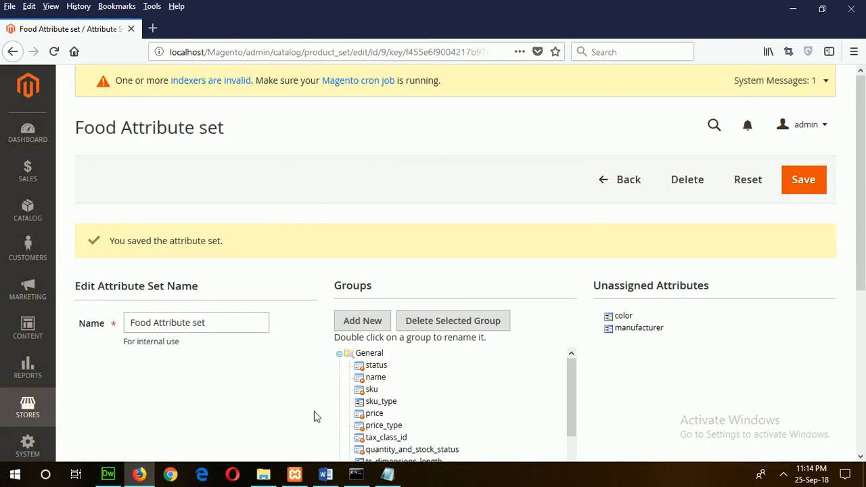
Step: Review the attribute set groups, then return to the Word project brief
{"action": "scroll", "scroll_direction": "down", "scroll_amount": 3}
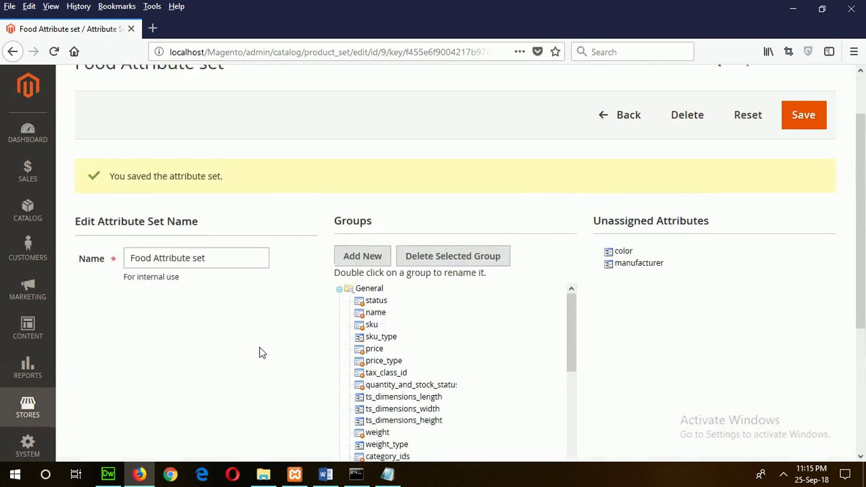
{"action": "mouse_move", "coordinate": [430, 343]}
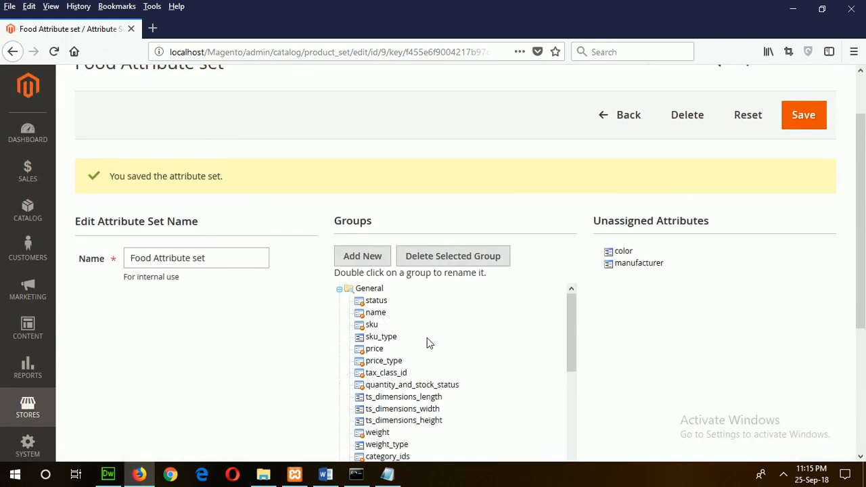
{"action": "left_click", "coordinate": [325, 474]}
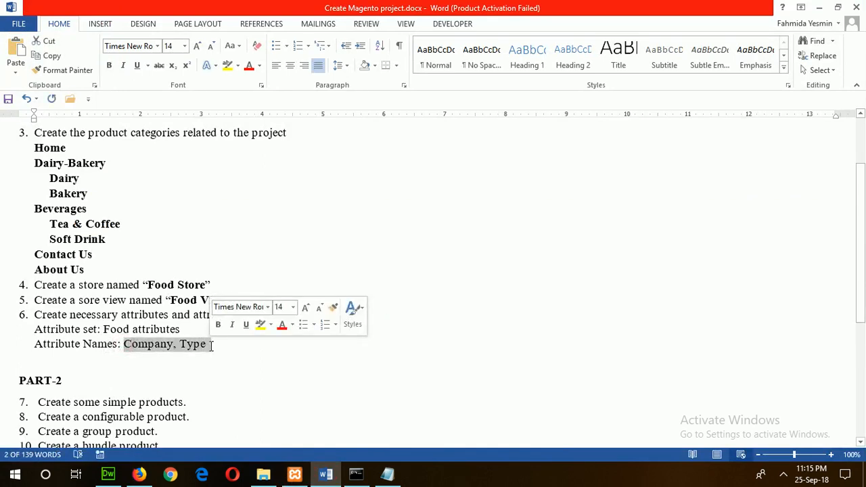
{"action": "mouse_move", "coordinate": [138, 473]}
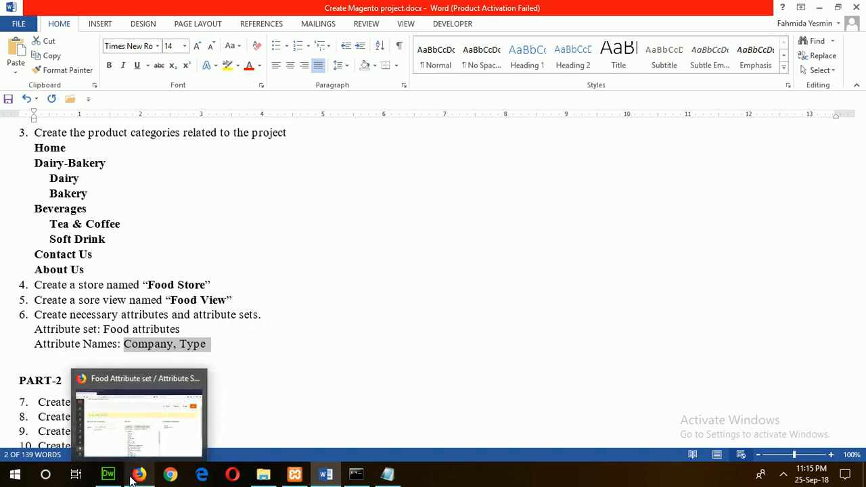
{"action": "left_click", "coordinate": [138, 474]}
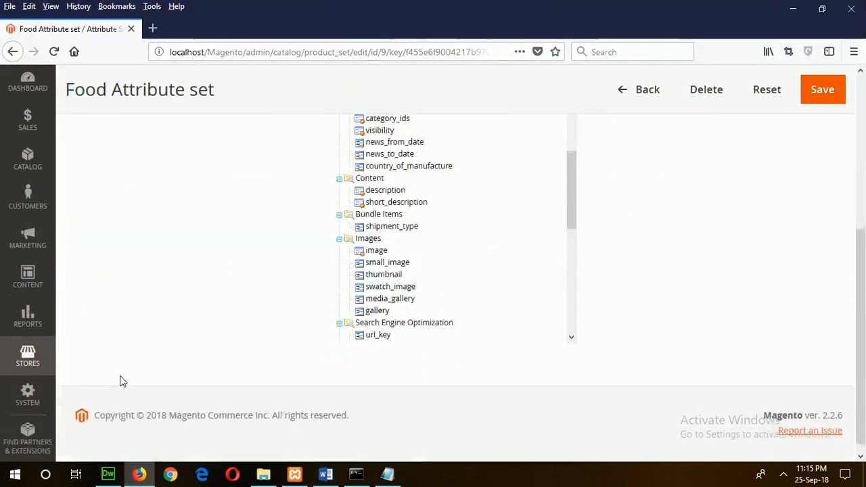
{"action": "mouse_move", "coordinate": [439, 355]}
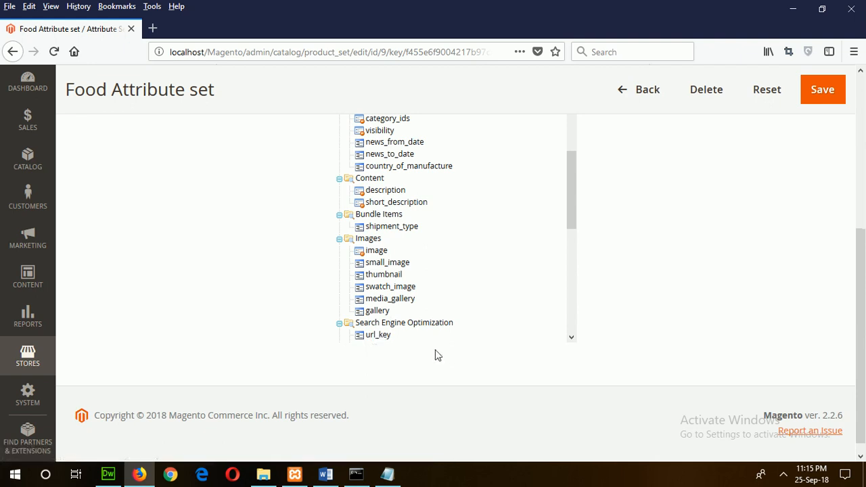
{"action": "left_click", "coordinate": [823, 90]}
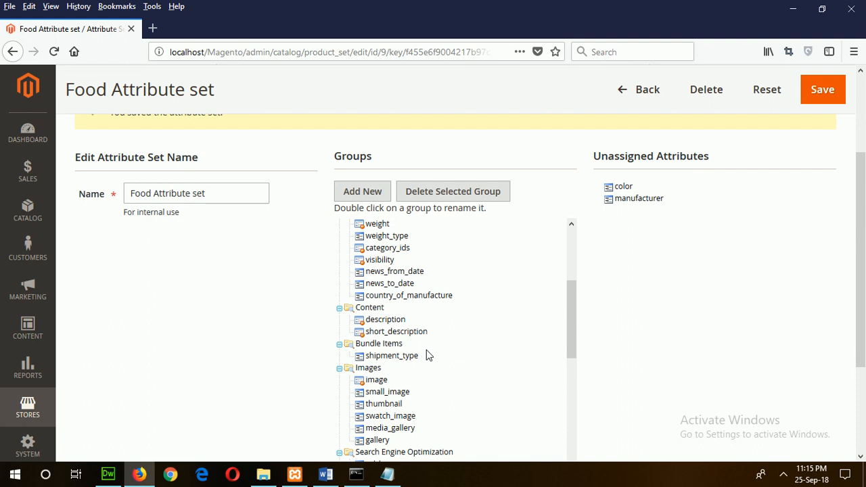
{"action": "mouse_move", "coordinate": [363, 440]}
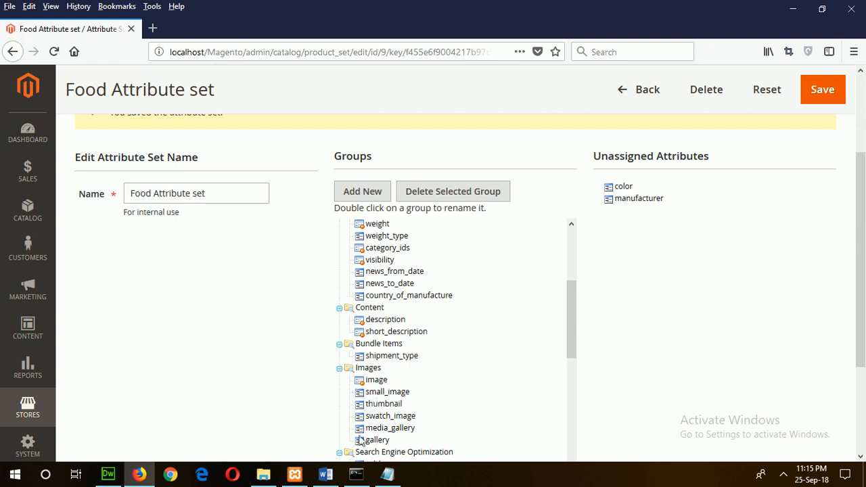
{"action": "left_click", "coordinate": [325, 474]}
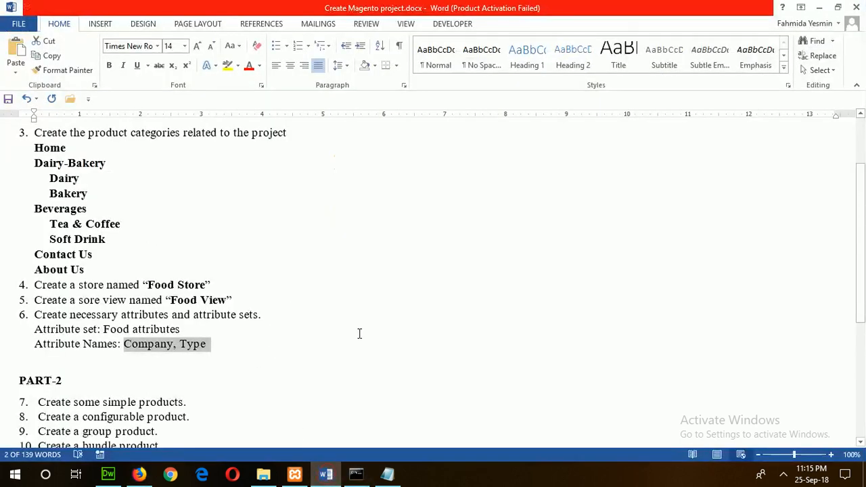
{"action": "scroll", "scroll_direction": "down", "scroll_amount": 3}
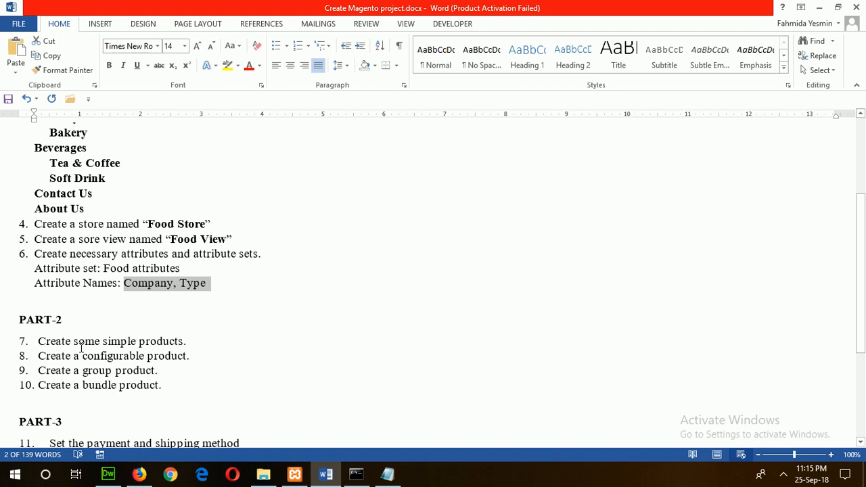
{"action": "scroll", "scroll_direction": "up", "scroll_amount": 3}
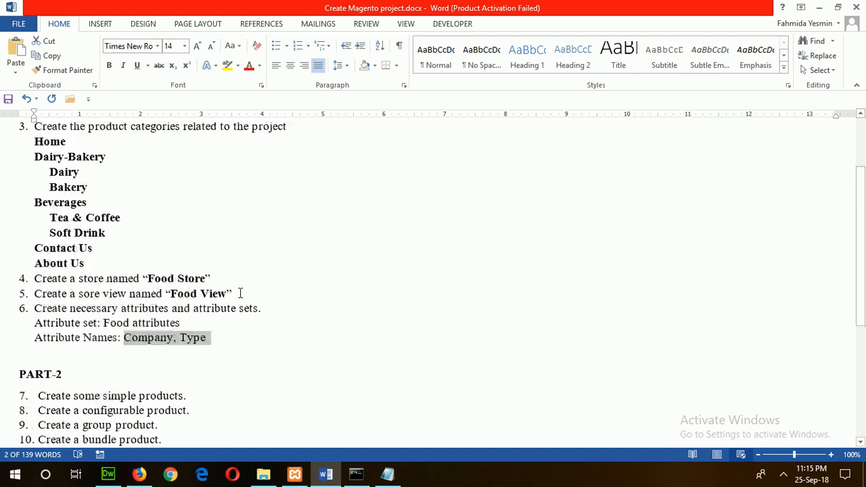
{"action": "scroll", "scroll_direction": "up", "scroll_amount": 3}
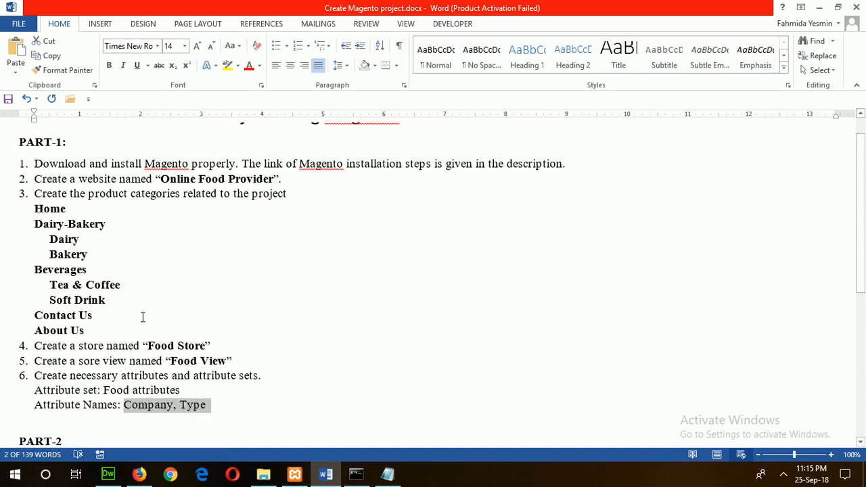
{"action": "scroll", "scroll_direction": "down", "scroll_amount": 3}
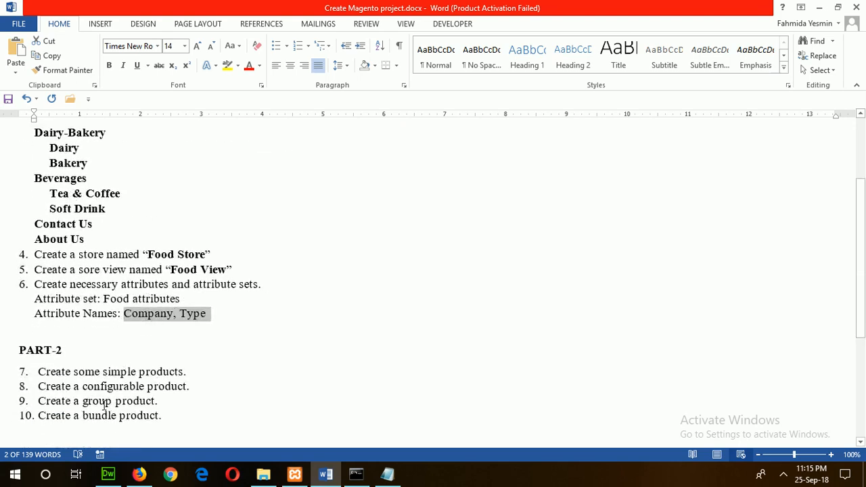